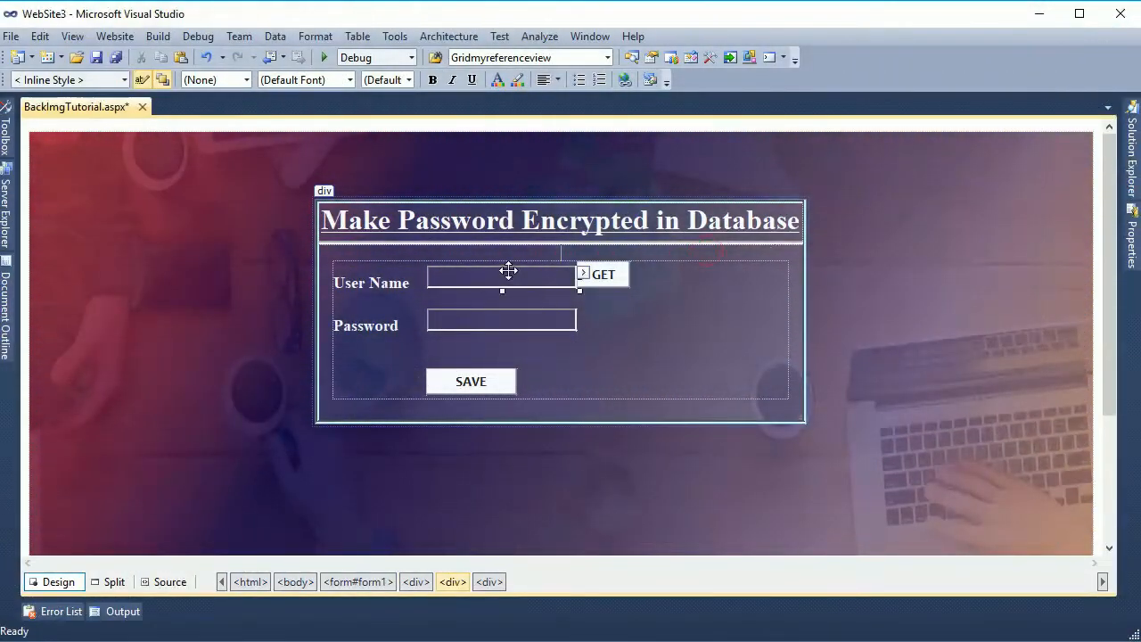
Inspect the user name and password boxes and GET and SAVE buttons, then open Button1_Click.
left_click(501, 277)
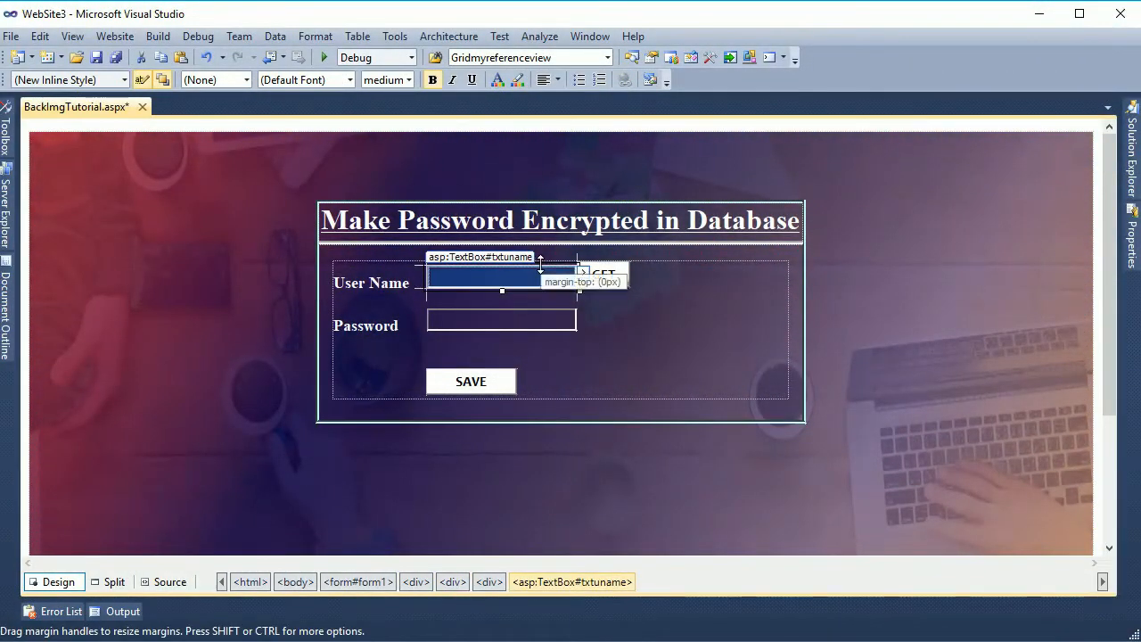
left_click(500, 319)
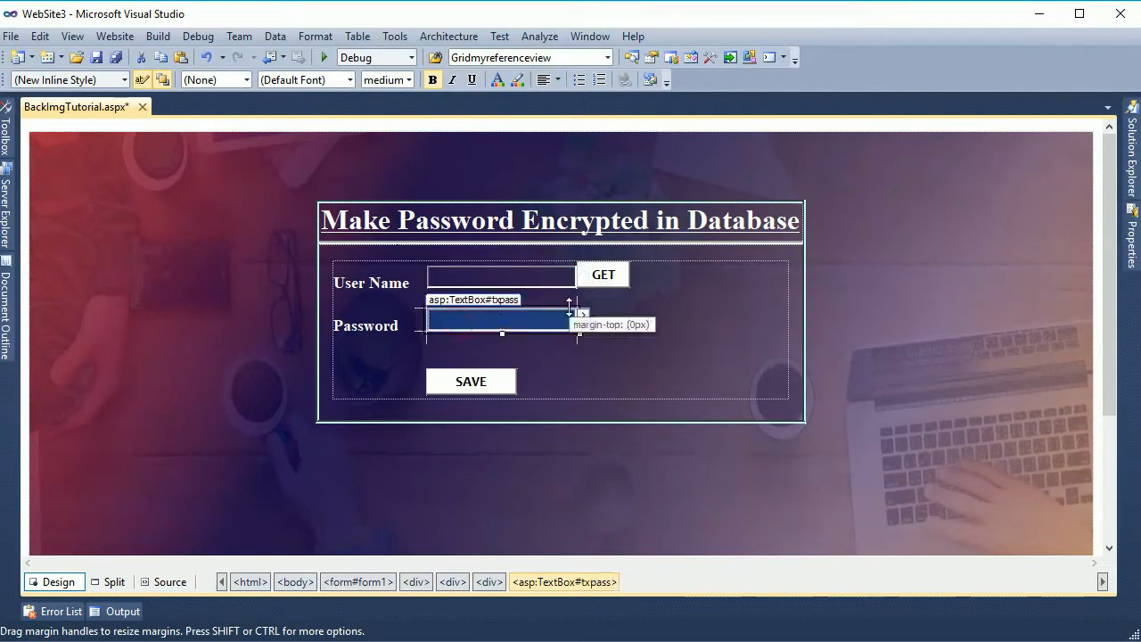
left_click(603, 275)
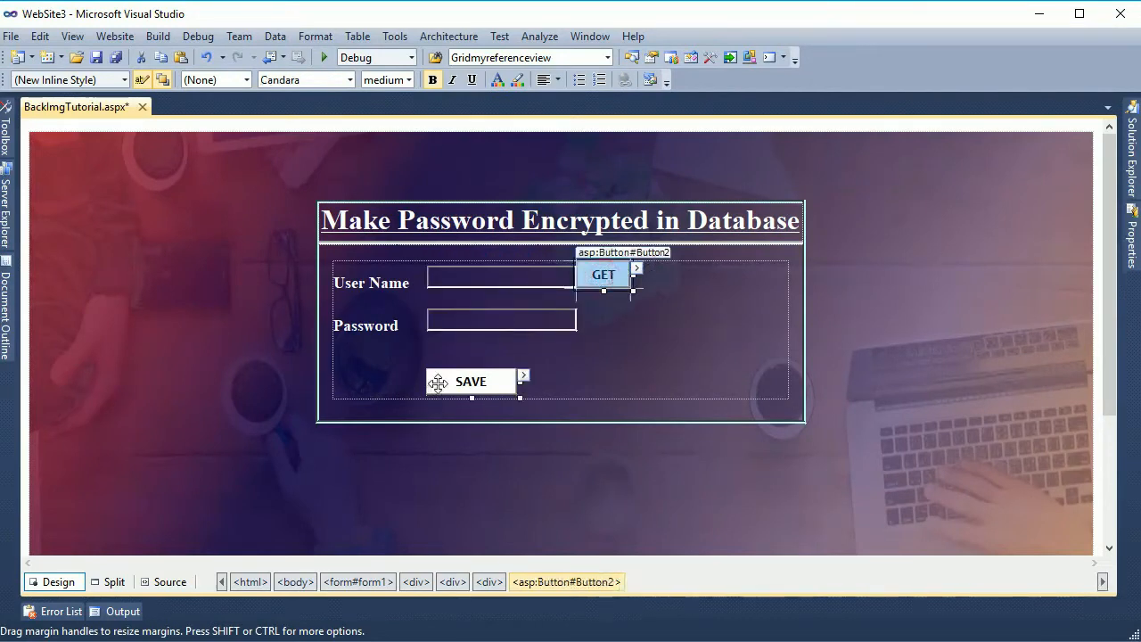
left_click(470, 382)
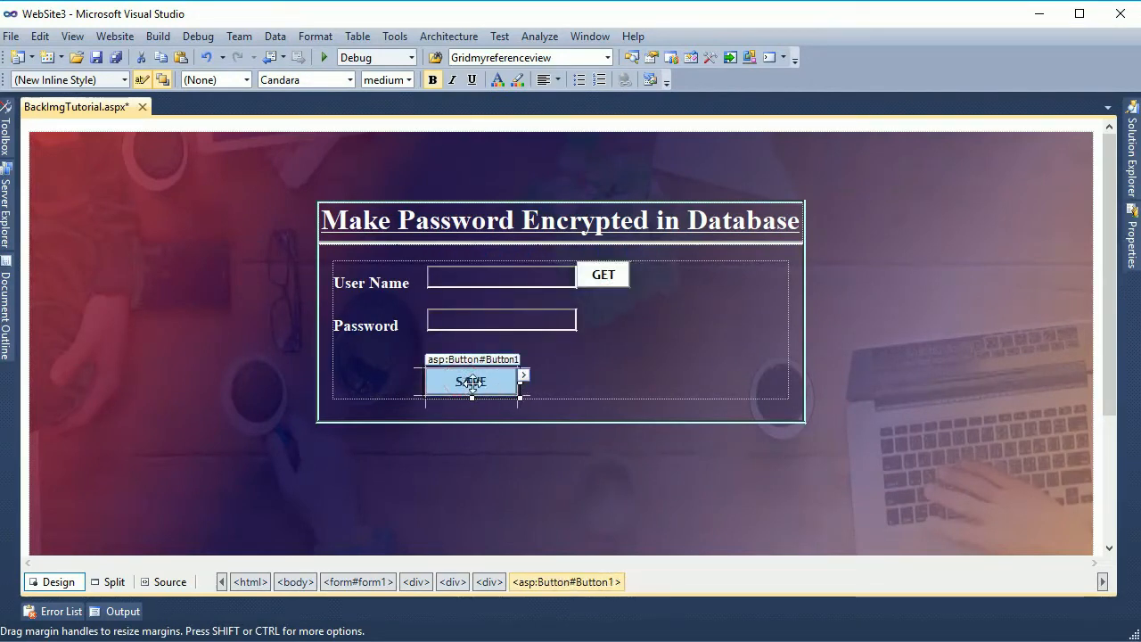
double_click(471, 380)
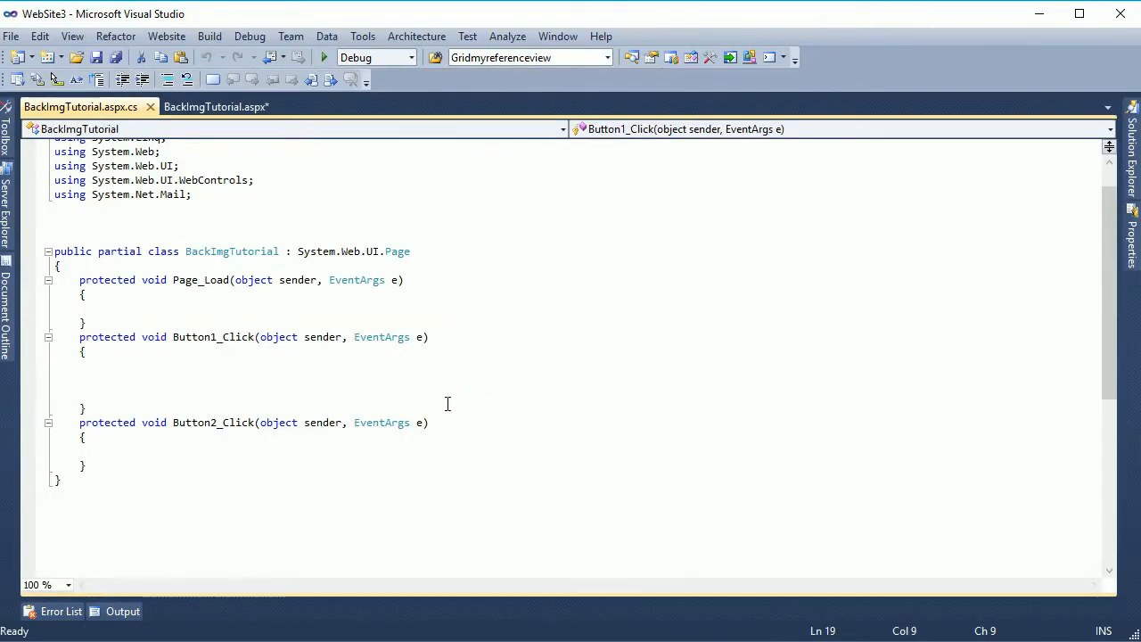
left_click(6, 214)
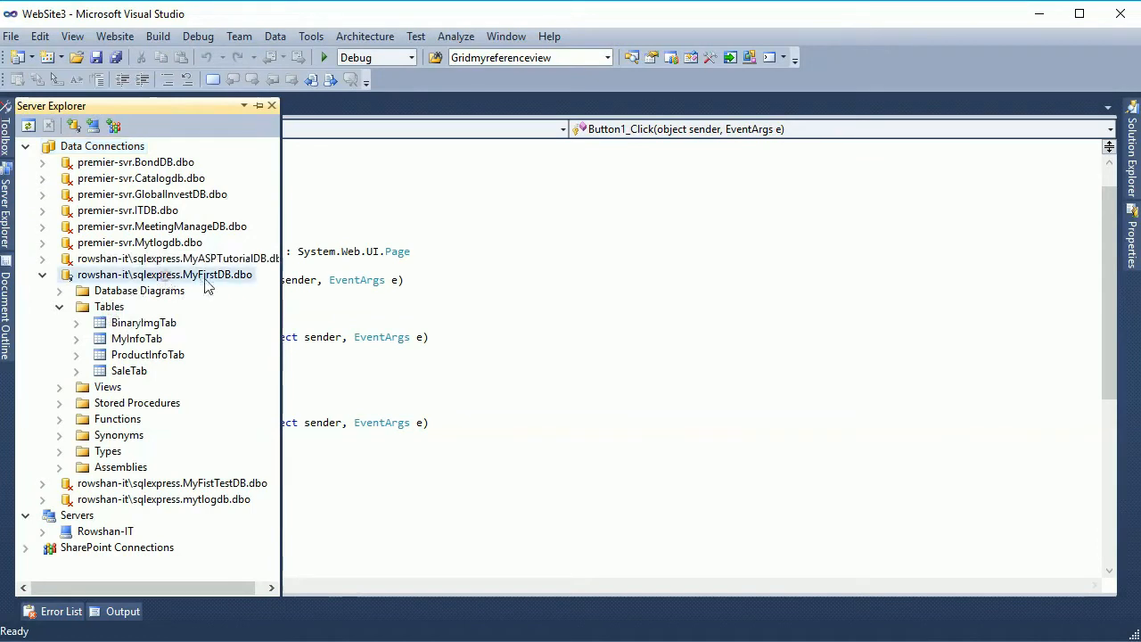
mouse_move(82, 319)
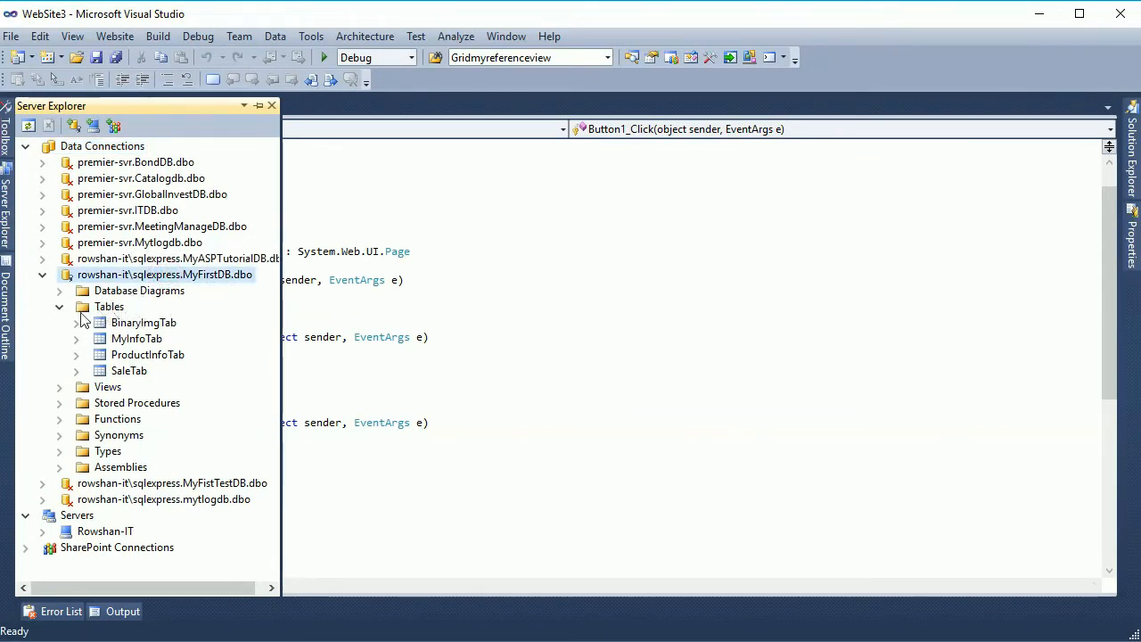
Add a new table under MyFirstDB's Tables node.
right_click(109, 306)
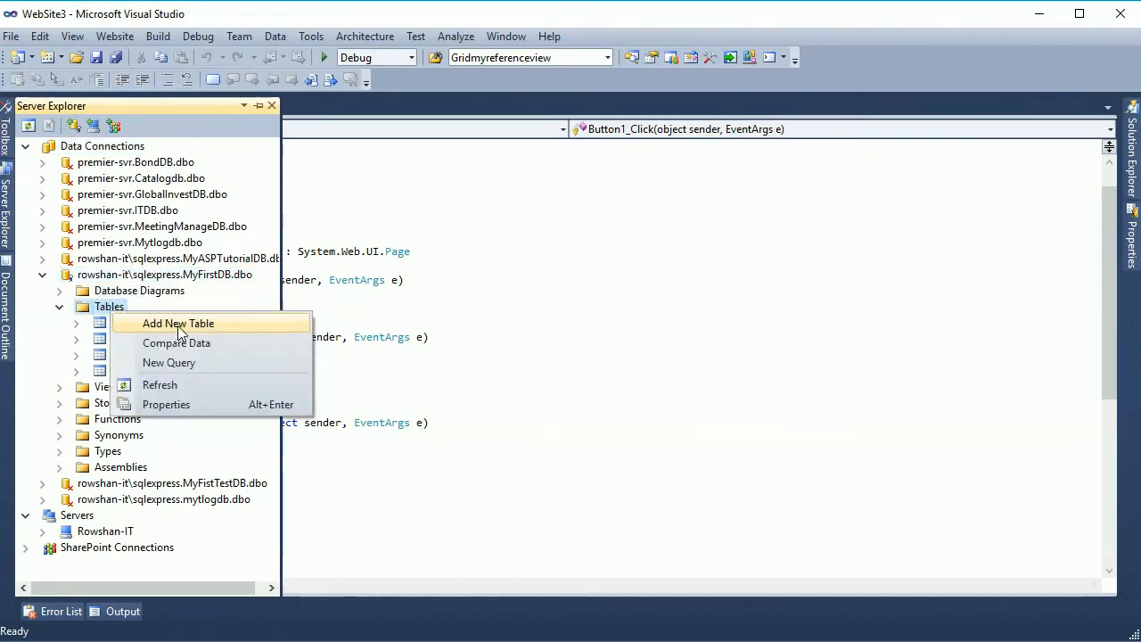
left_click(178, 323)
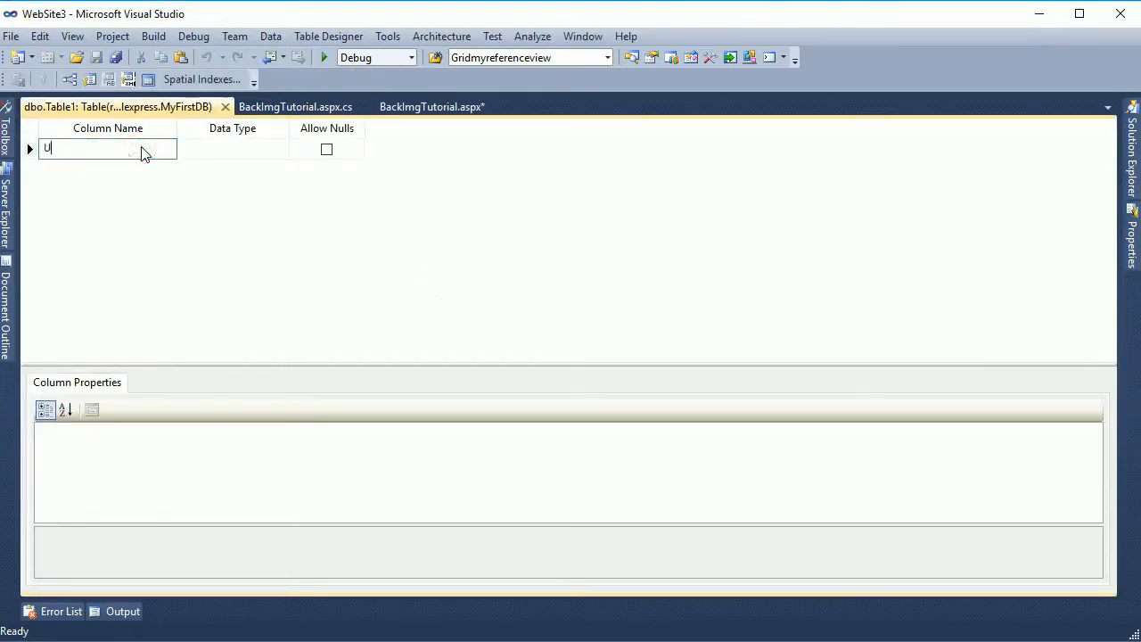
Define columns Usename nvarchar(50) as primary key and Password nvarchar(150).
type("sename")
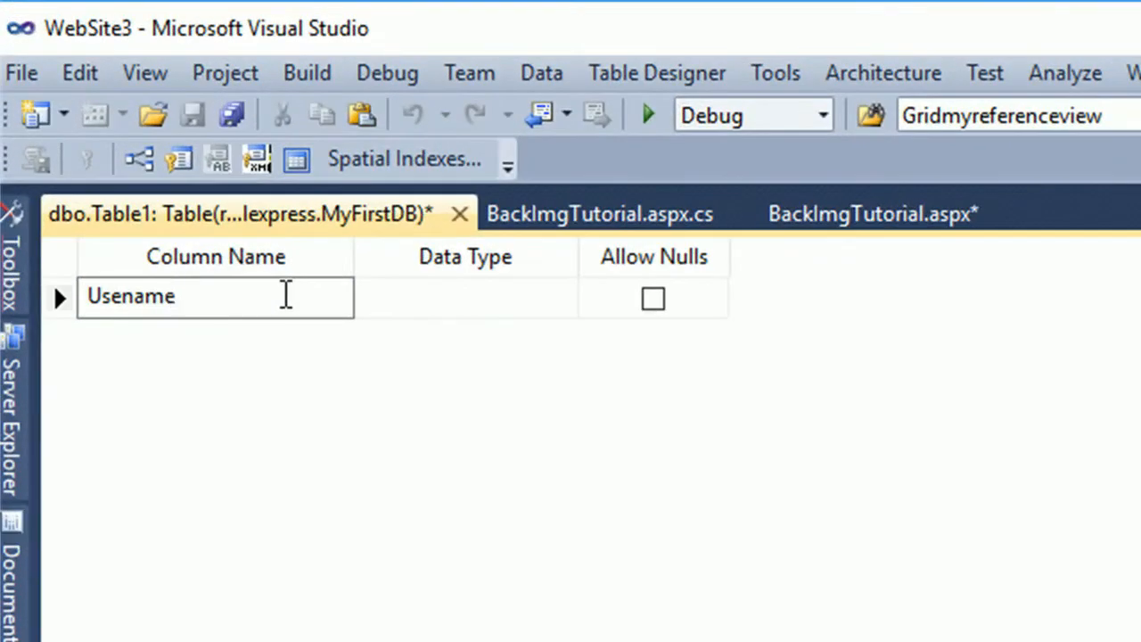
left_click(464, 297)
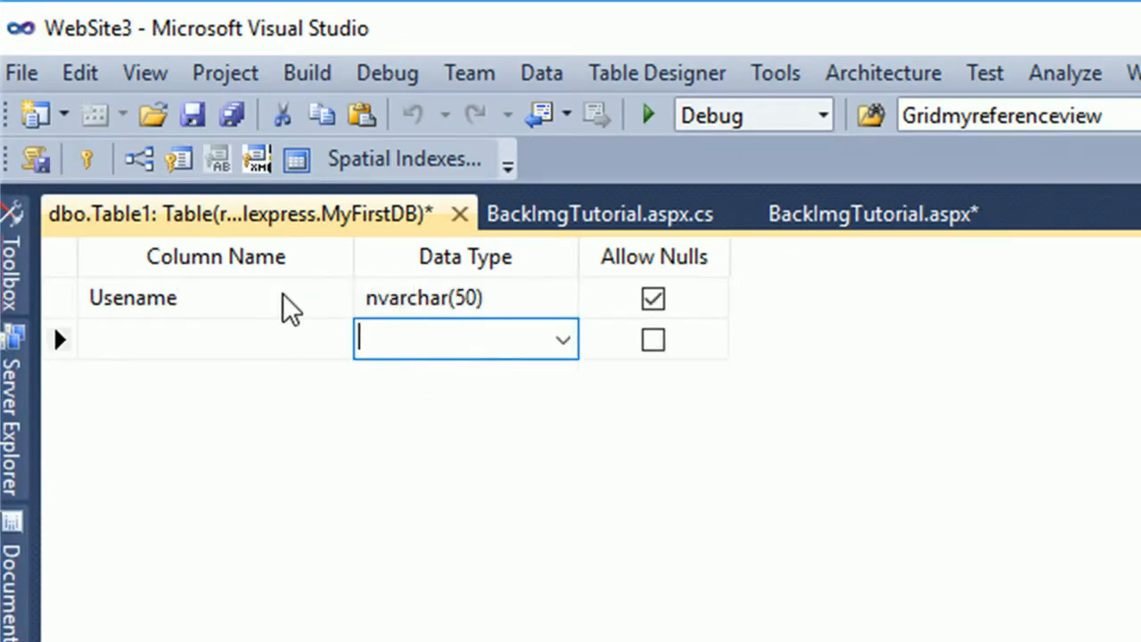
type("Pass")
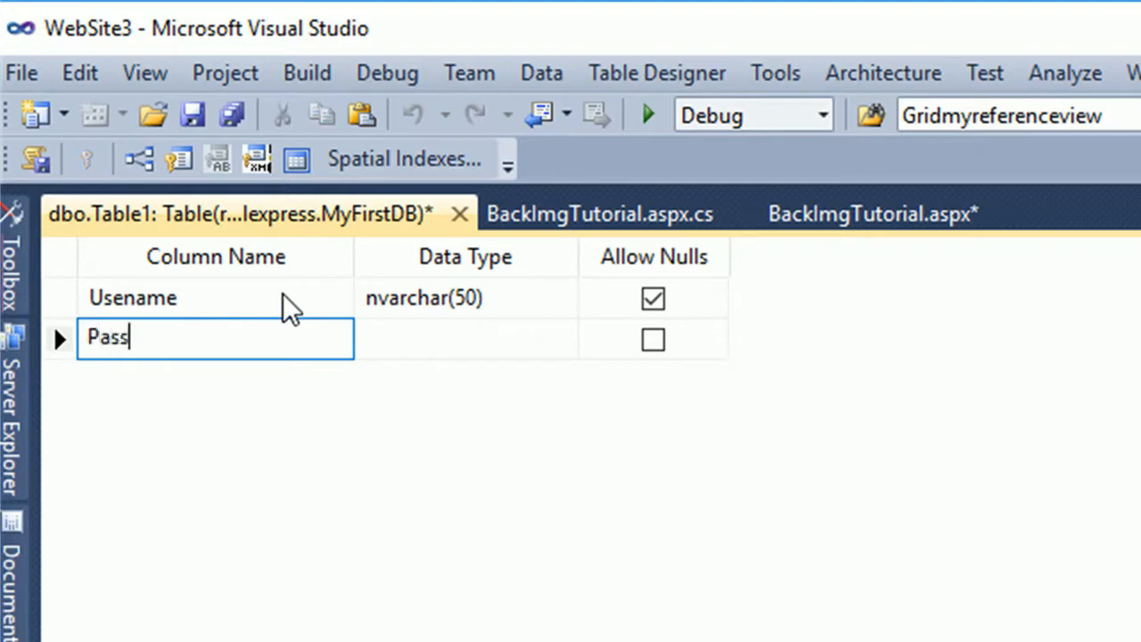
type("word")
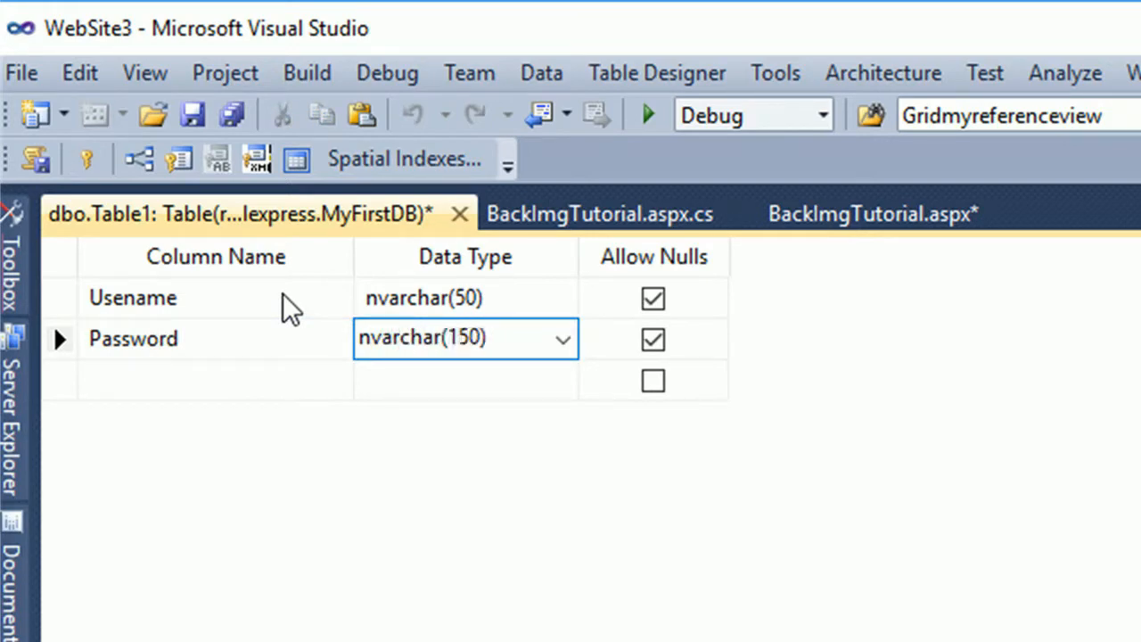
right_click(60, 298)
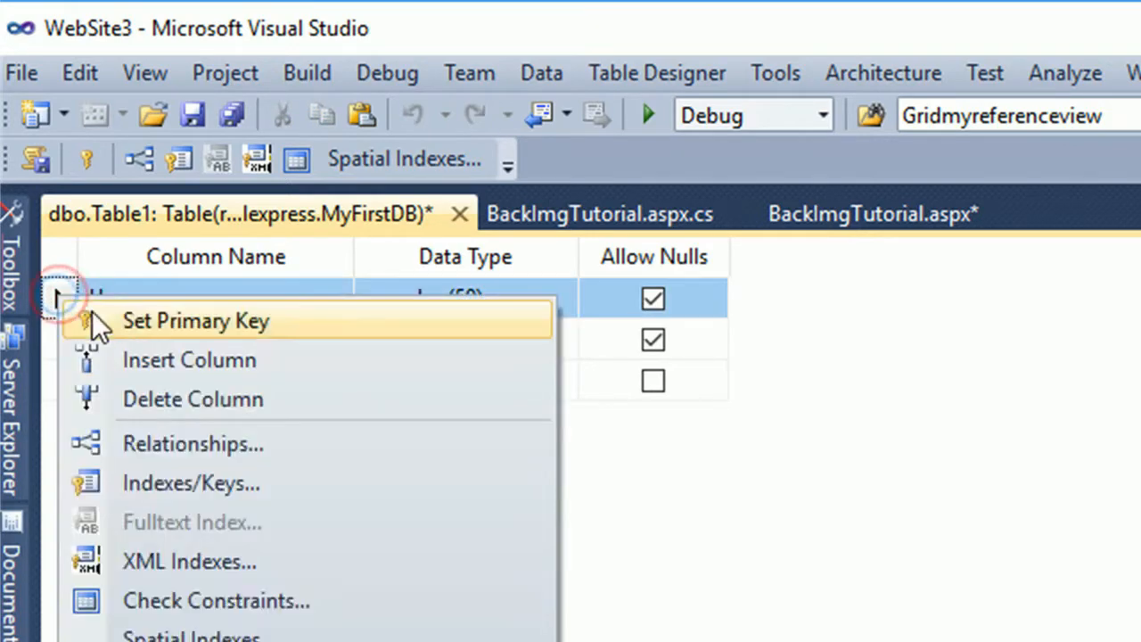
left_click(196, 320)
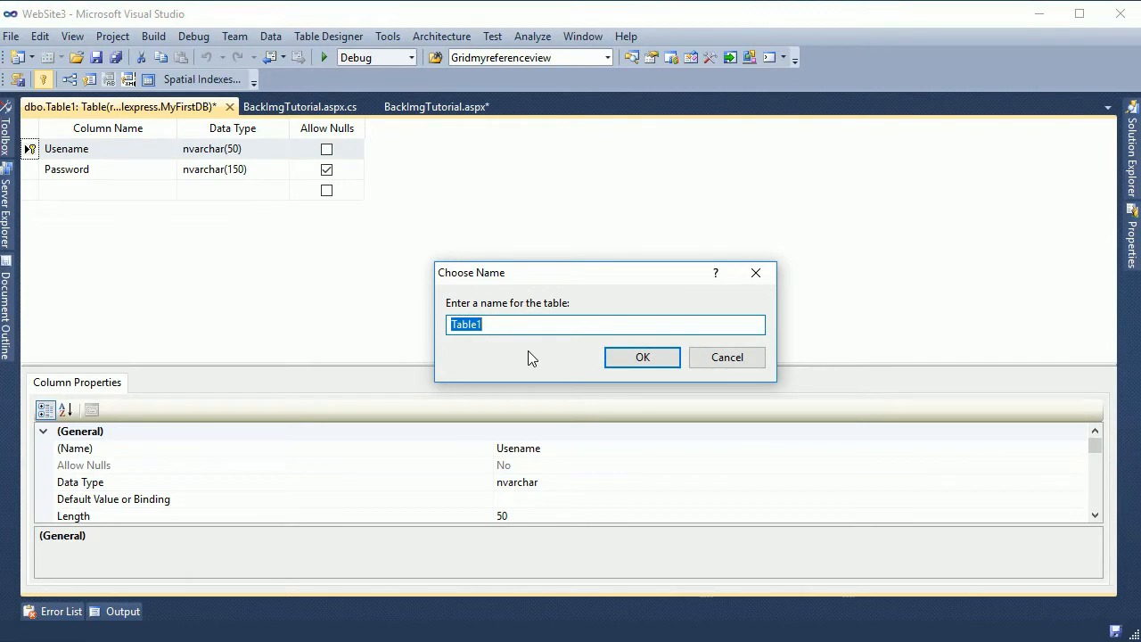
Enter UserLoginTab as the table name and confirm it.
type("User")
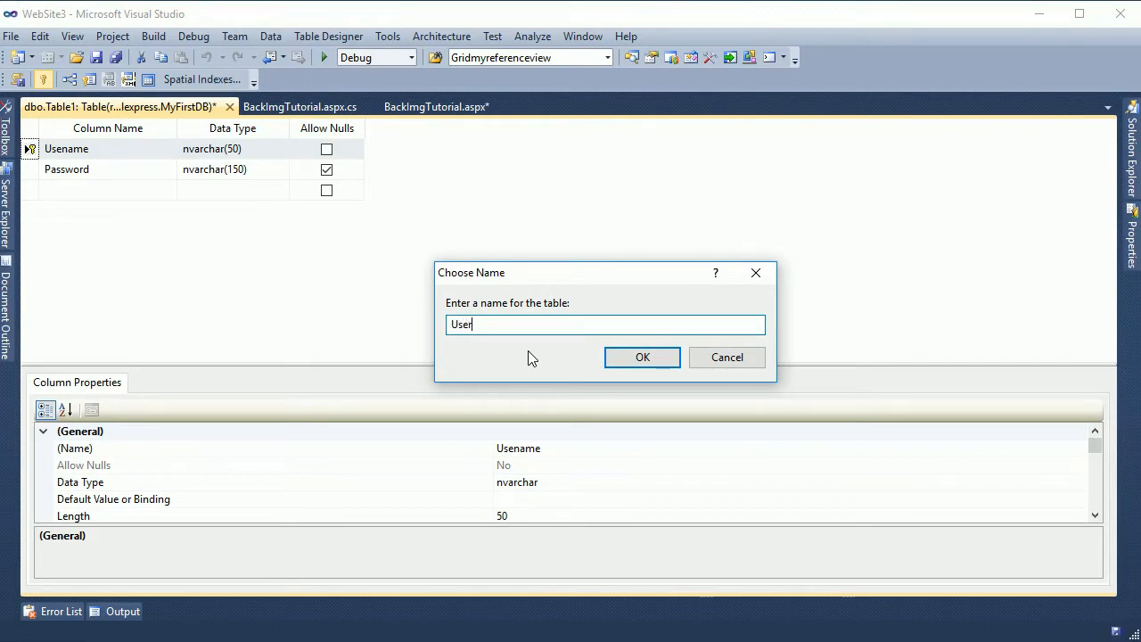
type("Login")
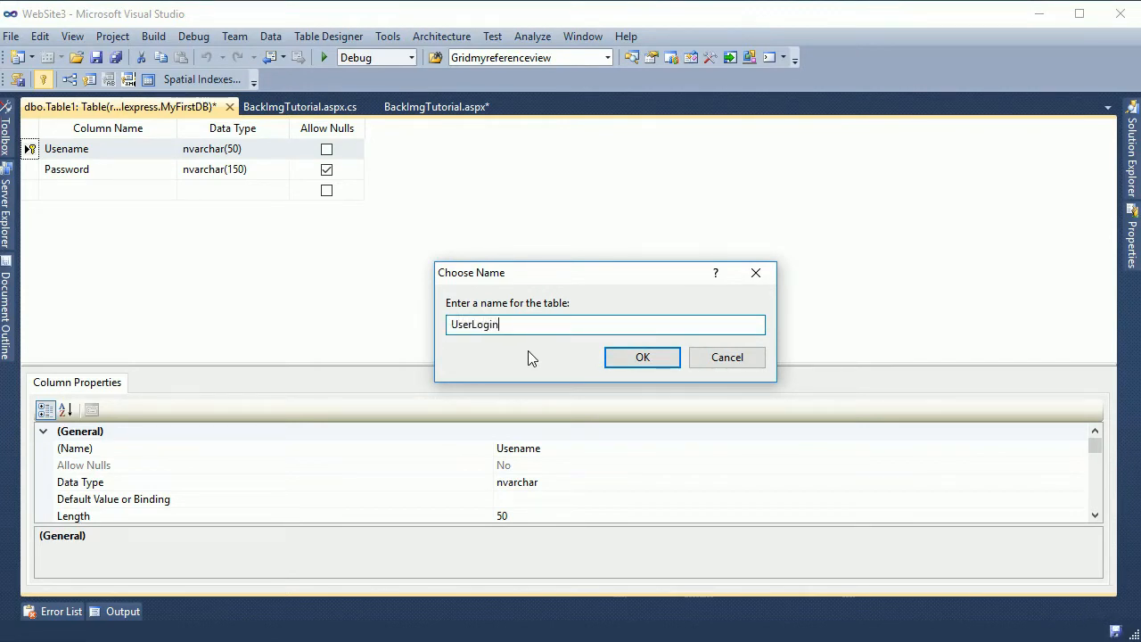
type("Tab")
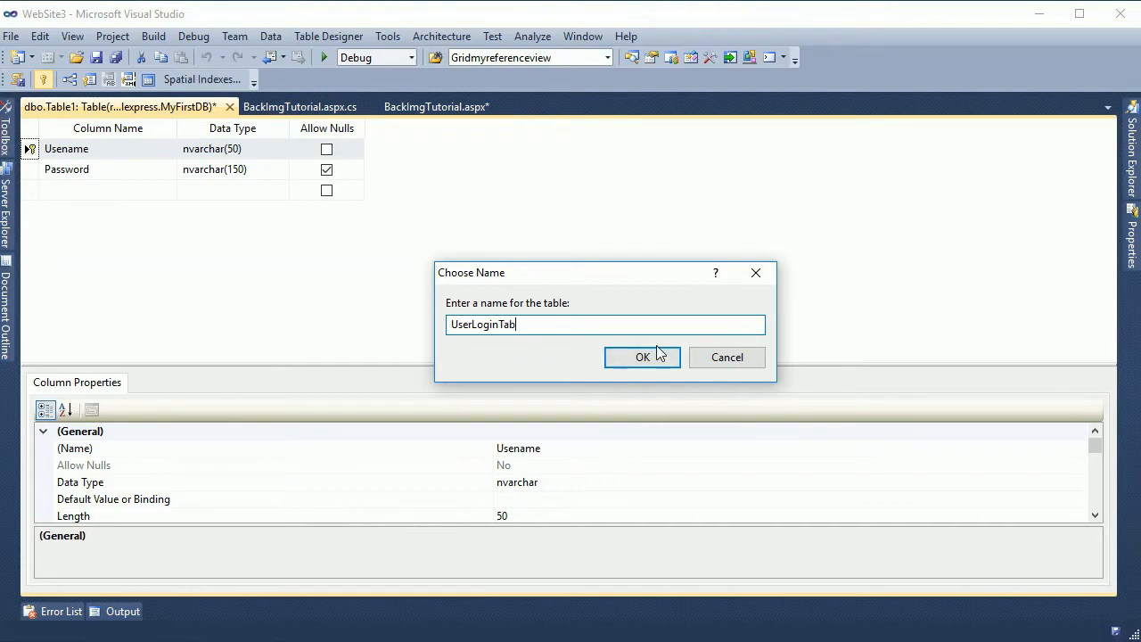
left_click(641, 356)
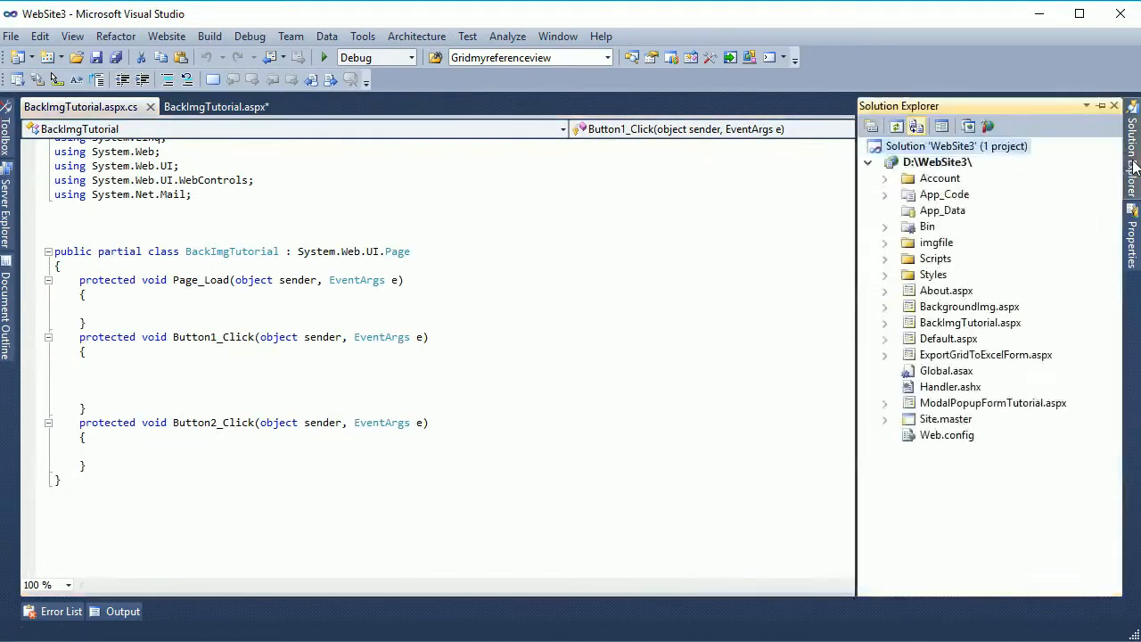
Open App_Code's DataClasses.dbml and drag UserLoginTab onto its design surface.
left_click(885, 193)
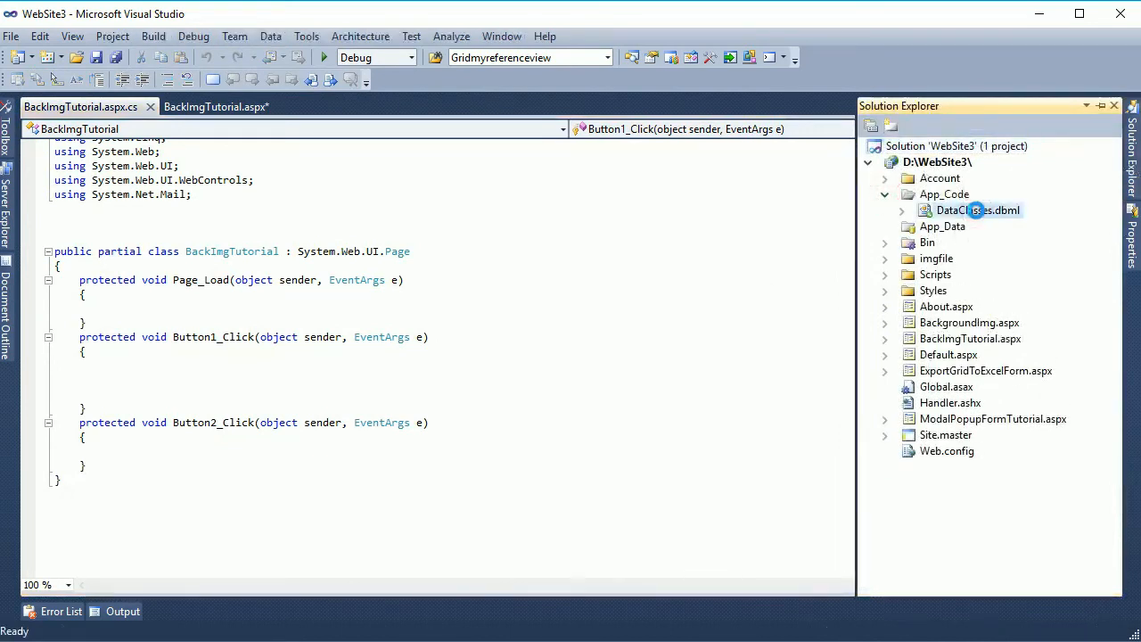
double_click(971, 209)
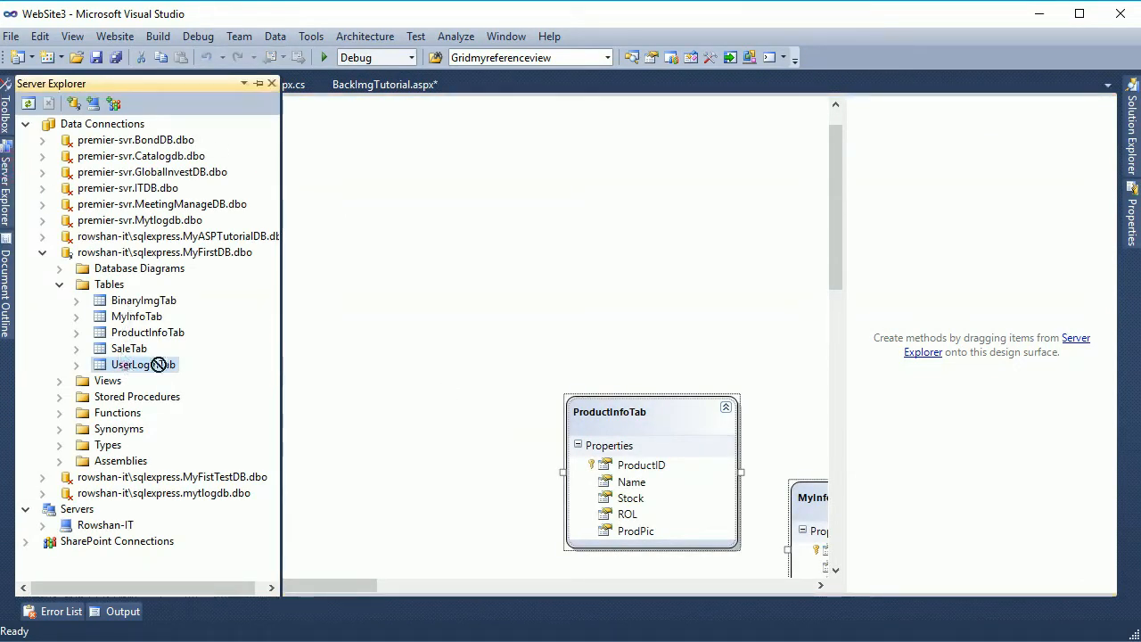
left_click_drag(133, 363, 392, 285)
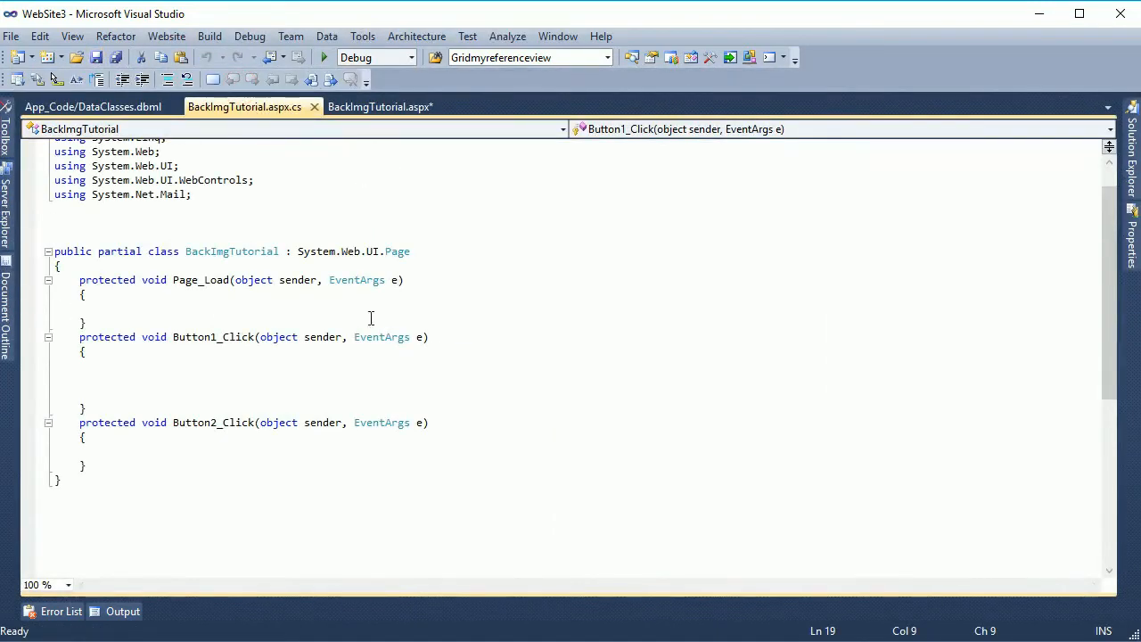
Add the field DataClassesDataContext db = new DataClassesDataContext(); below Page_Load.
left_click(102, 309)
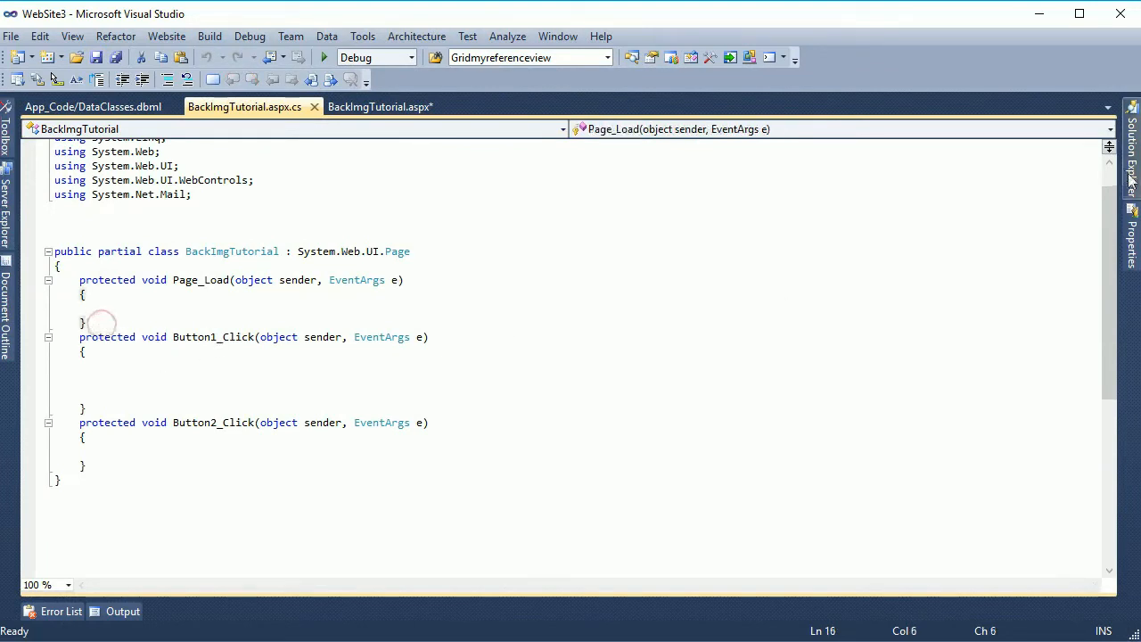
left_click(1132, 160)
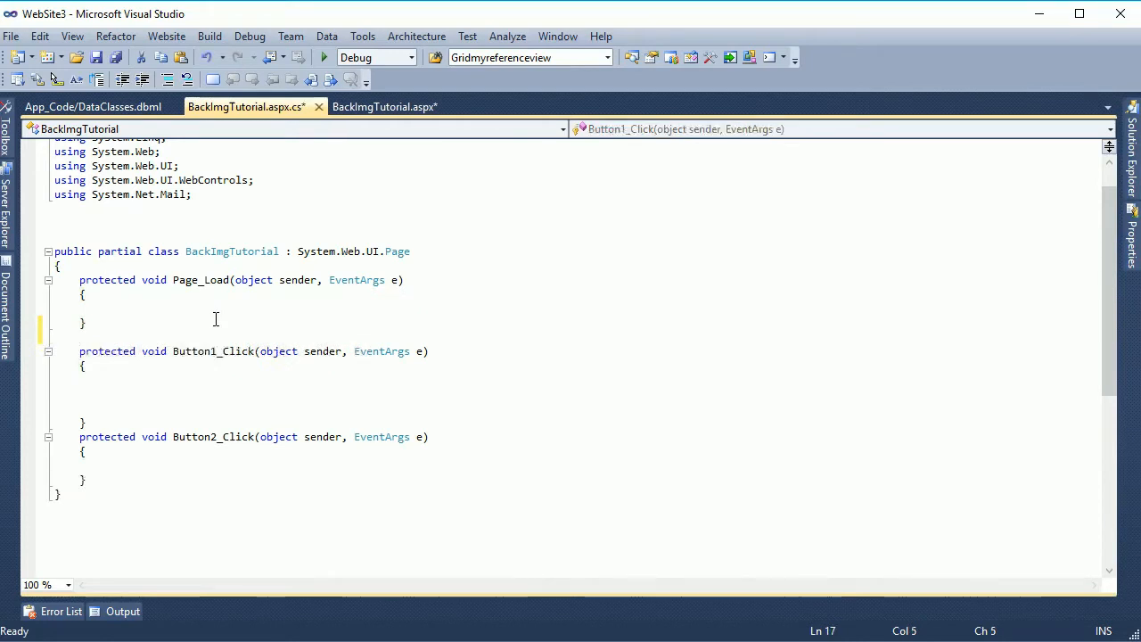
type("data")
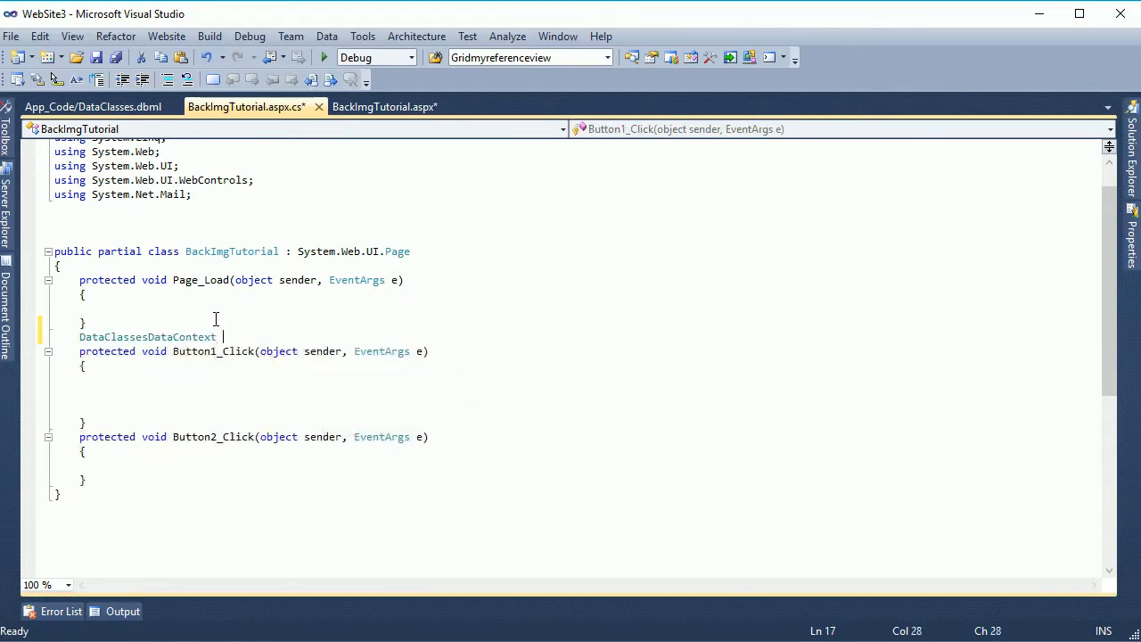
type("db = n")
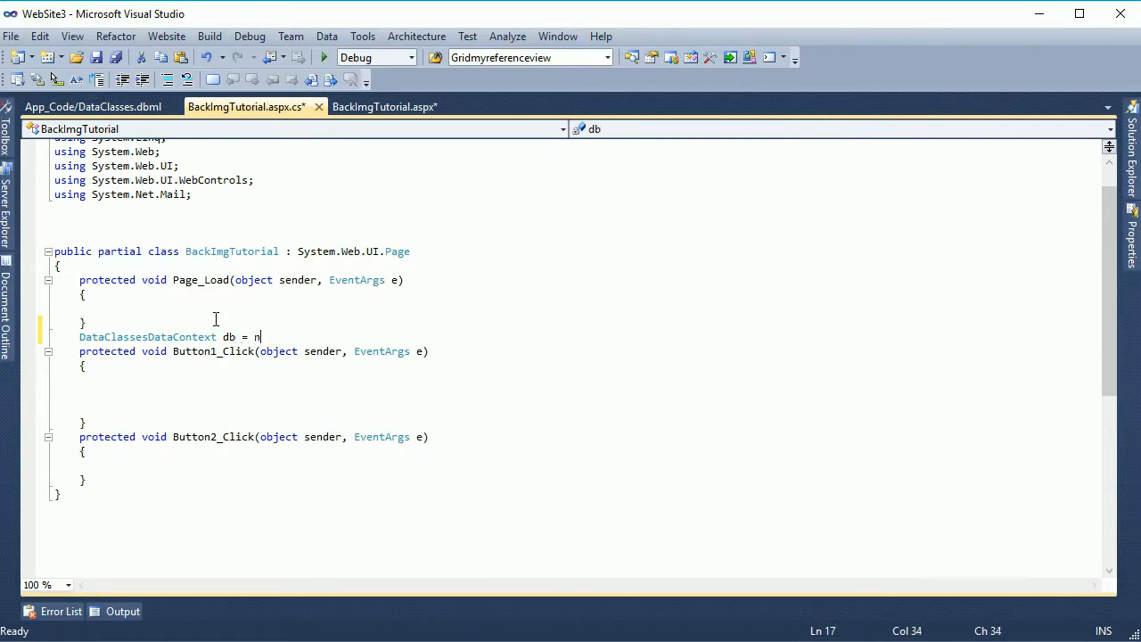
type("ew DataClassesDataContext();")
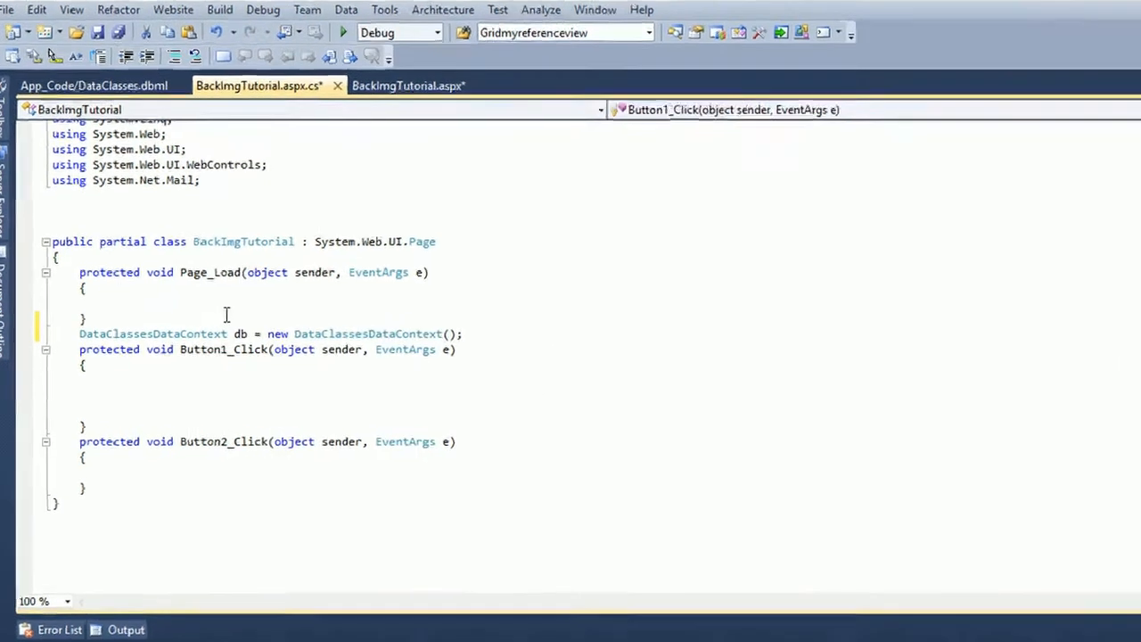
Create a new UserLoginTab object st with Usename taken from the text box.
type("var st")
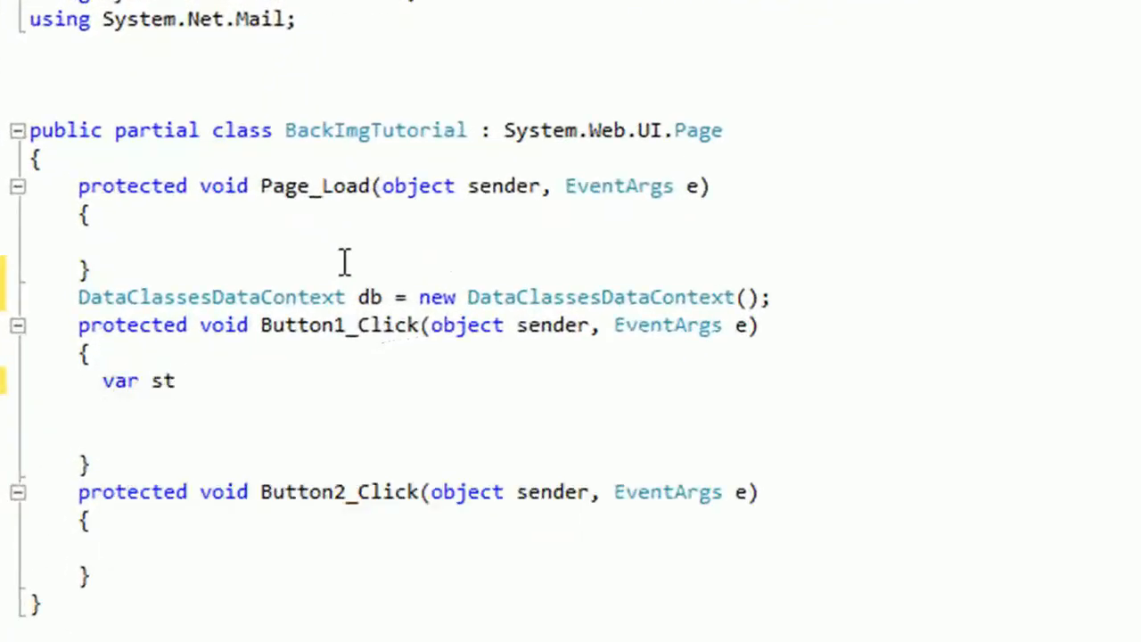
type("= new UserLoginTab")
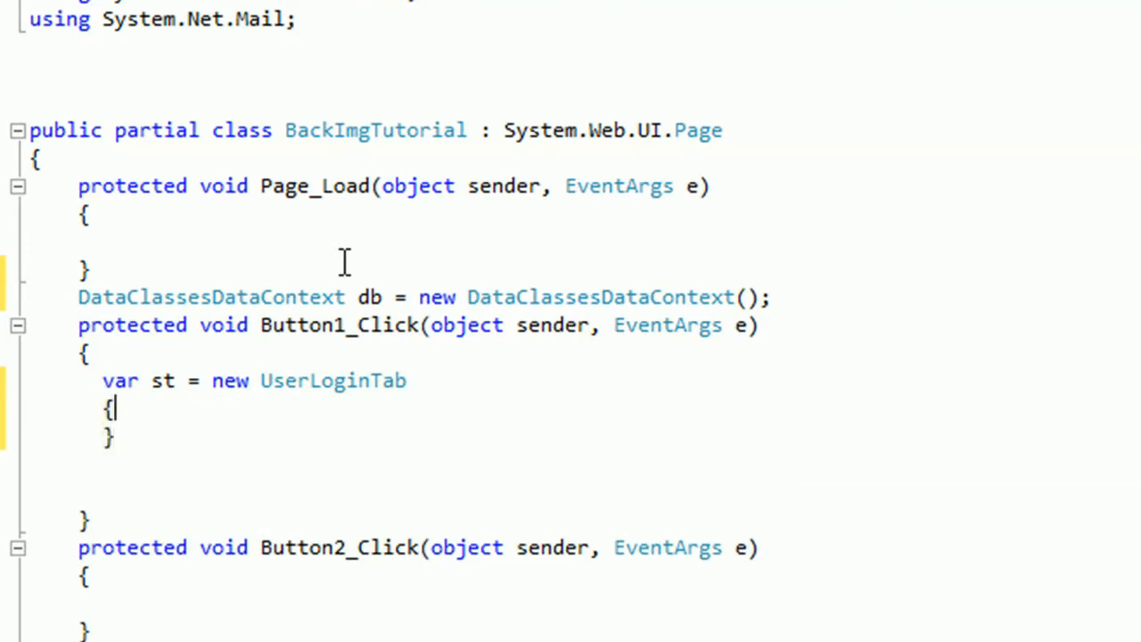
type("Usename")
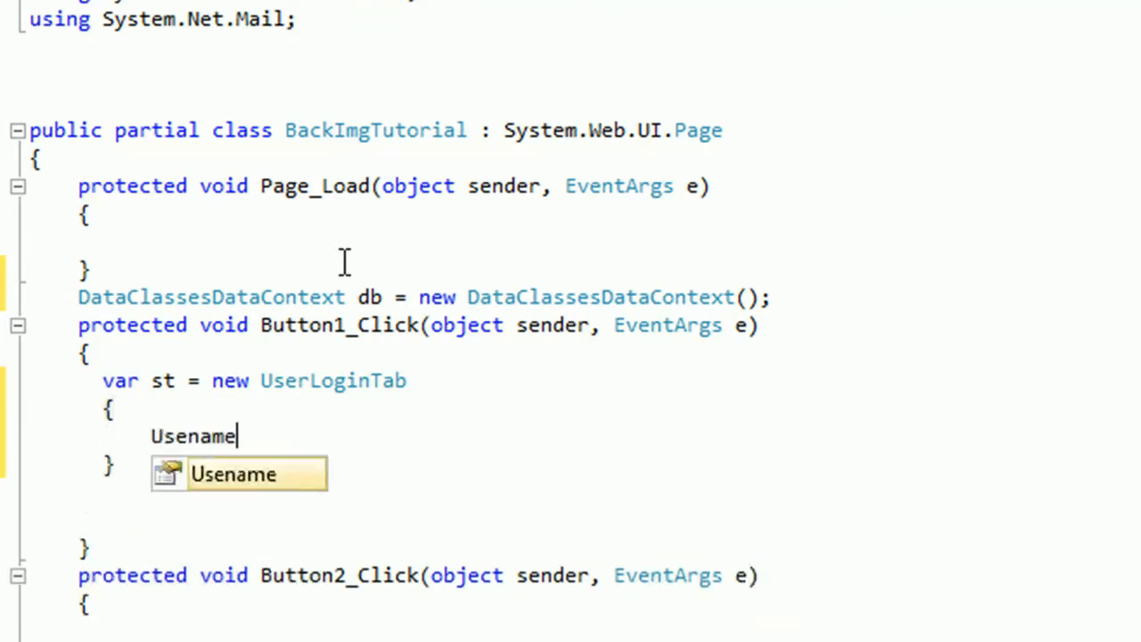
type("= txtuname.Text,")
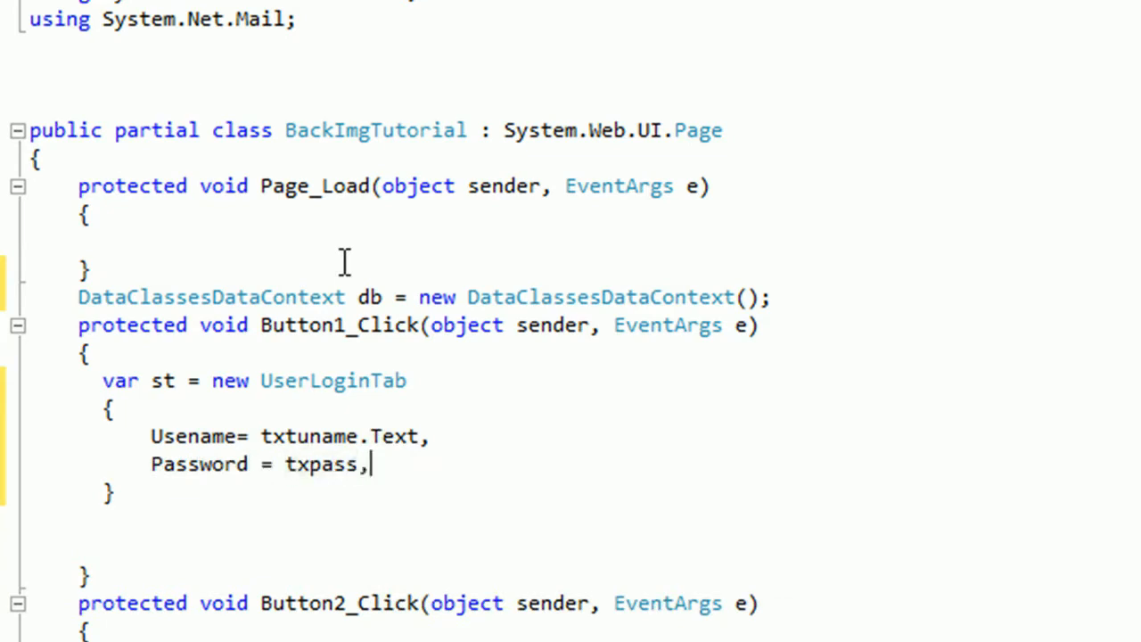
type(".t")
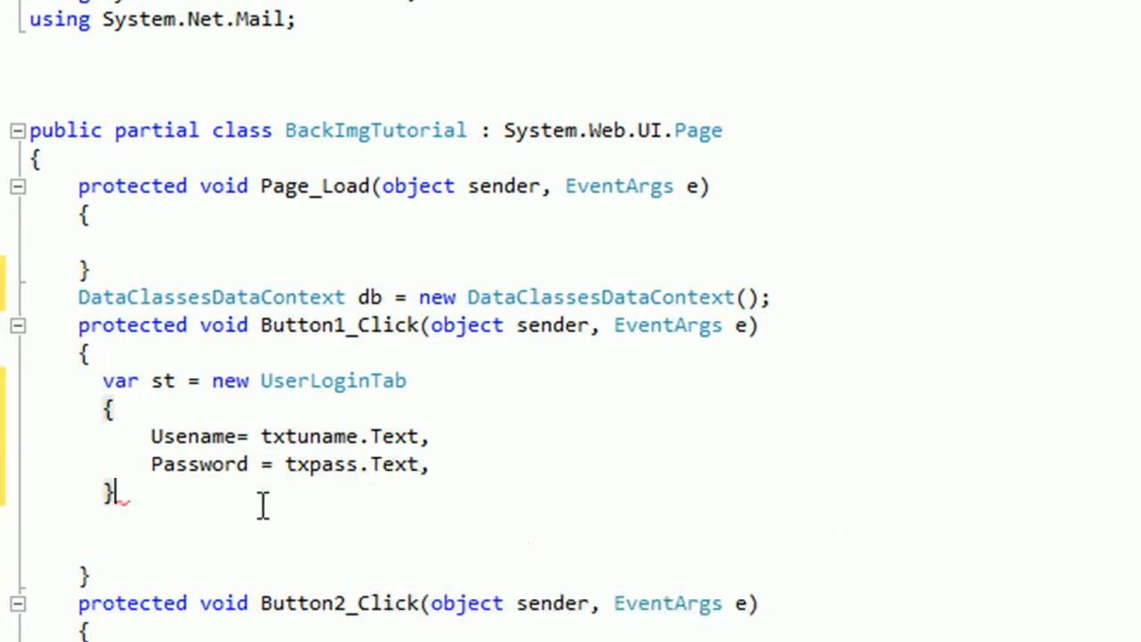
type(";")
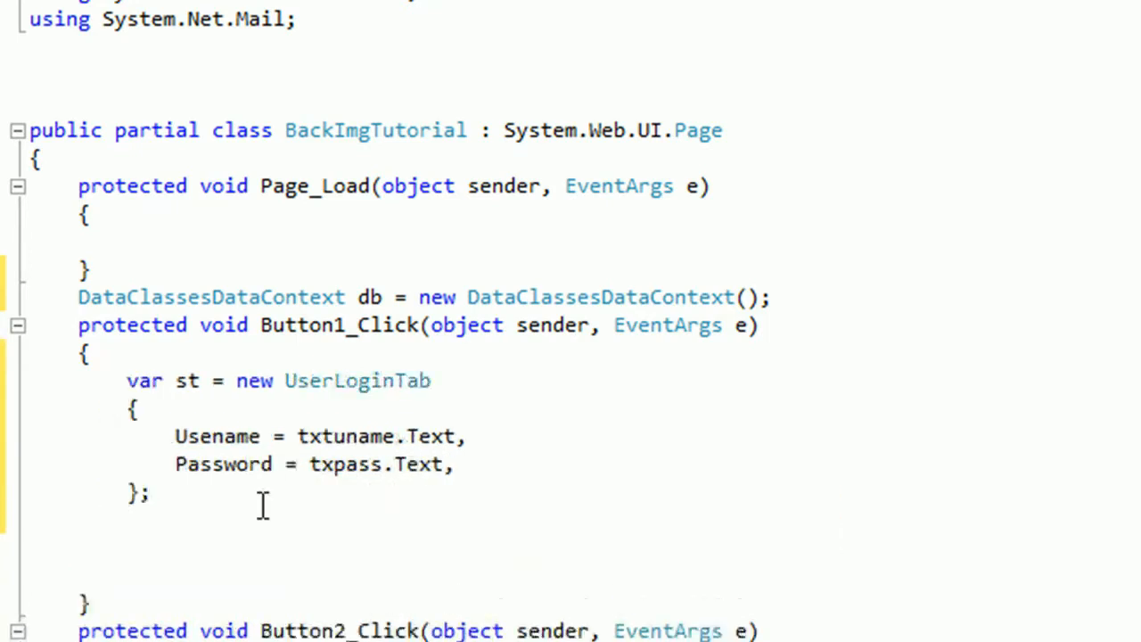
Insert st into UserLoginTabs, submit changes, alert 'Successfully Saved', and save the file.
type("db.UserLoginTabs.")
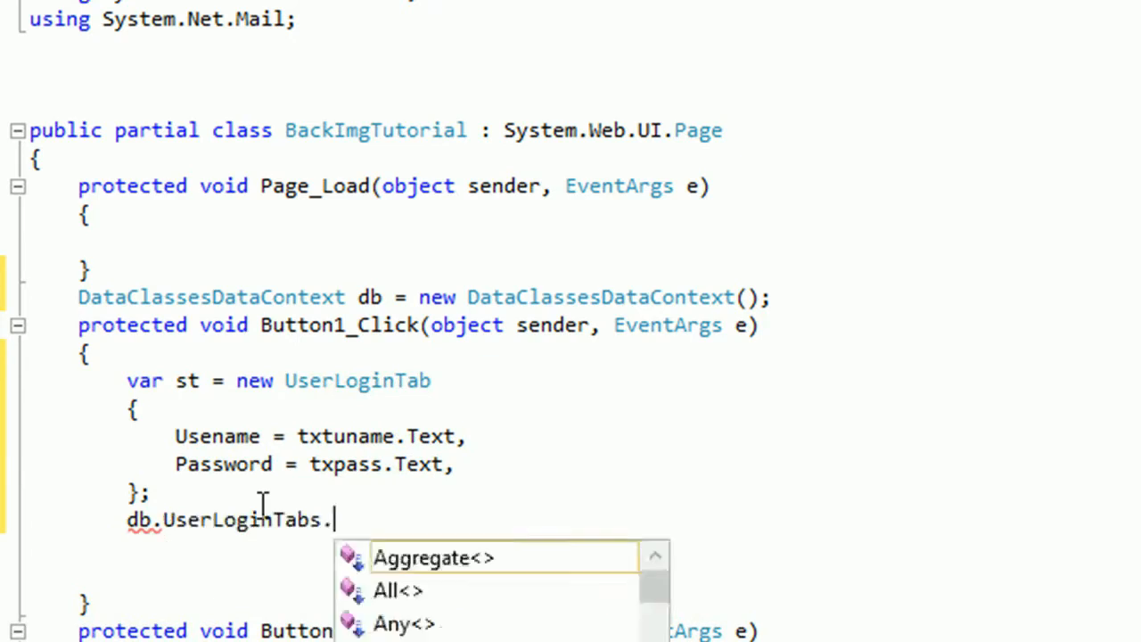
type("InsertOnSubmit")
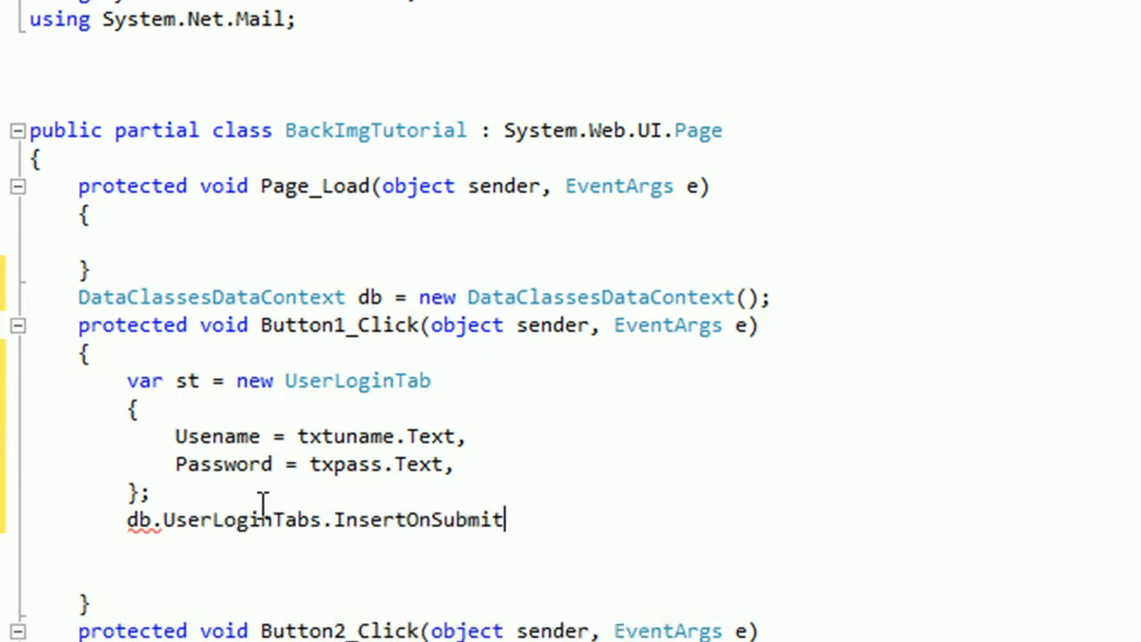
type("(st)")
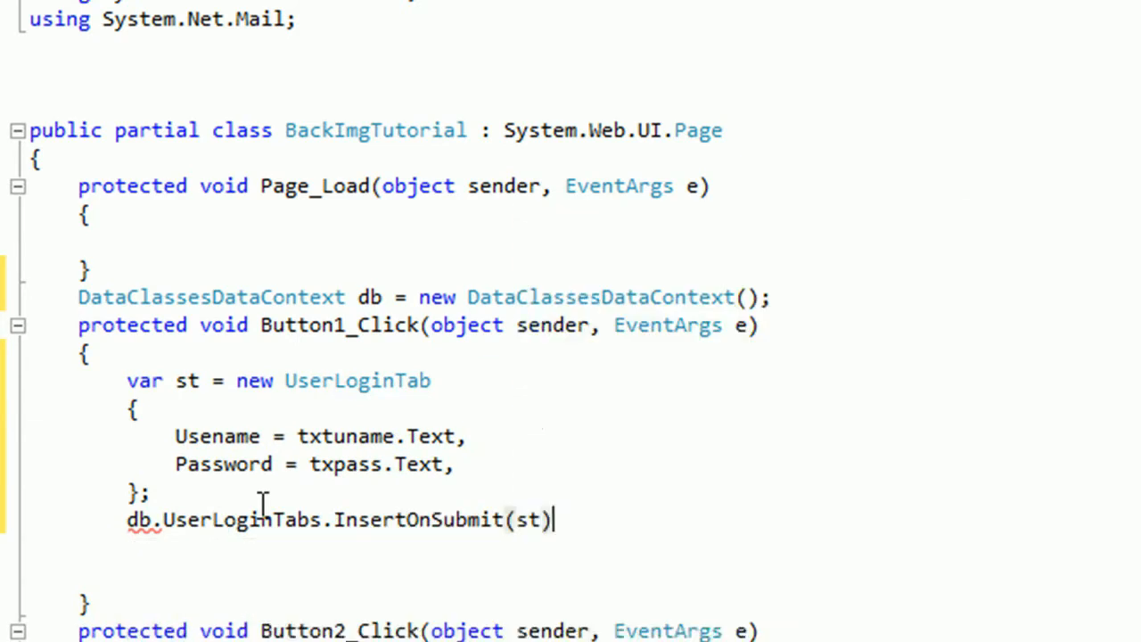
type(";")
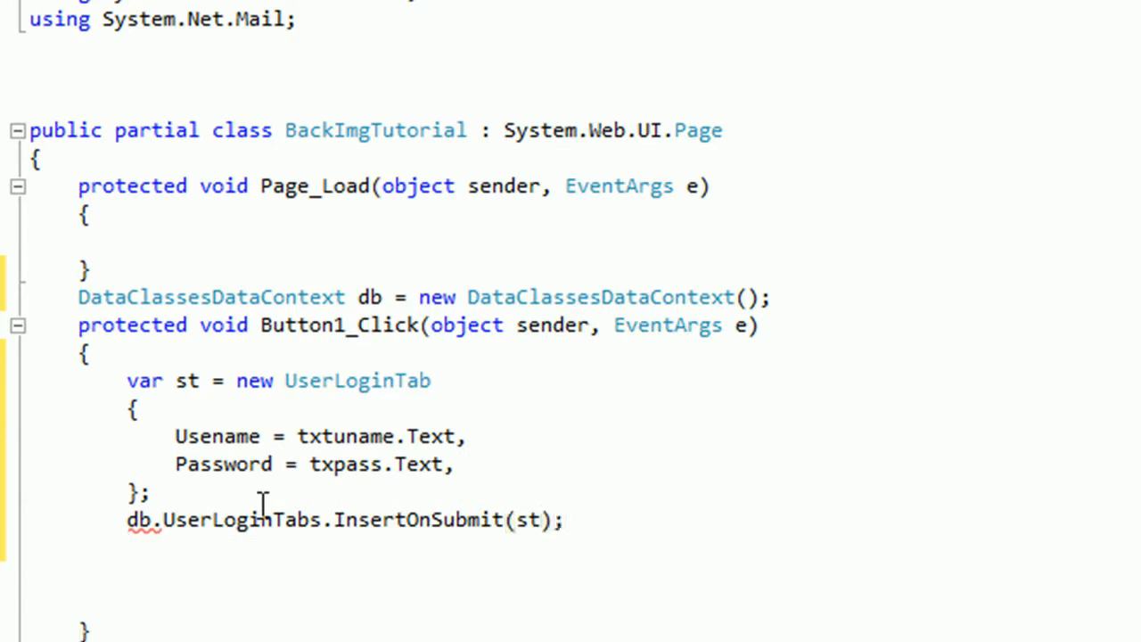
type("db.s")
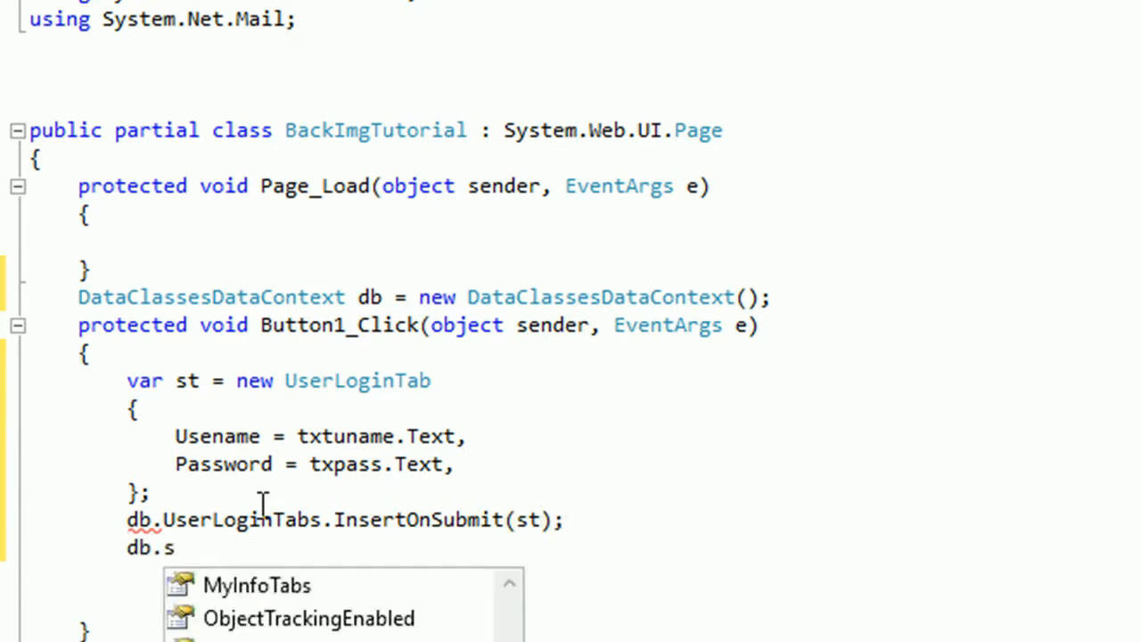
type("SubmitChanges();")
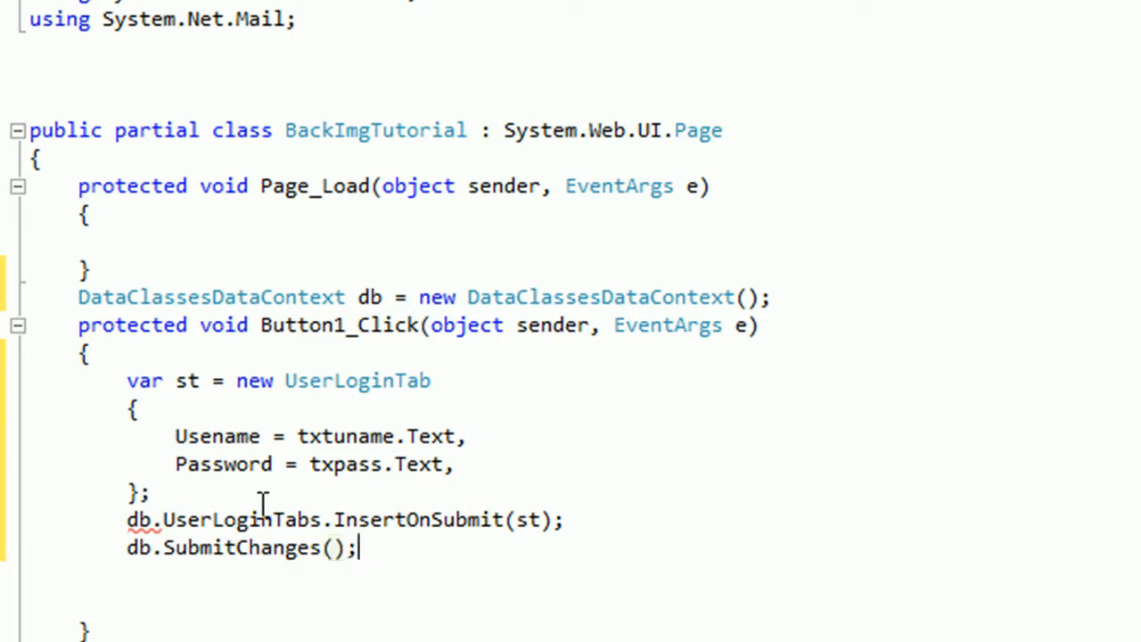
type("ScriptManager.RegisterStartupScript(this, this.GetType(), \"script\", \"alert(' Successfully Saved');\", true);")
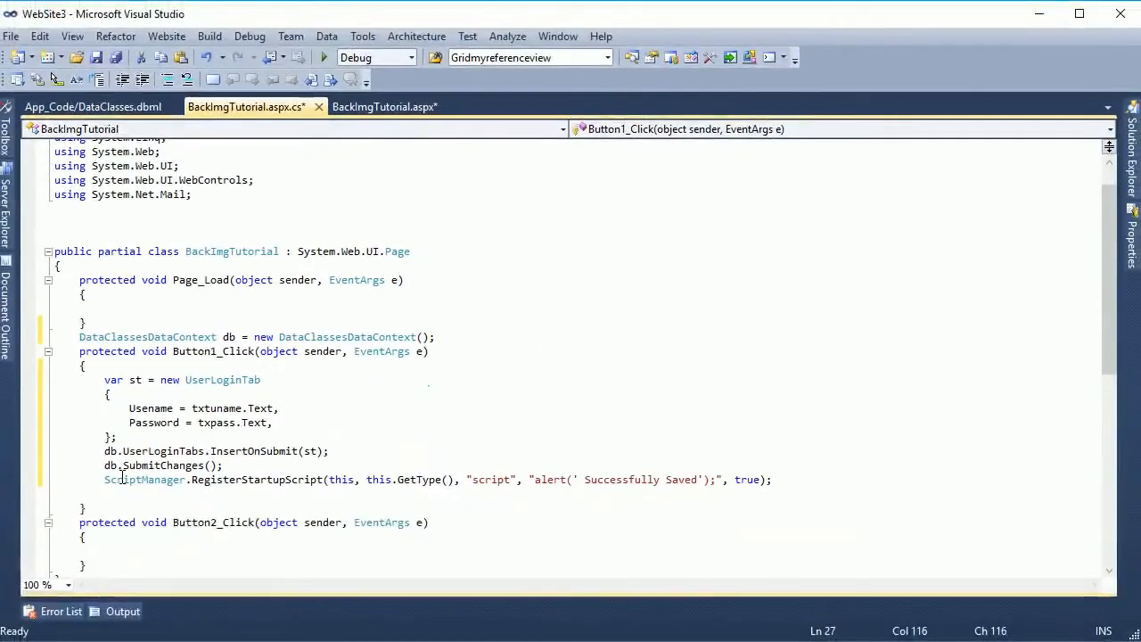
key("ctrl+s")
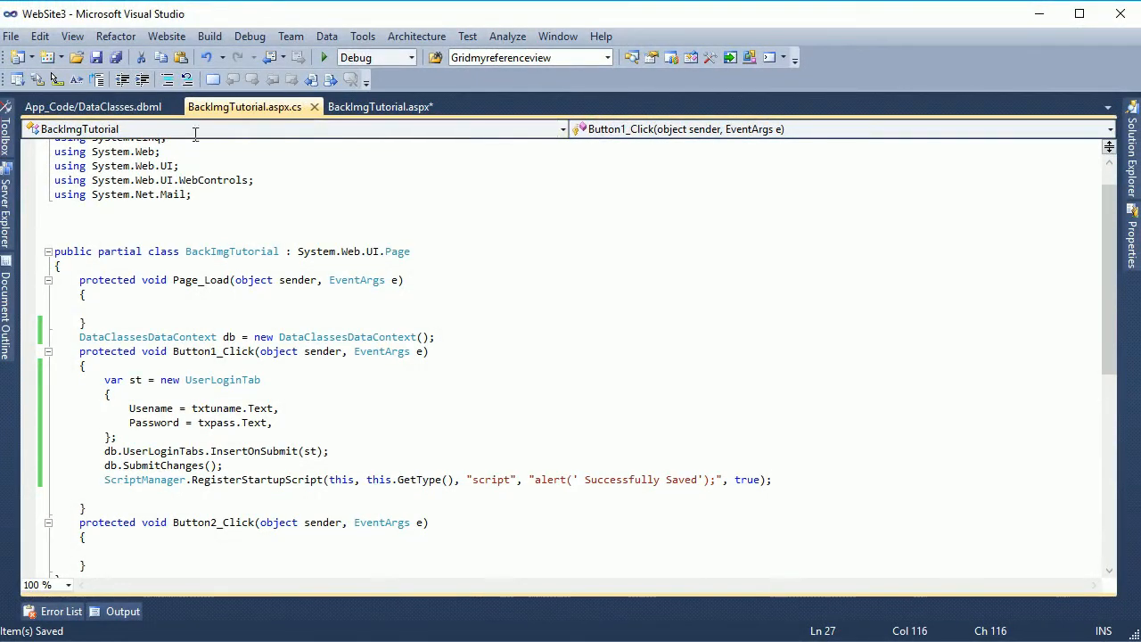
left_click(6, 204)
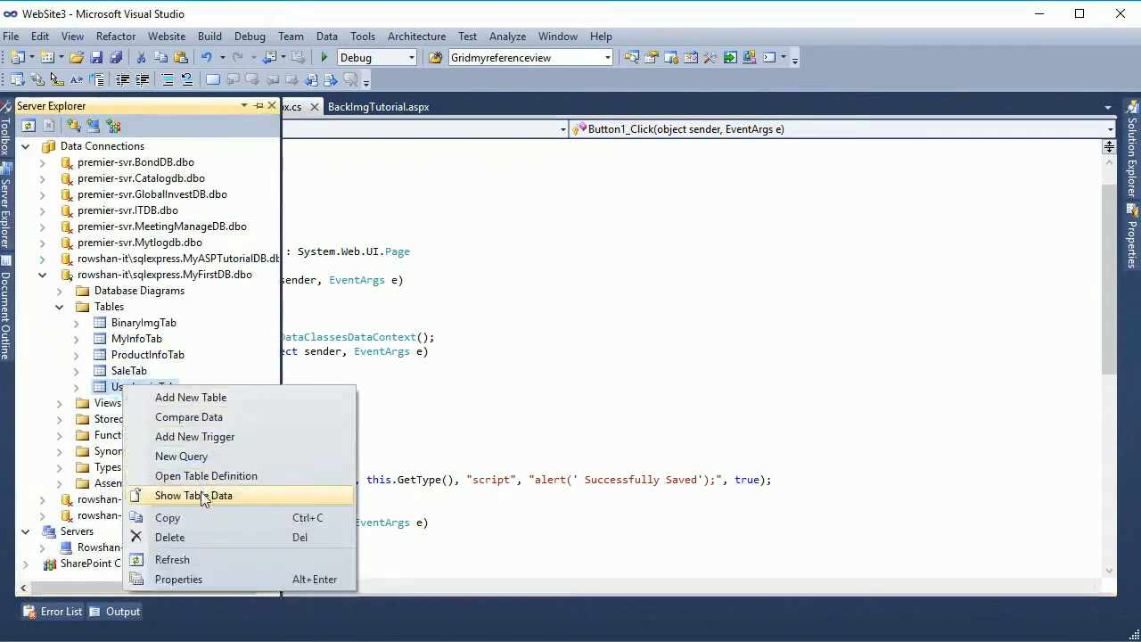
Show UserLoginTab's empty table data, then return to the login page design.
left_click(193, 495)
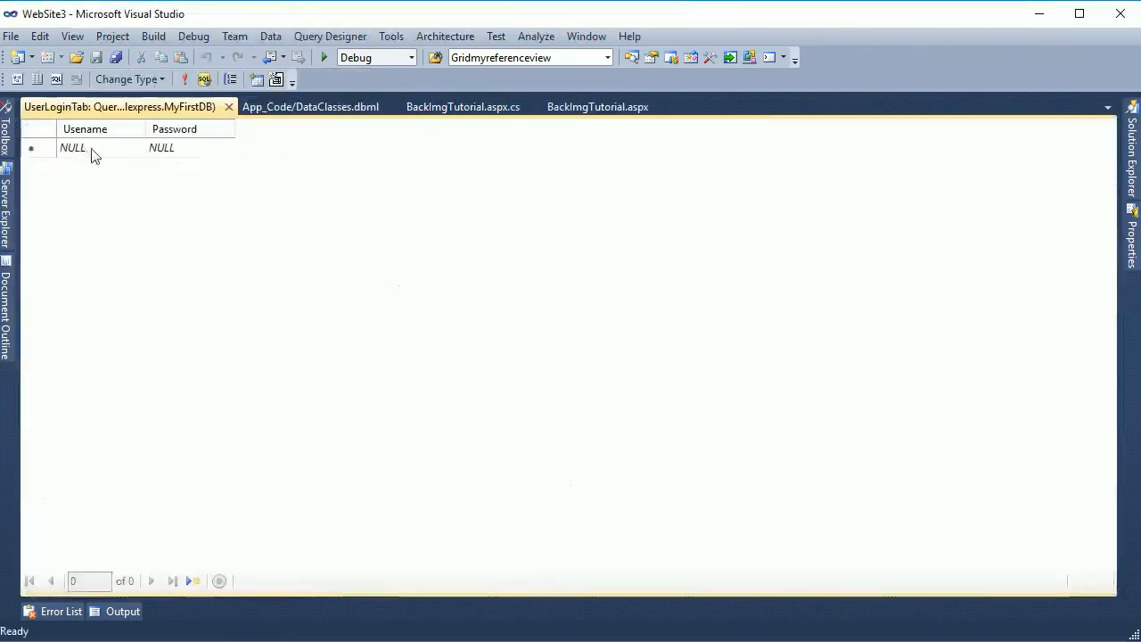
mouse_move(637, 123)
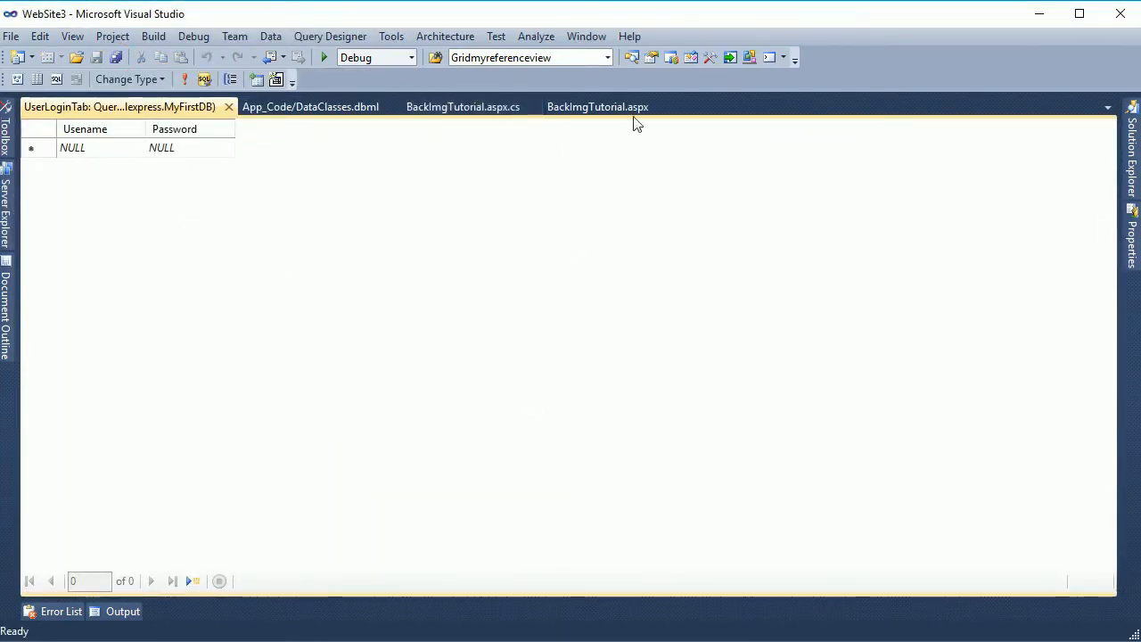
left_click(597, 106)
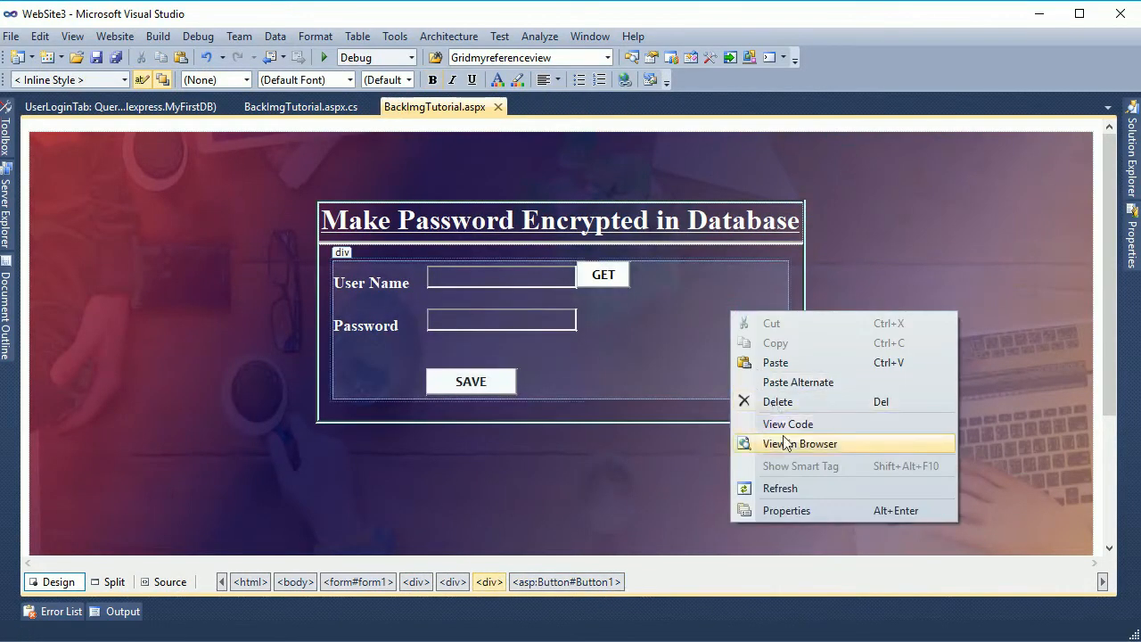
left_click(799, 443)
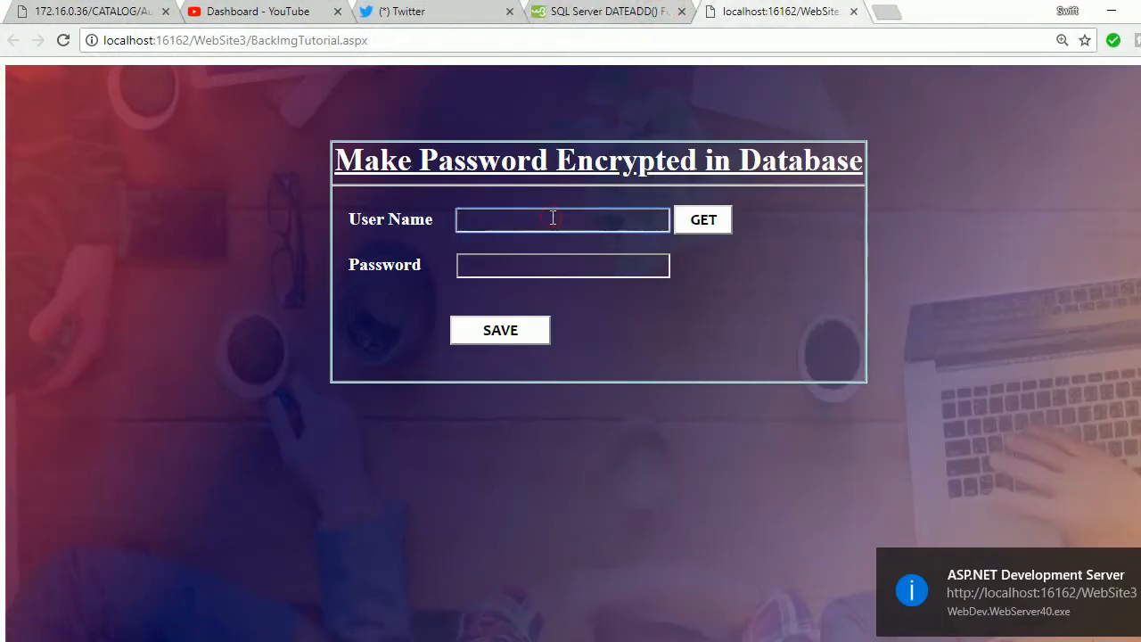
type("jho")
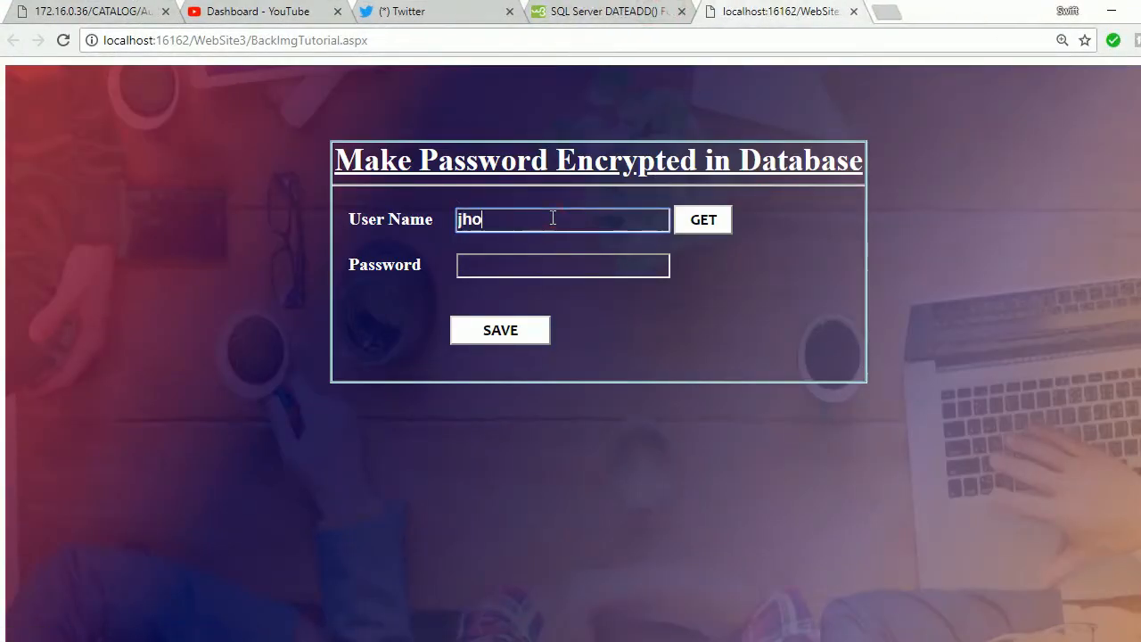
type("n")
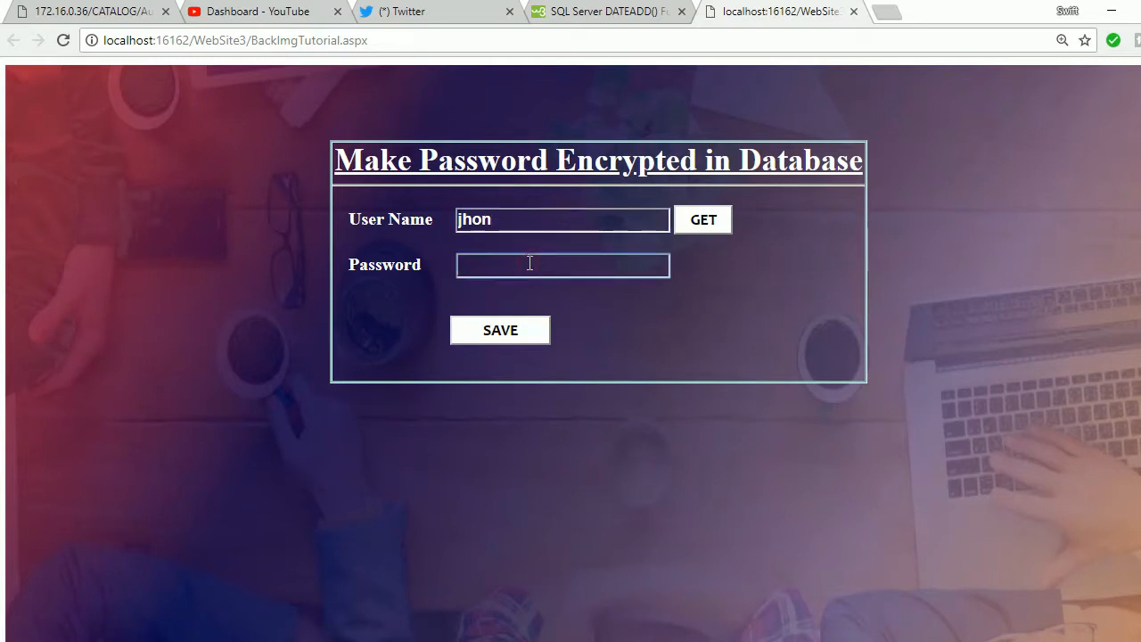
type("123")
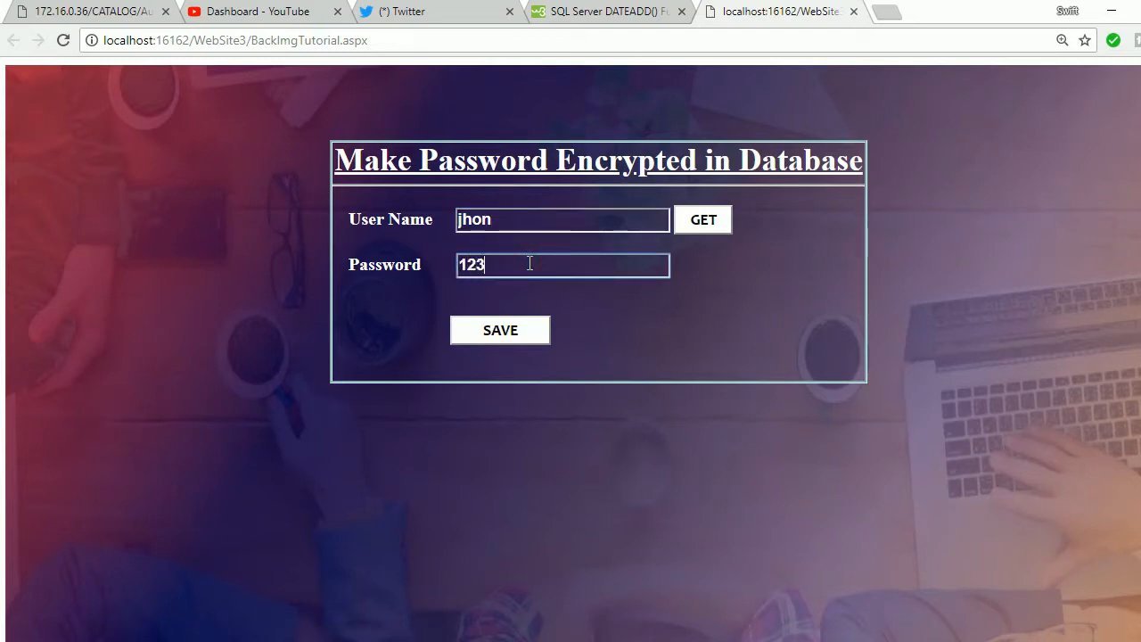
type("456")
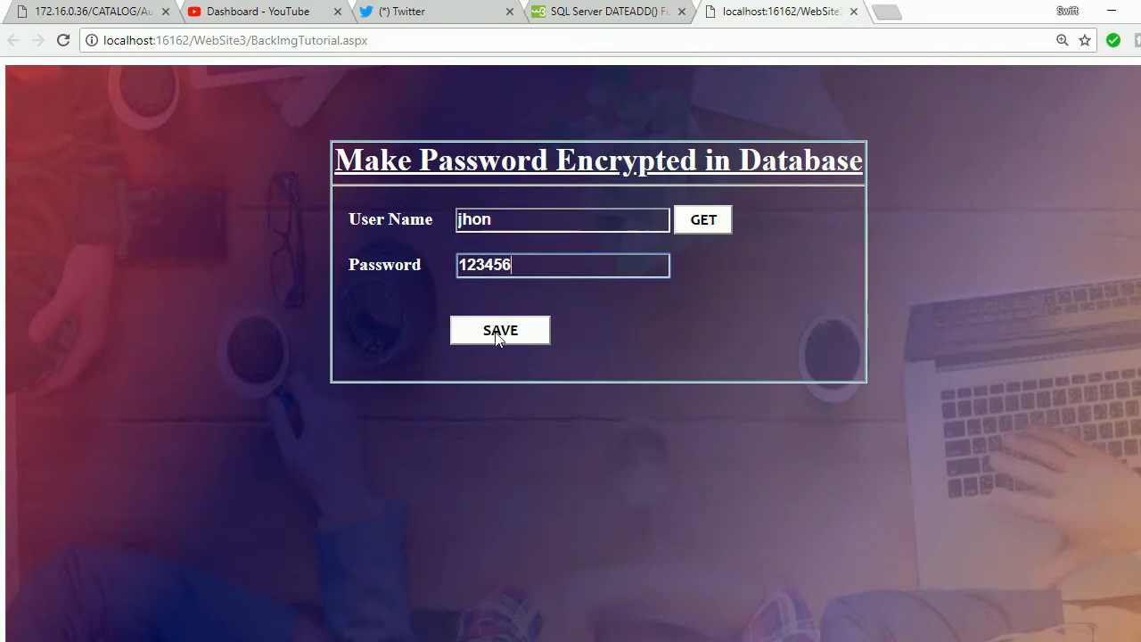
left_click(499, 329)
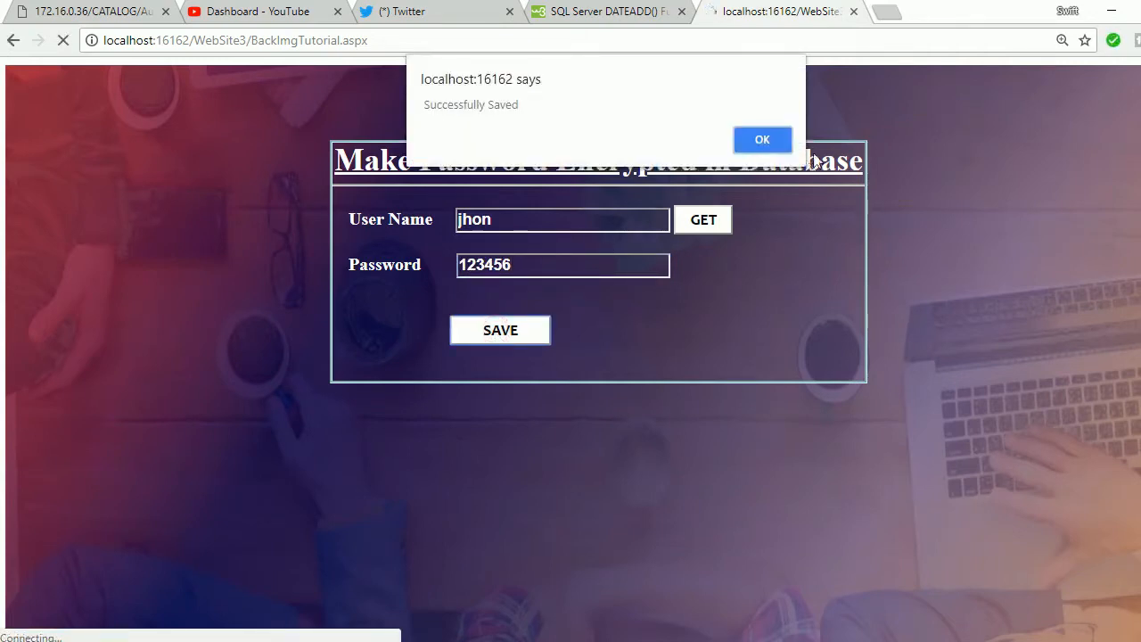
left_click(762, 139)
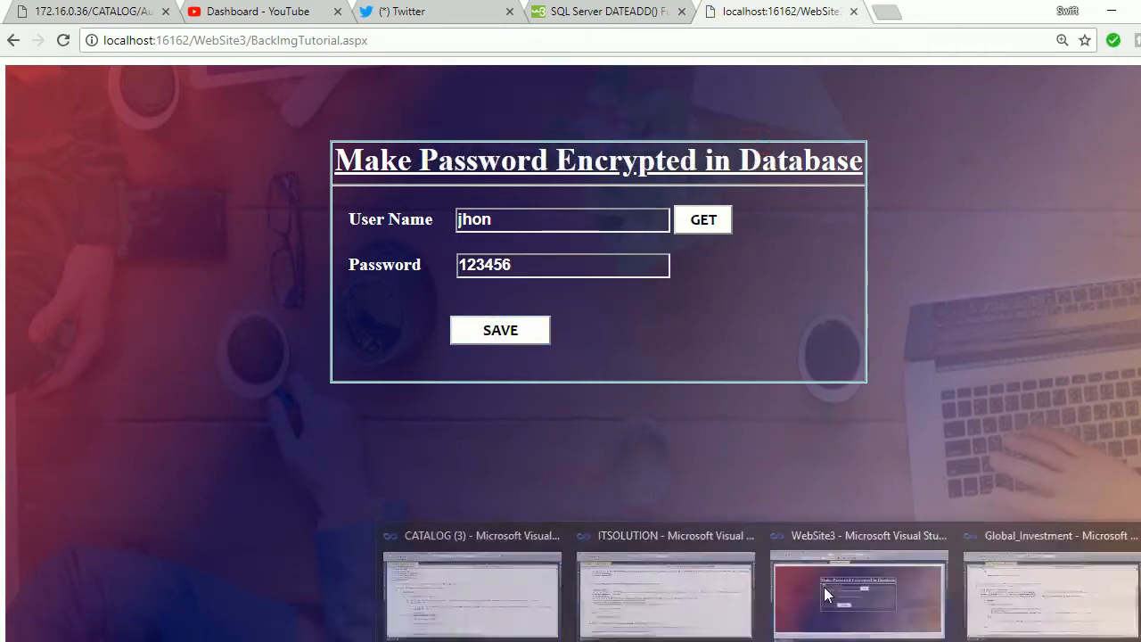
left_click(857, 597)
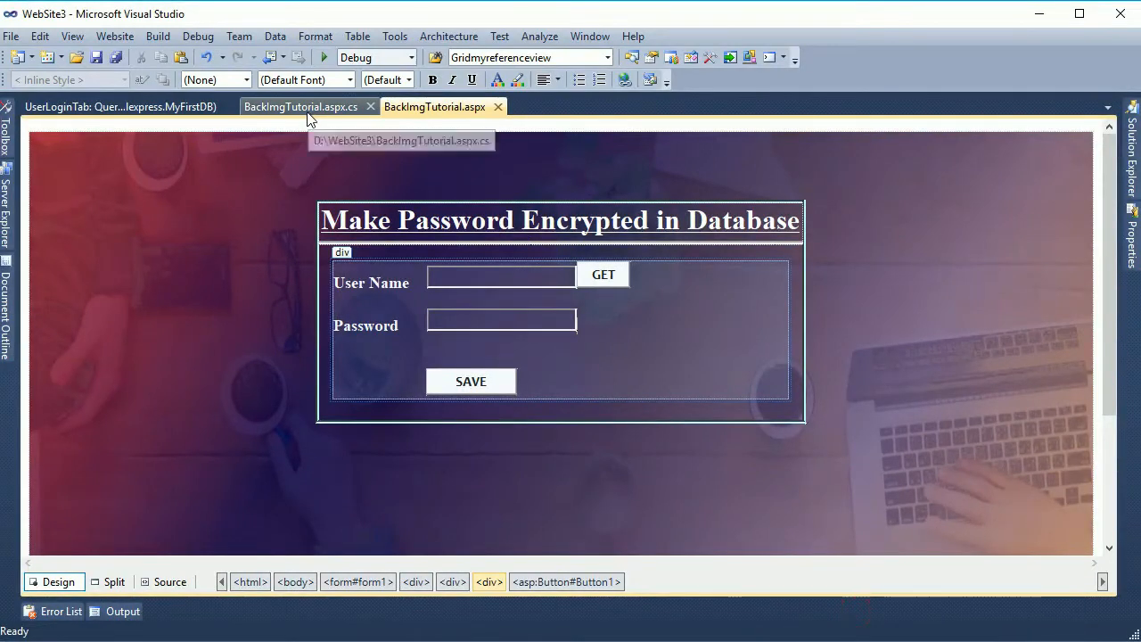
left_click(120, 107)
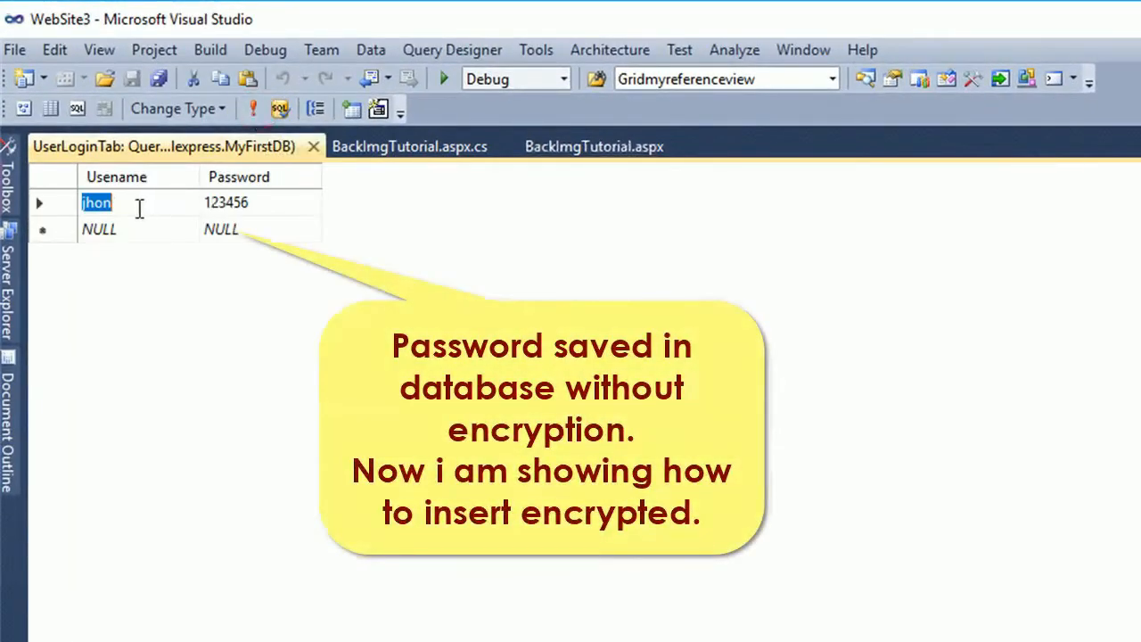
mouse_move(305, 214)
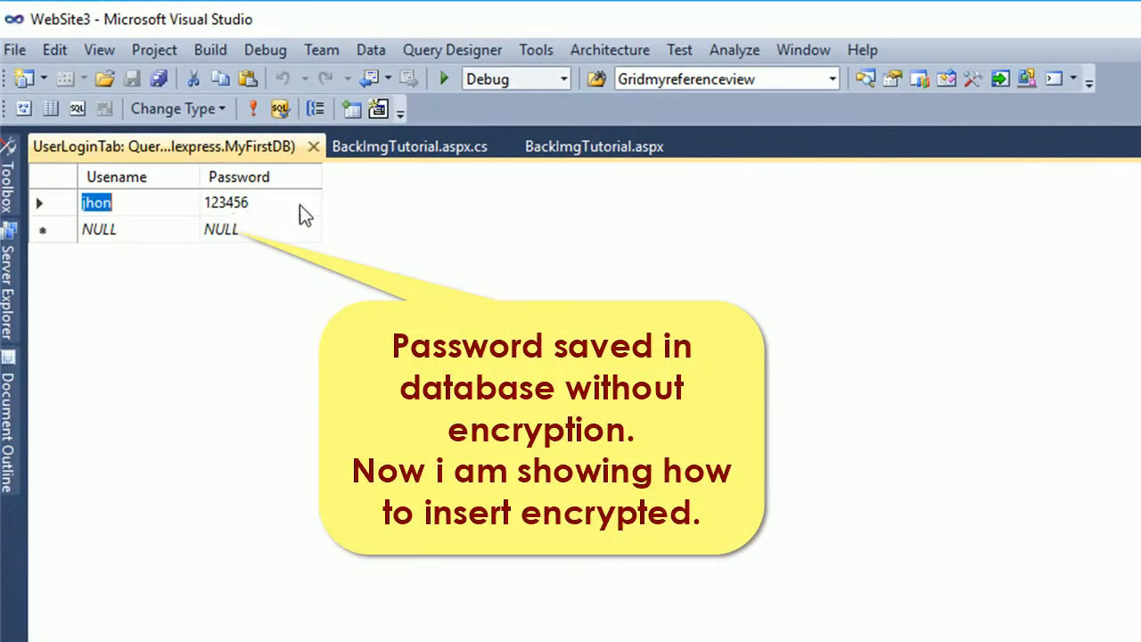
left_click(592, 145)
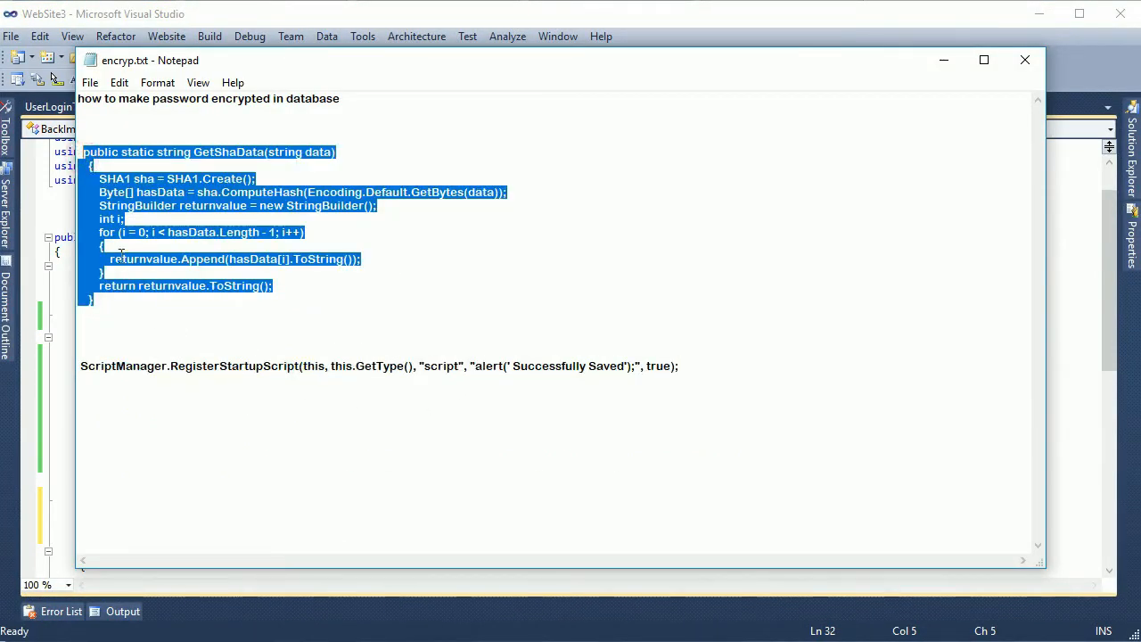
Import System.Security.Cryptography and System.Text so GetShaData's SHA1 and Encoding resolve.
left_click(1024, 59)
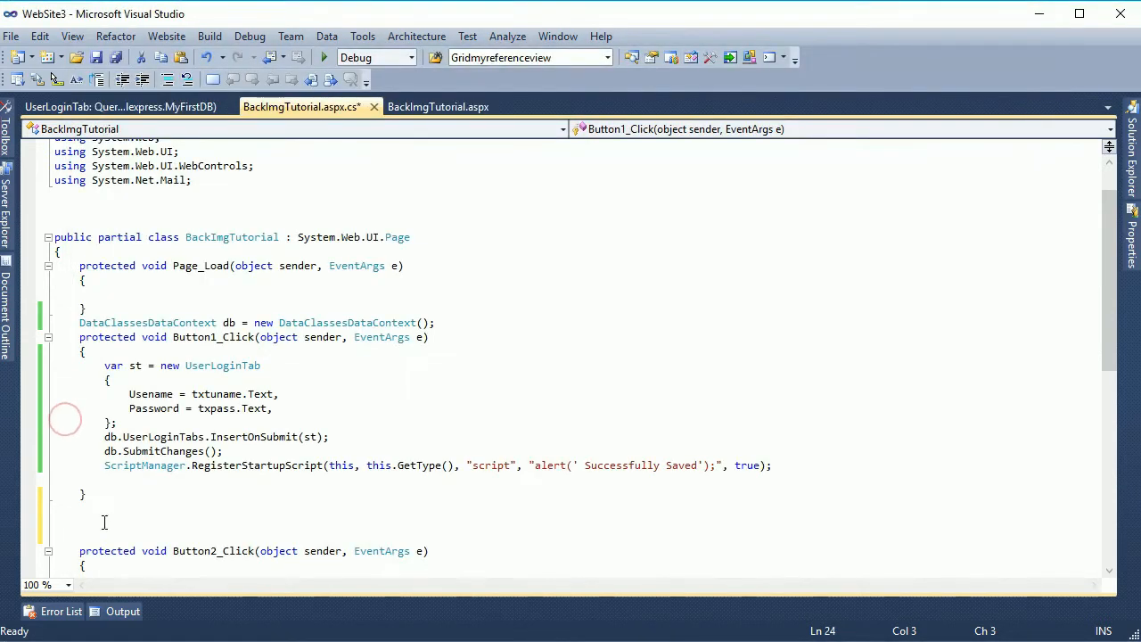
scroll("down", 3)
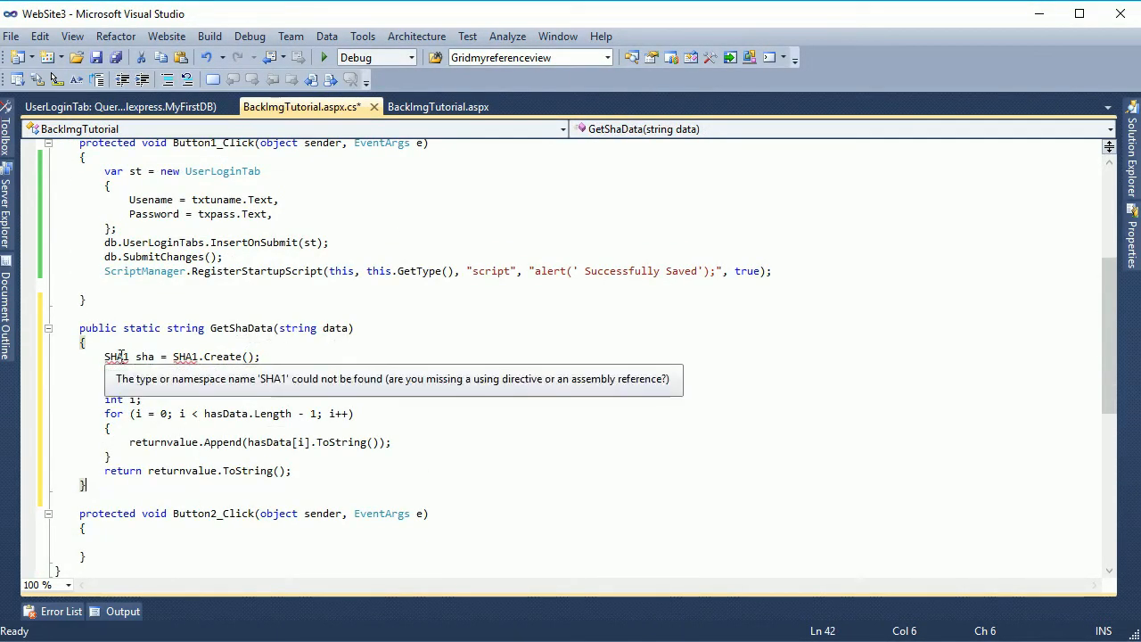
scroll("up", 3)
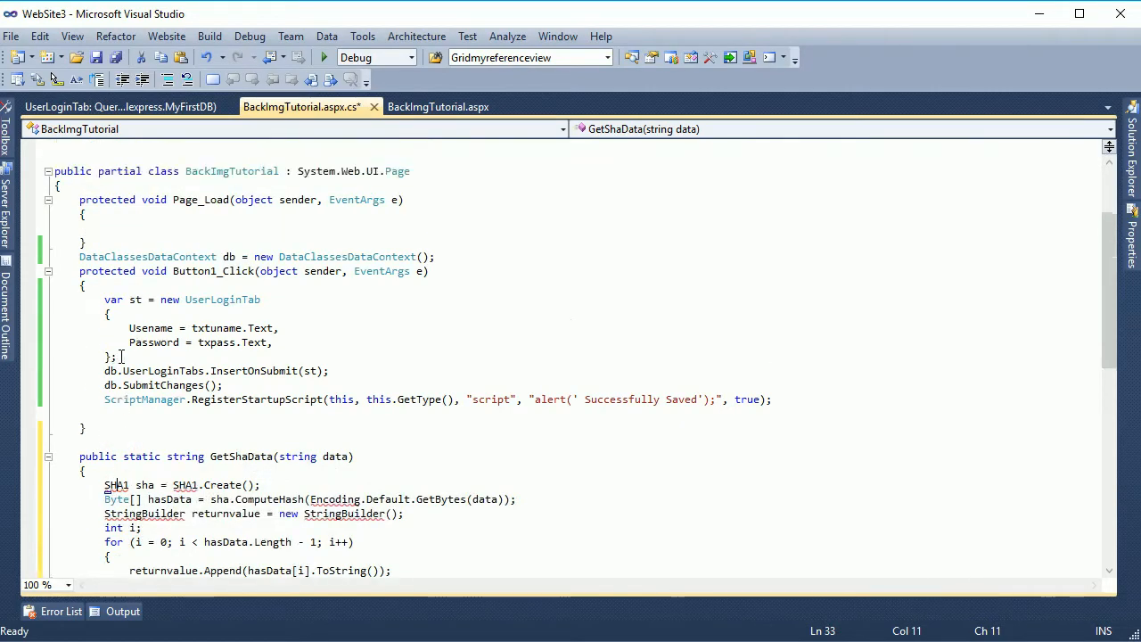
scroll("up", 3)
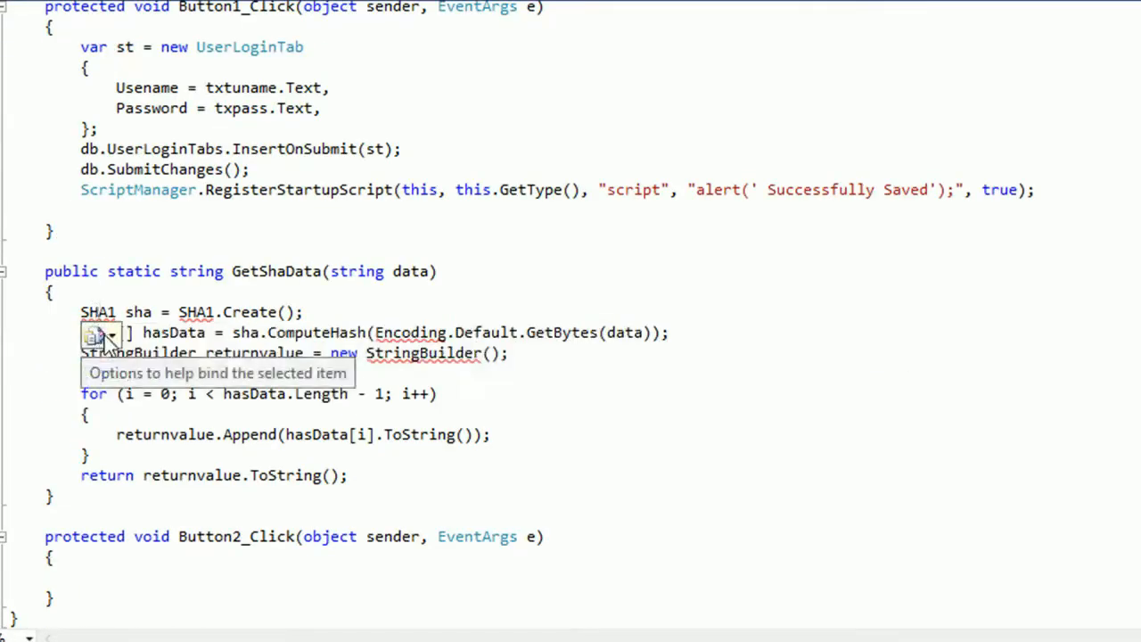
left_click(110, 332)
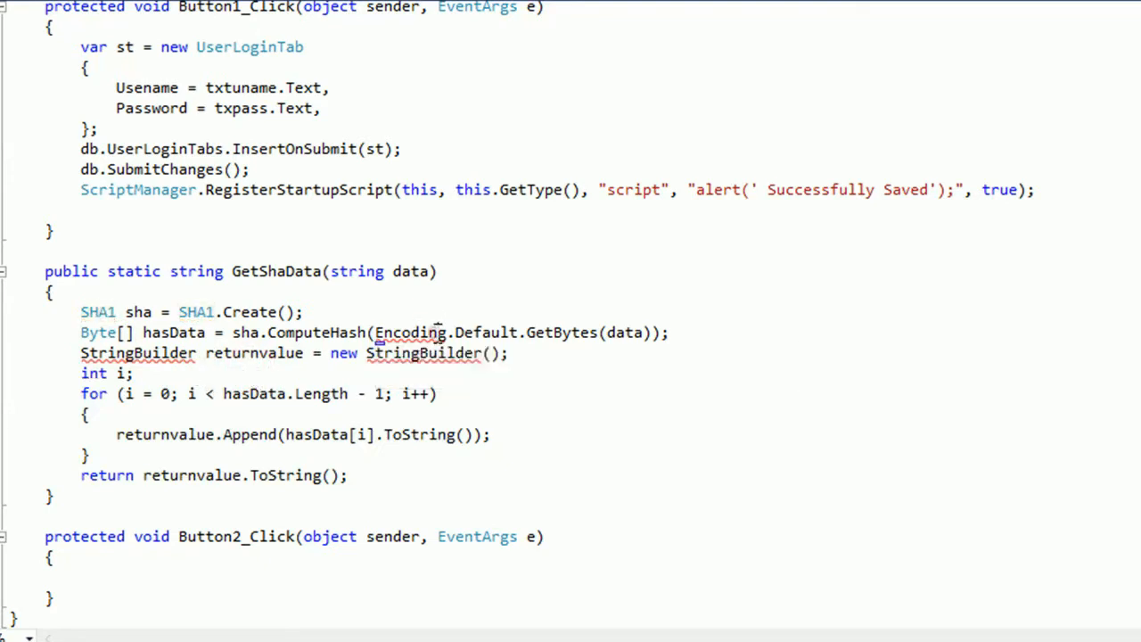
left_click(392, 355)
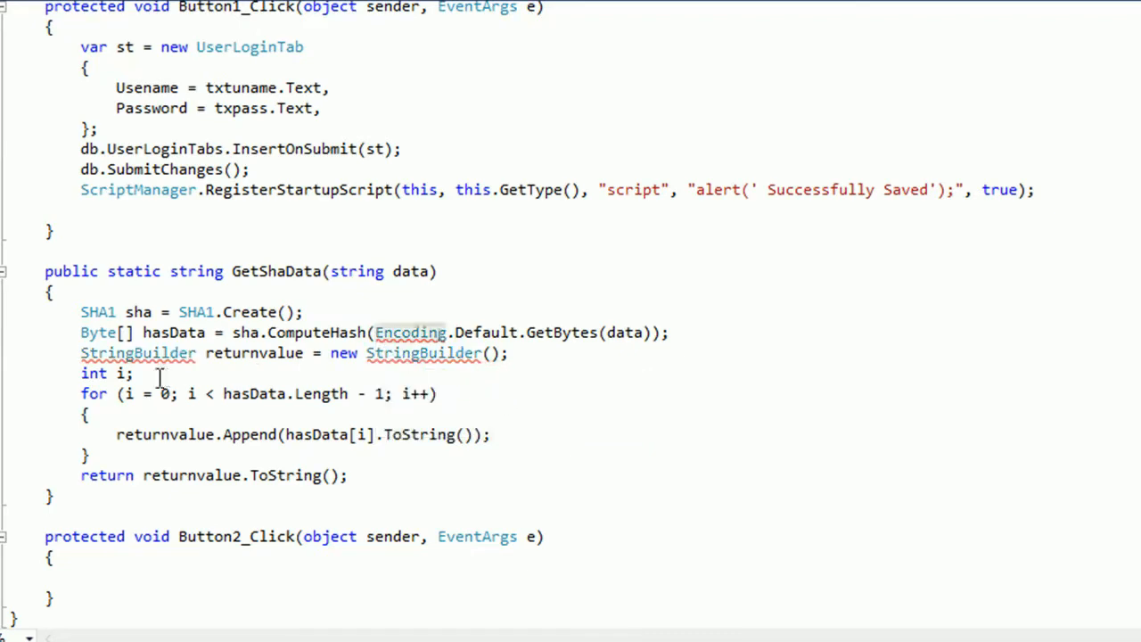
Wrap txpass.Text in GetShaData for the saved Password in Button1_Click.
scroll("up", 3)
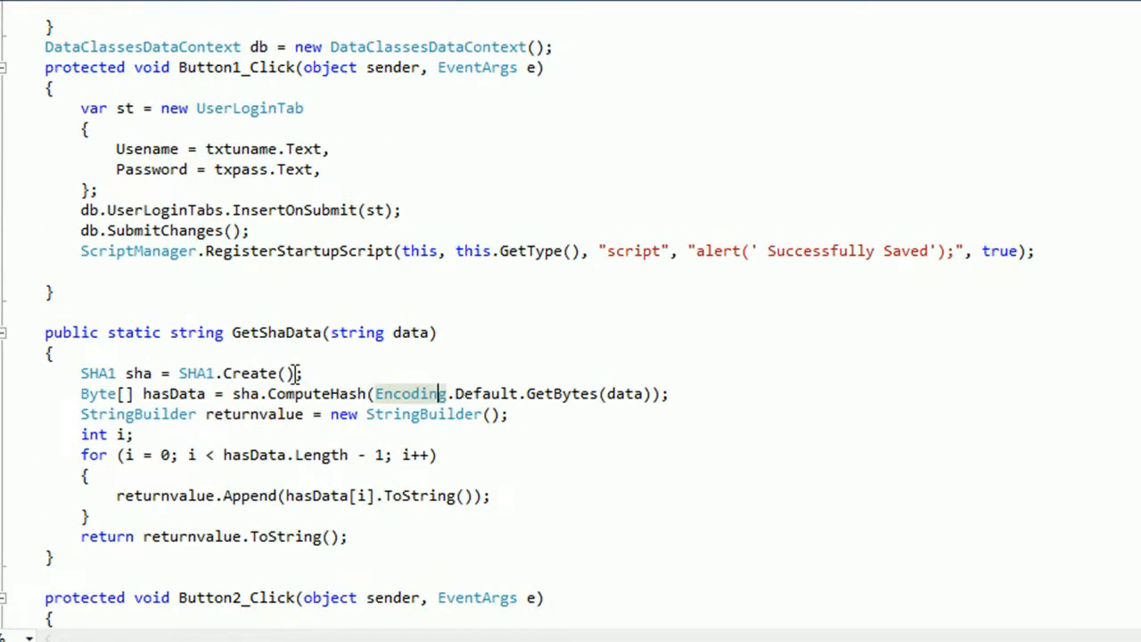
scroll("up", 3)
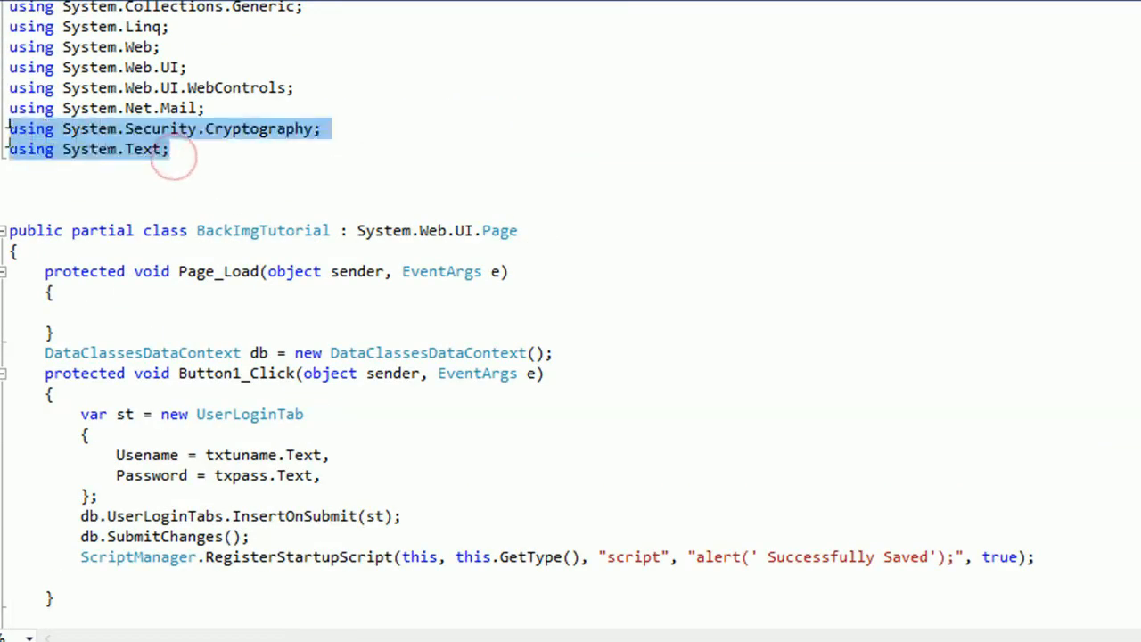
scroll("down", 3)
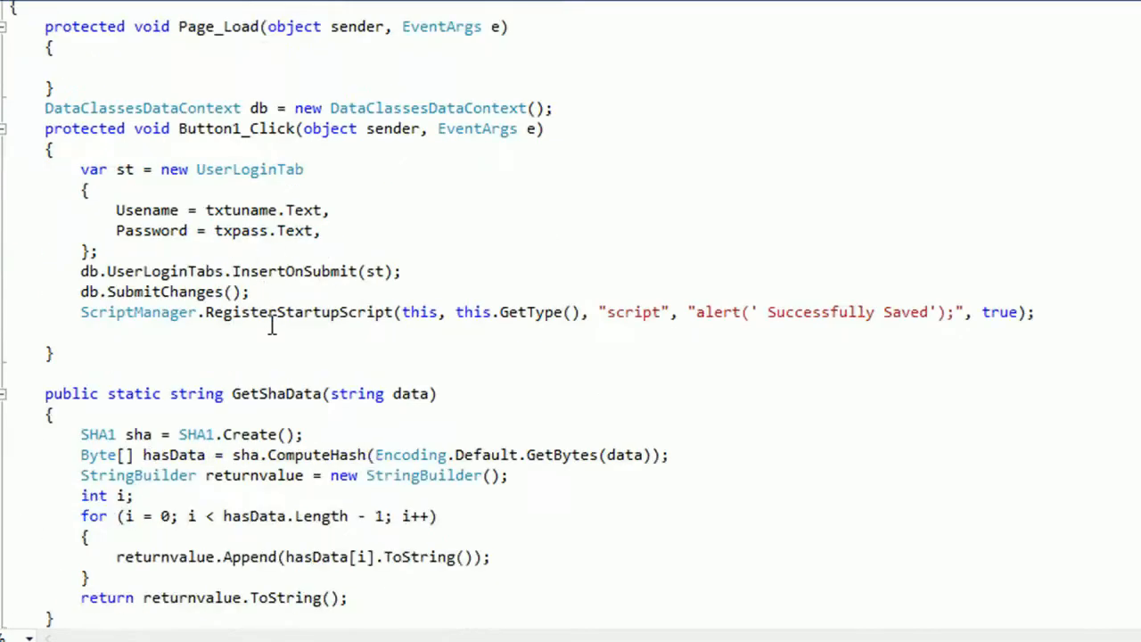
mouse_move(242, 230)
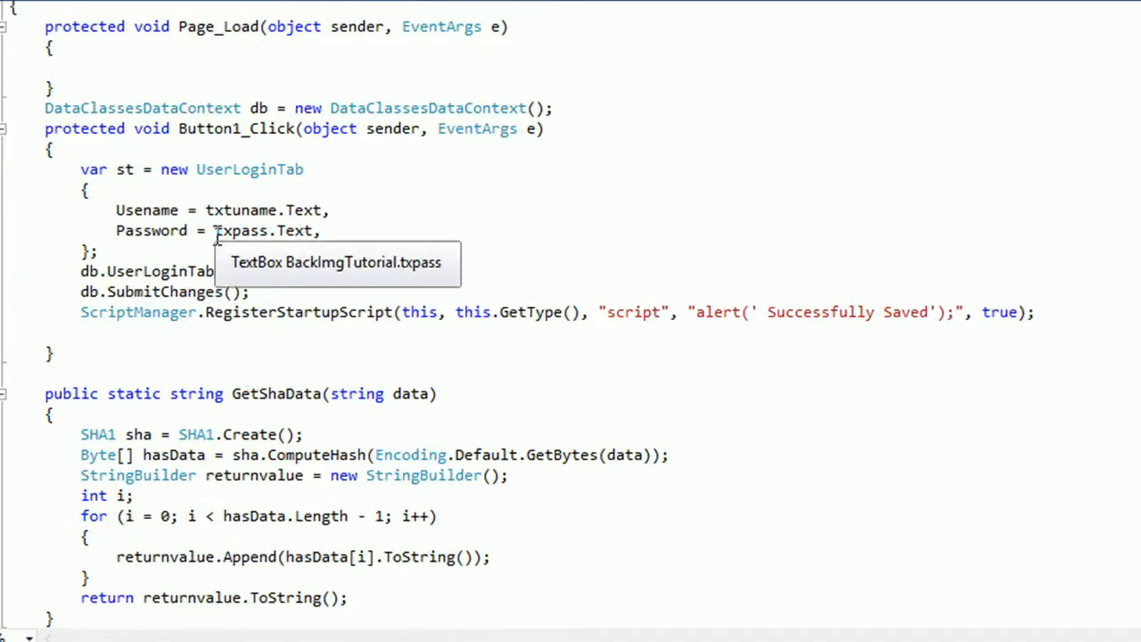
type("Gets")
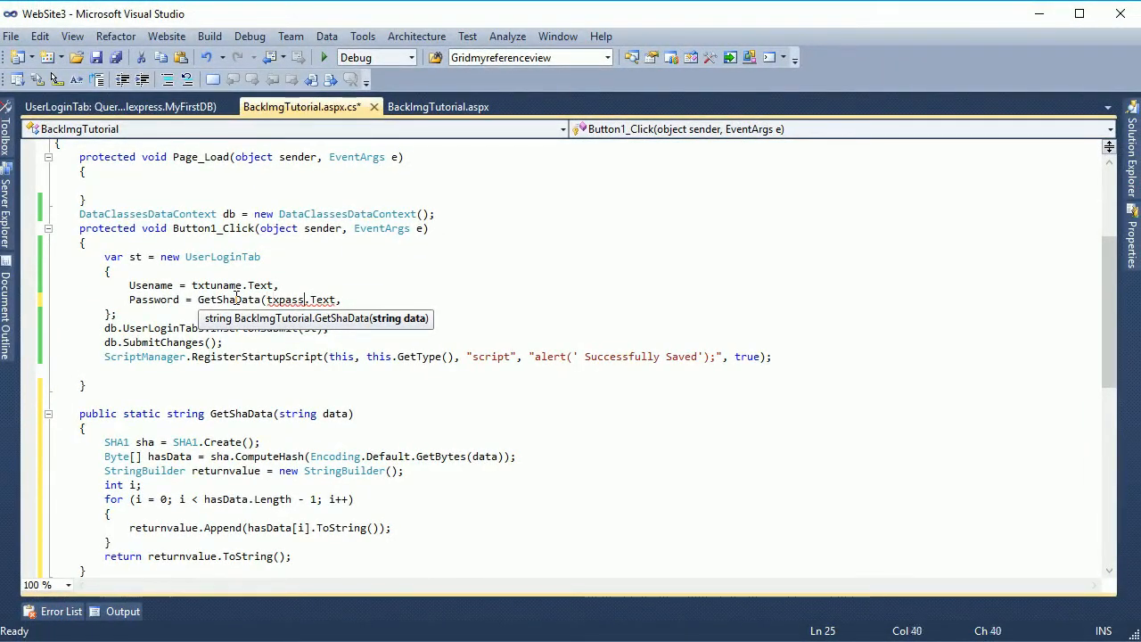
left_click(121, 107)
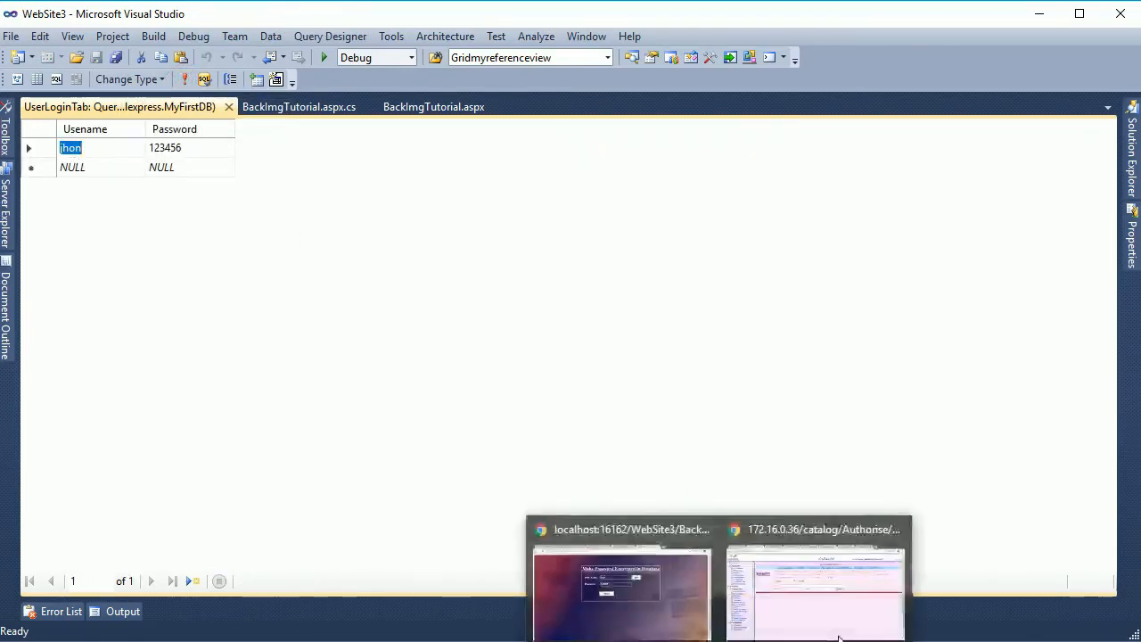
left_click(621, 593)
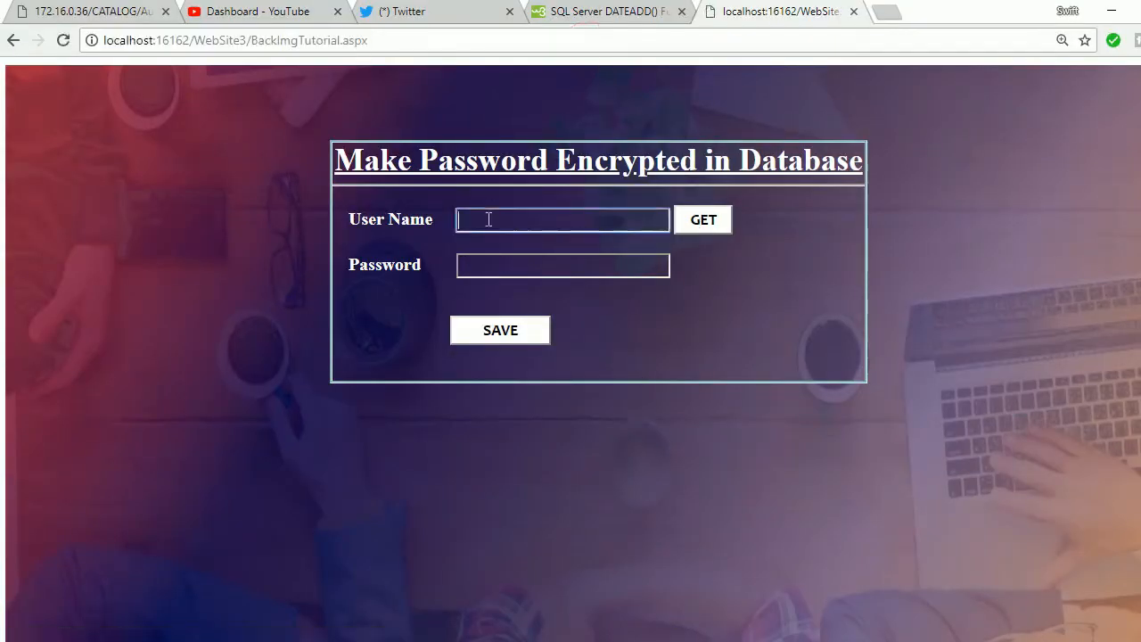
type("jh")
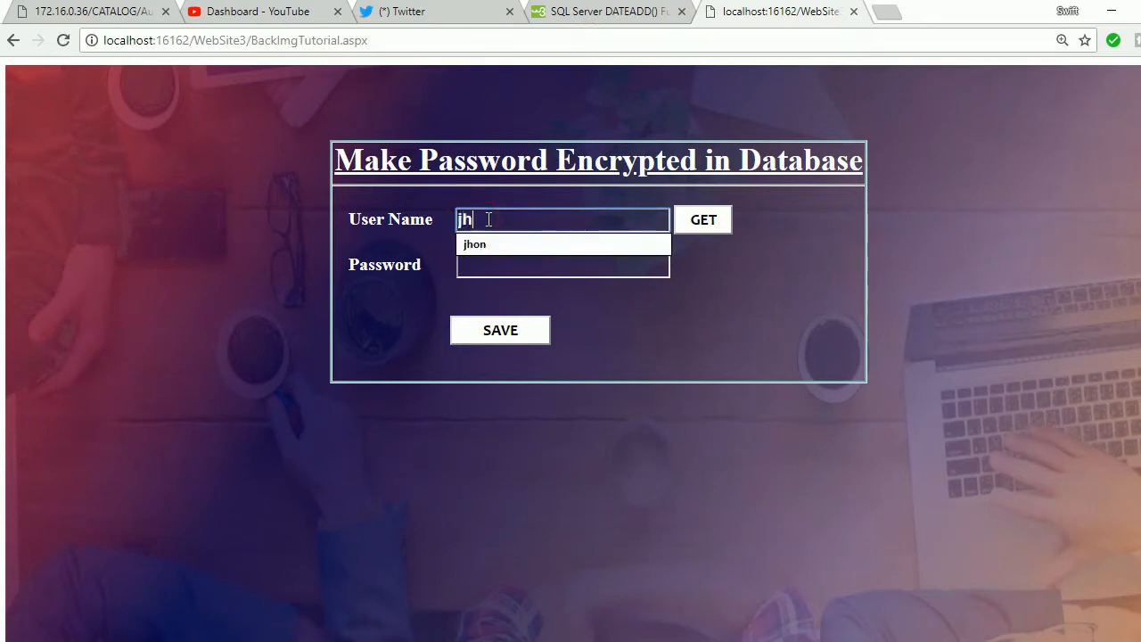
type("on")
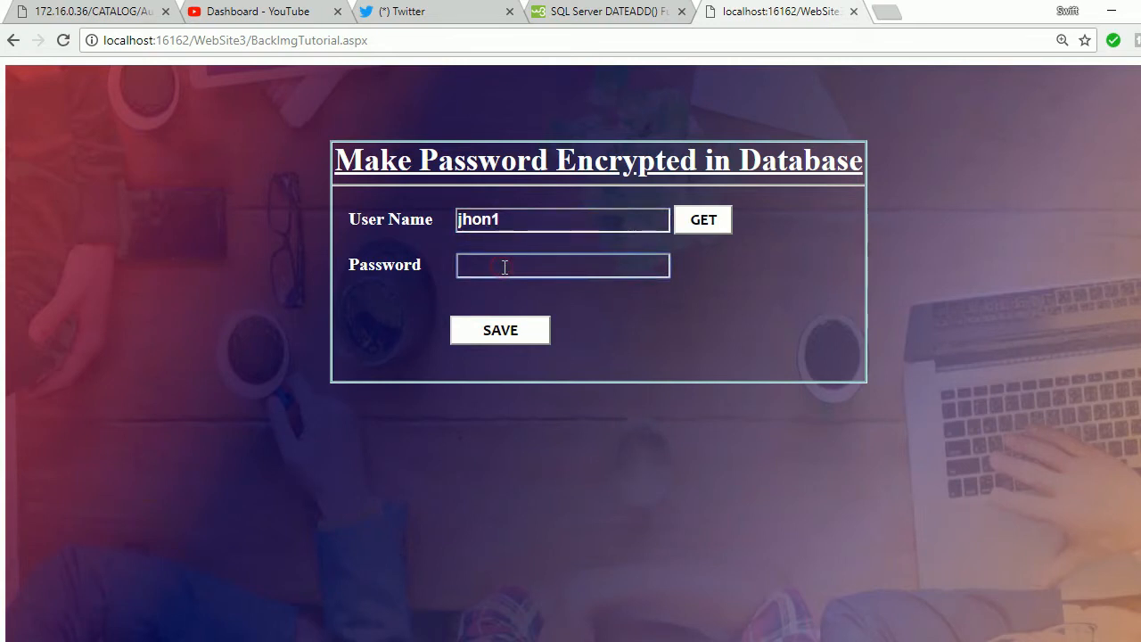
type("12345")
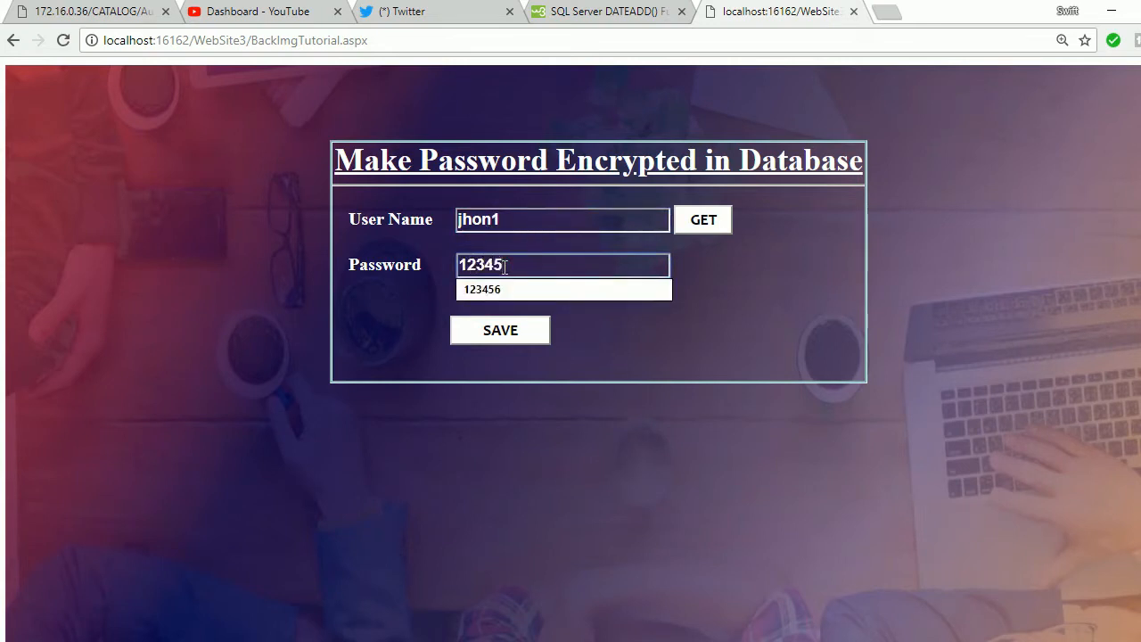
left_click(563, 288)
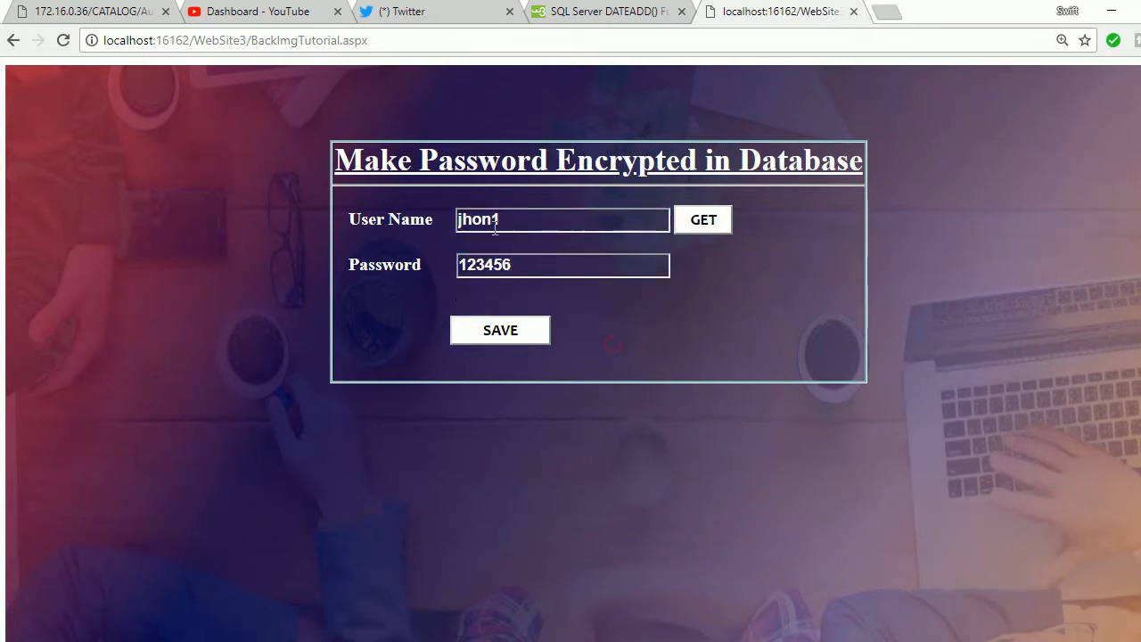
left_click(500, 330)
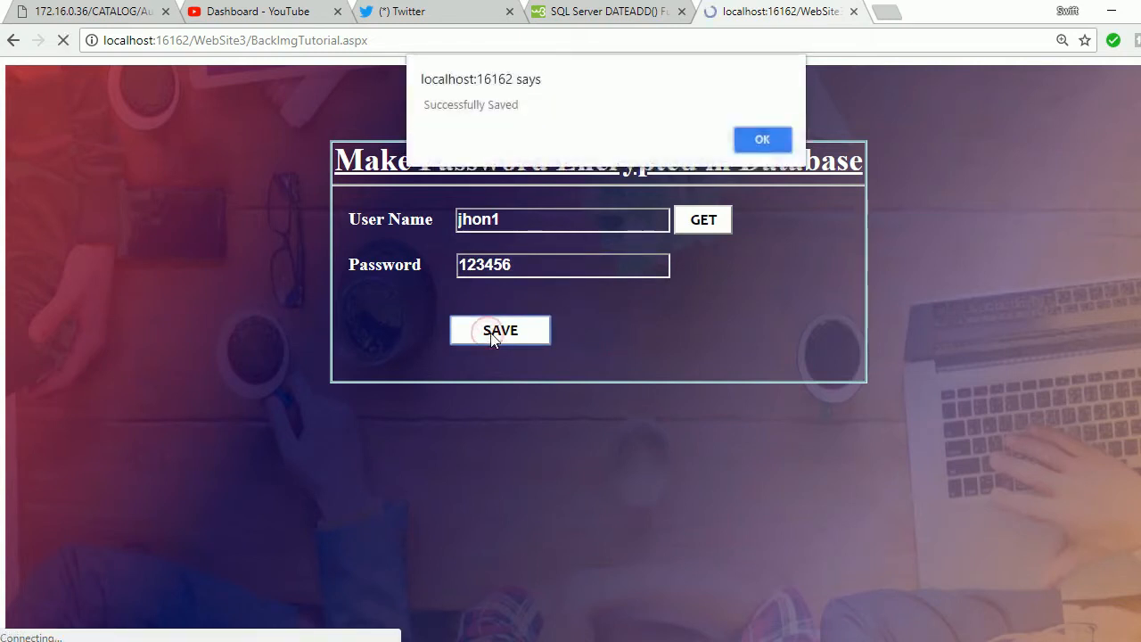
left_click(762, 140)
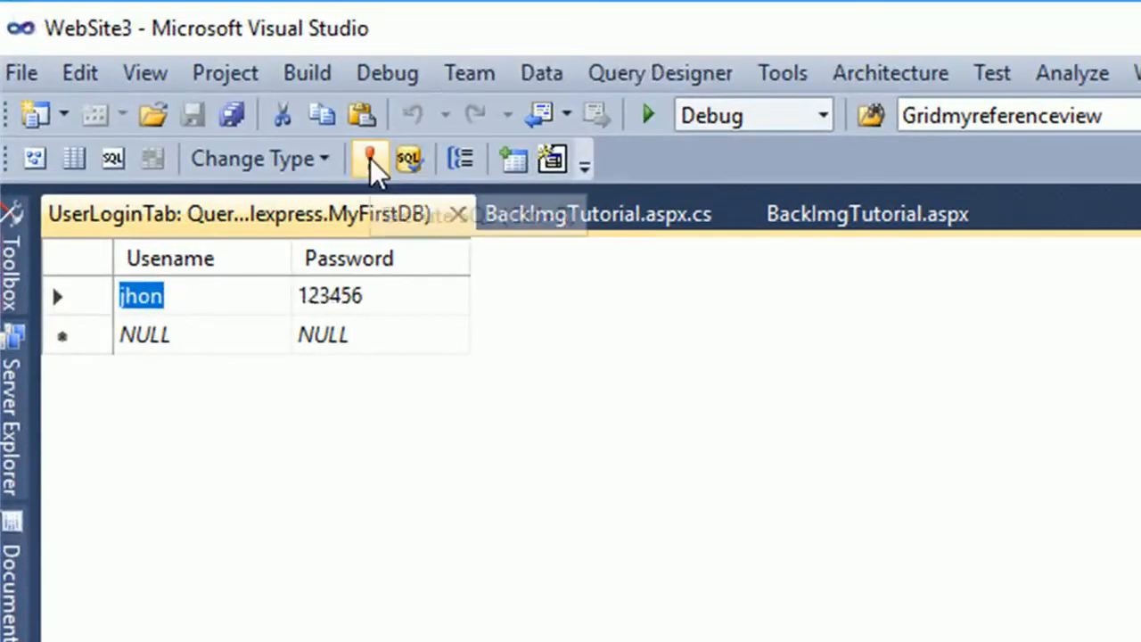
Rerun the UserLoginTab query to show jhon1's hashed password, then open BackImgTutorial.aspx.
left_click(368, 158)
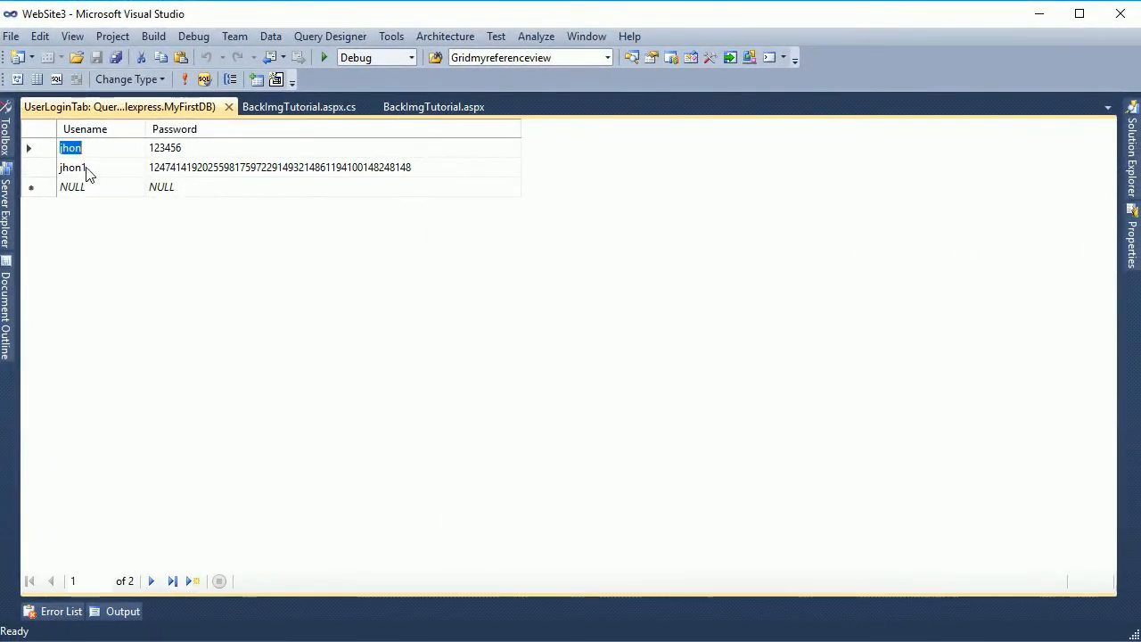
mouse_move(392, 136)
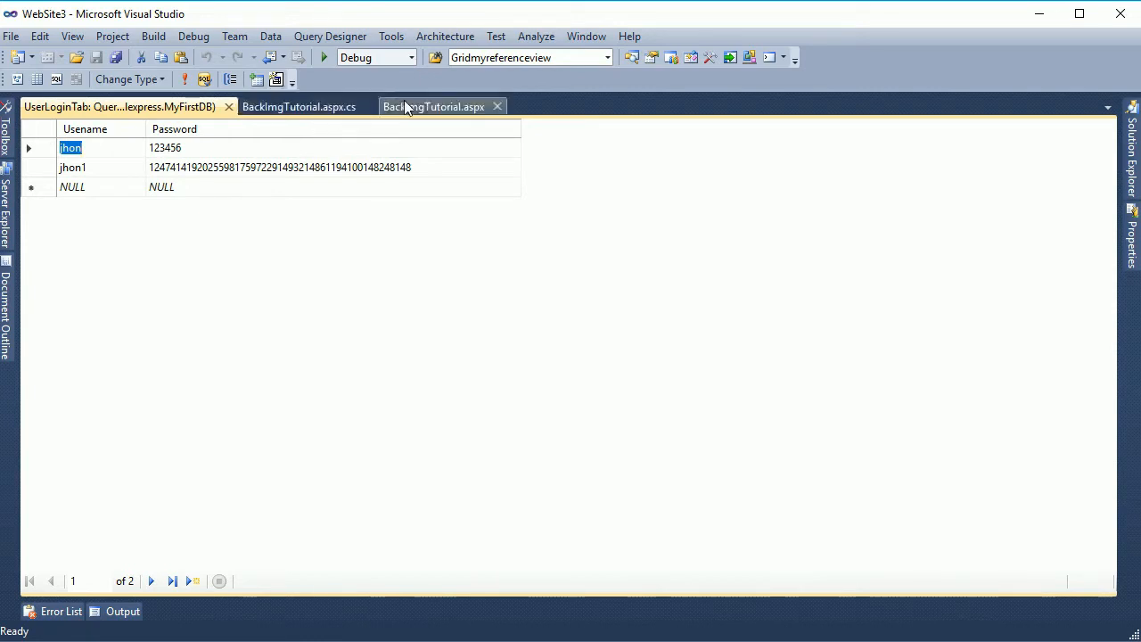
left_click(433, 106)
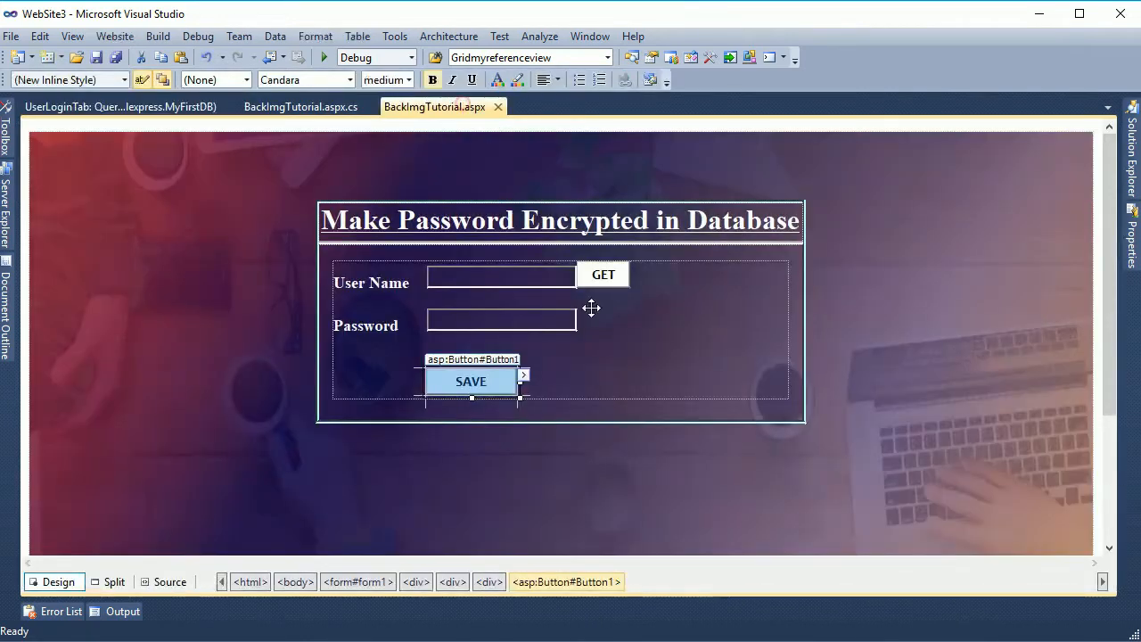
Create the GET button's Button2_Click handler and start a LINQ query over UserLoginTabs.
left_click(604, 273)
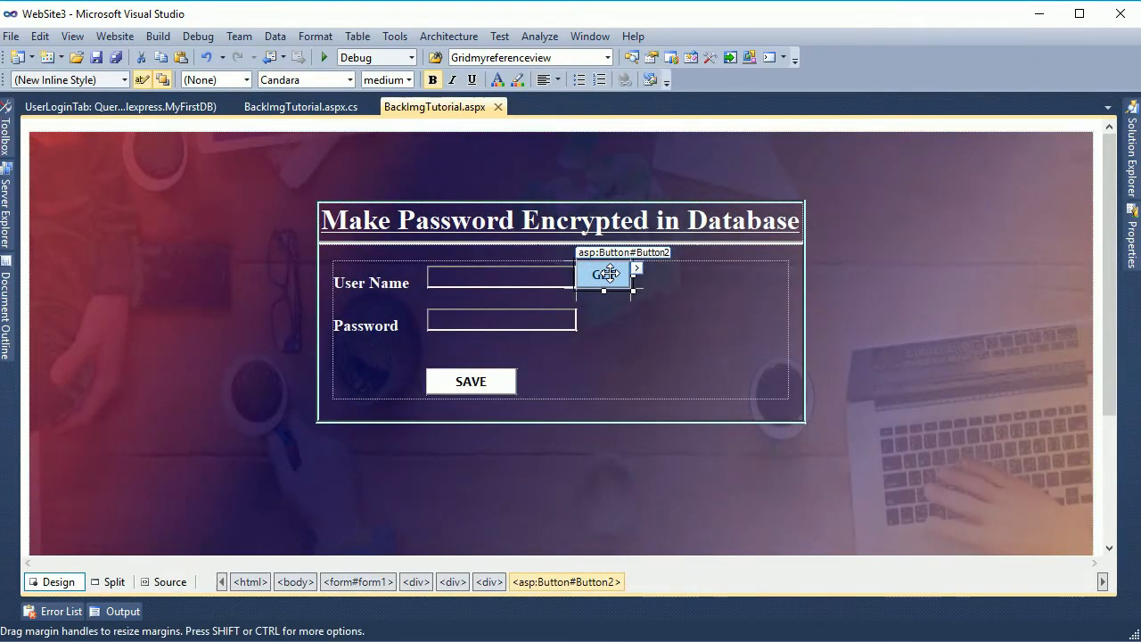
double_click(605, 274)
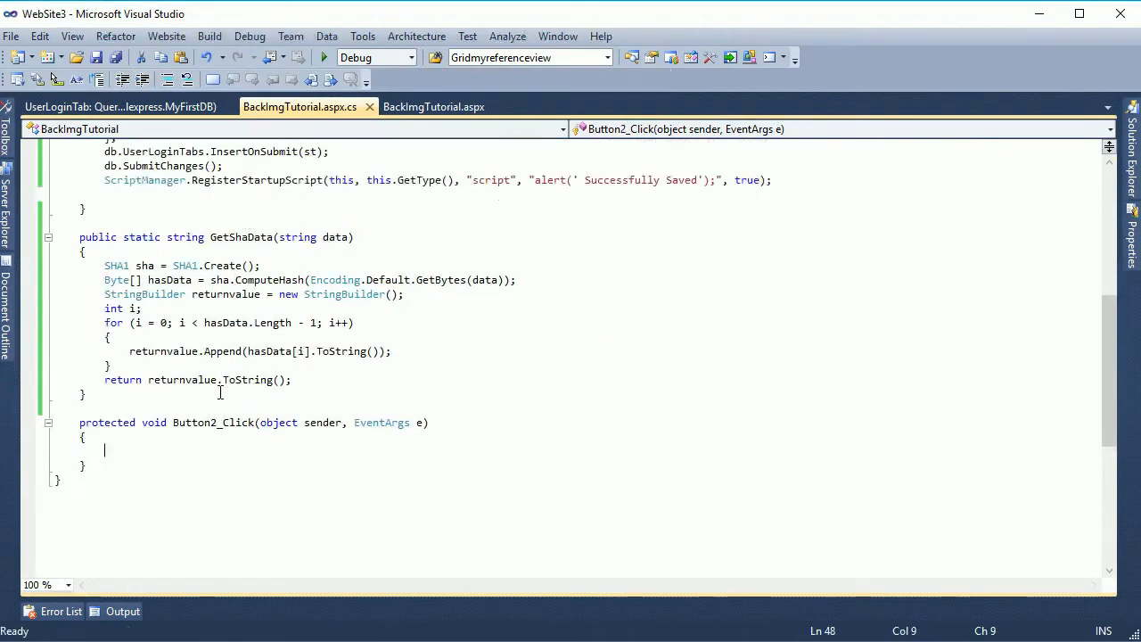
scroll("up", 3)
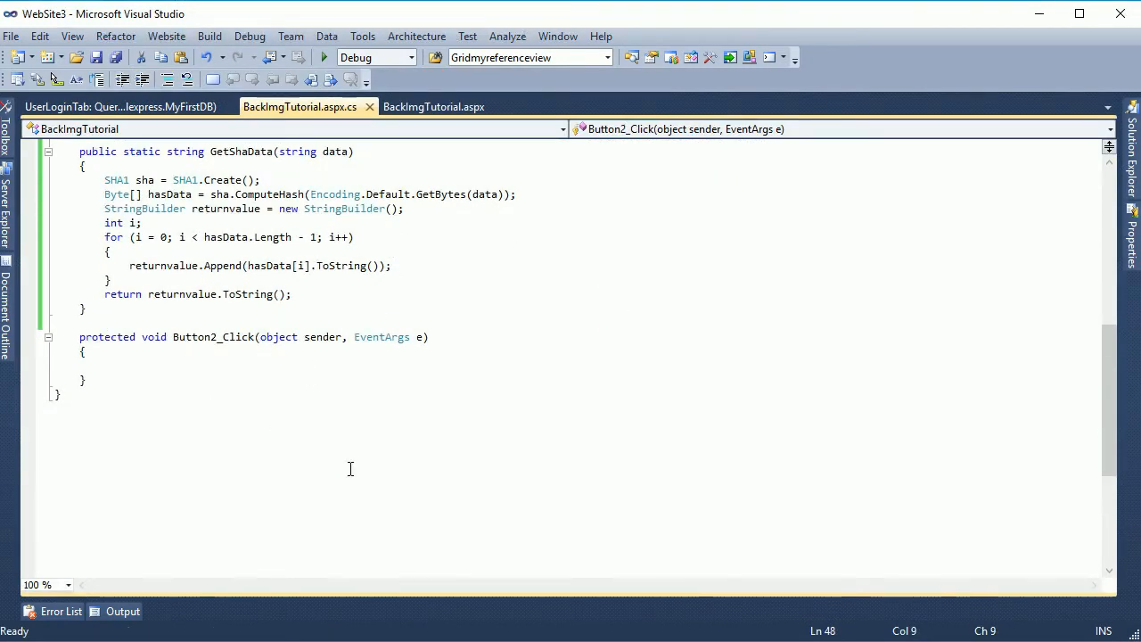
type("var st =")
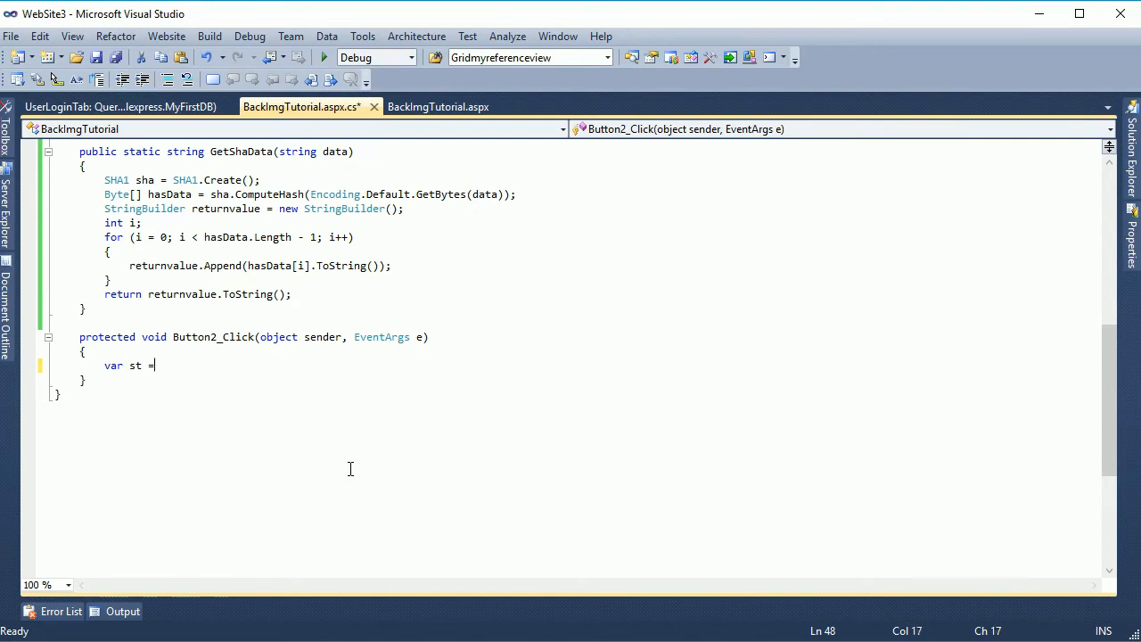
type("(from s in db")
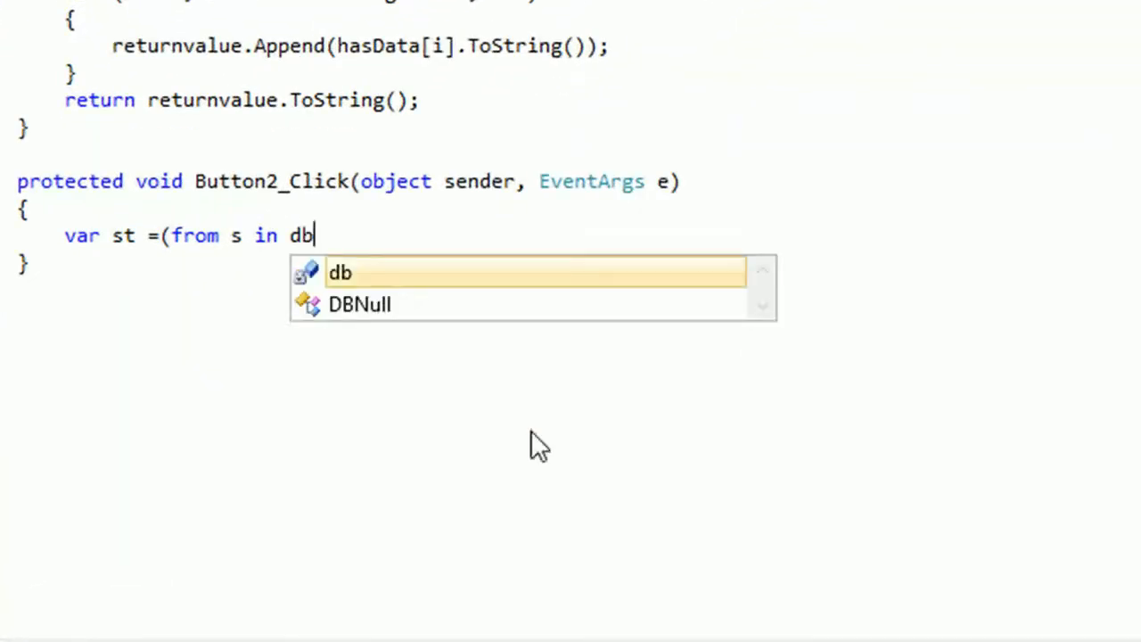
type(".")
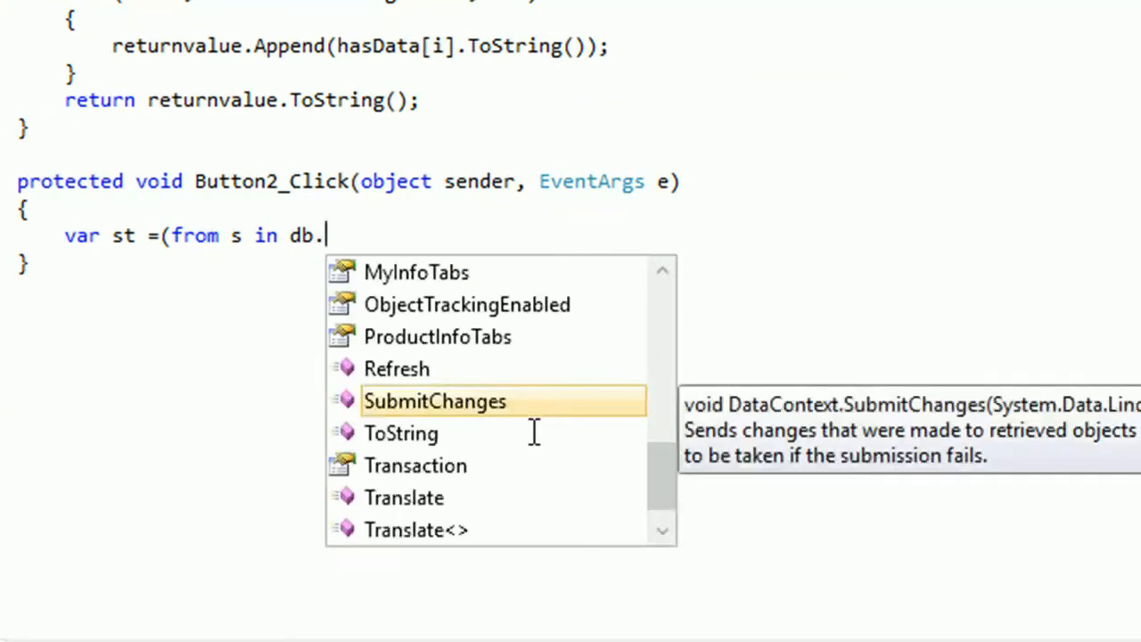
type("UserLoginTabs")
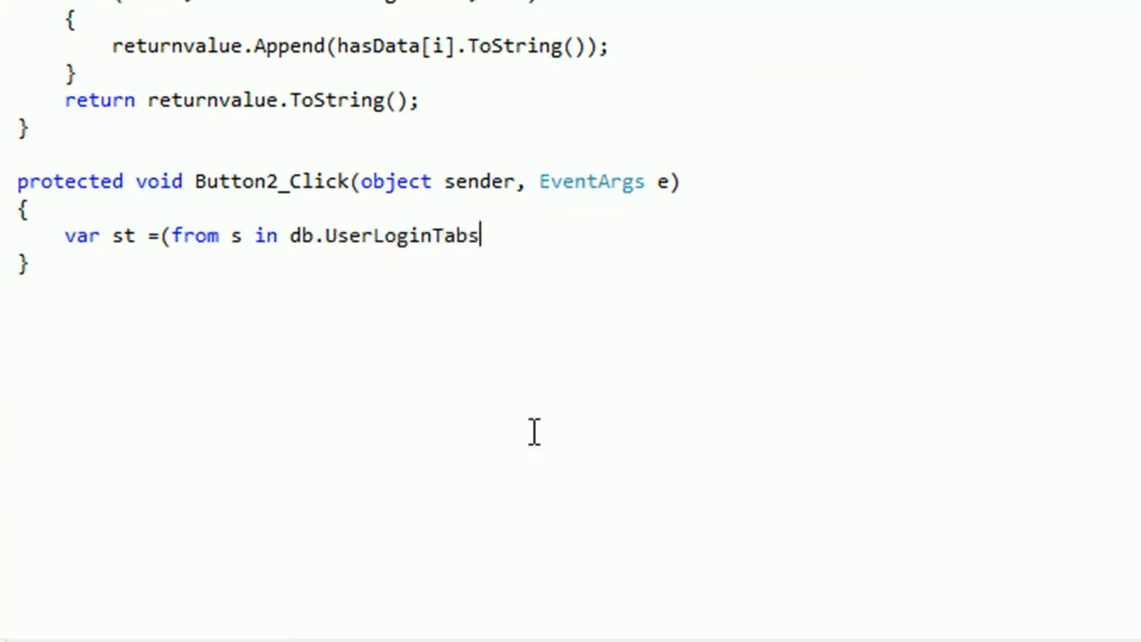
Match the entered username with .First() and set txpass.Text to st.Password.
type("where s.")
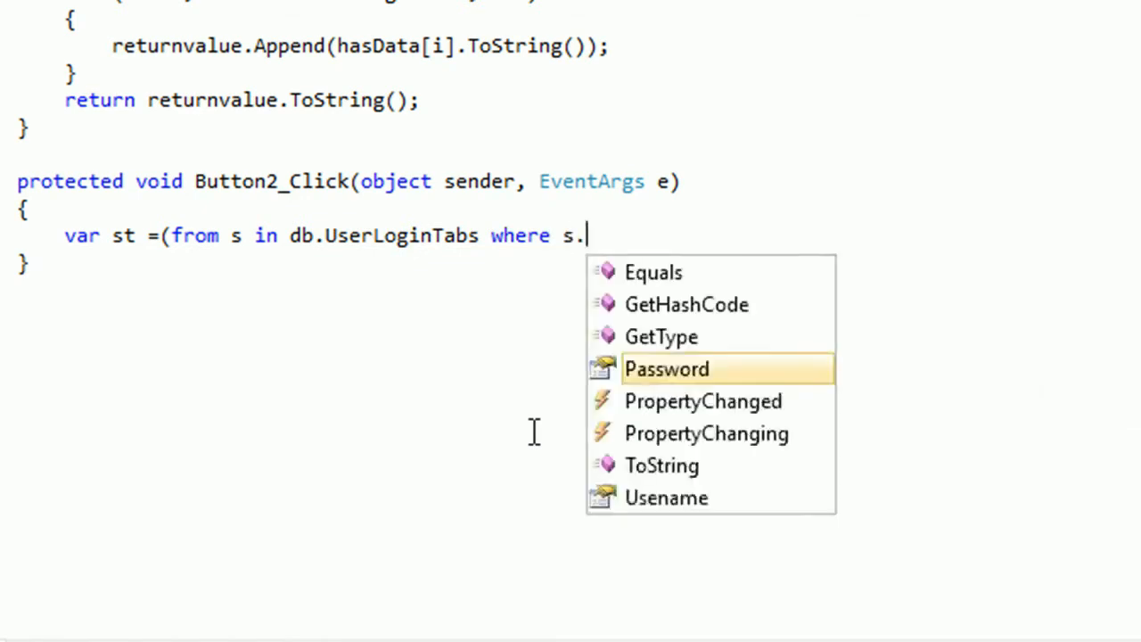
type("u")
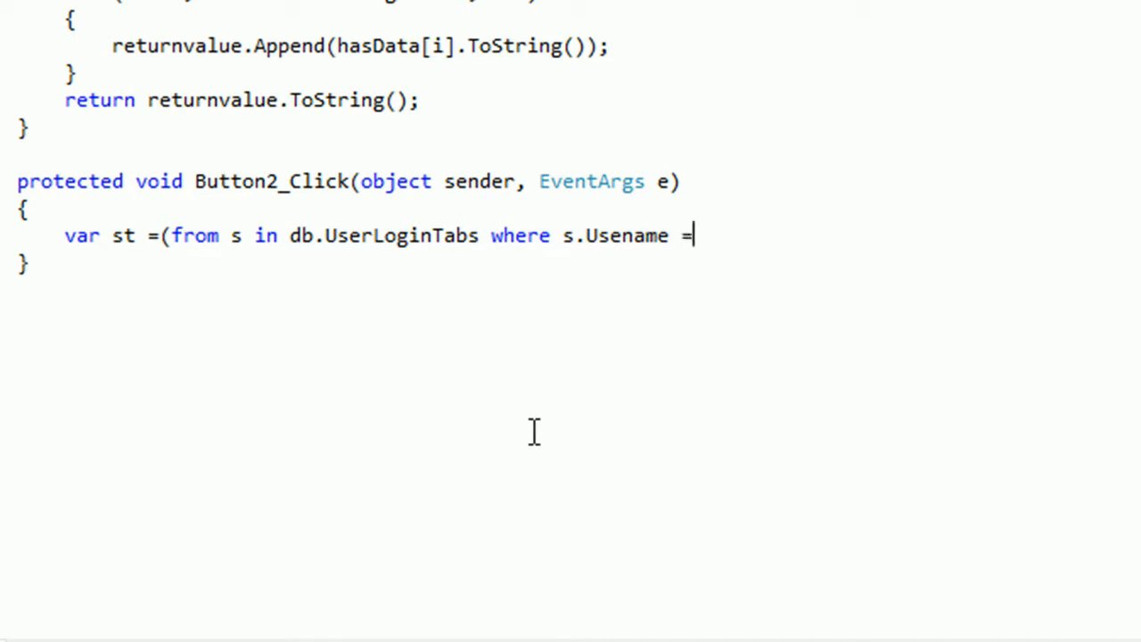
type("= txt")
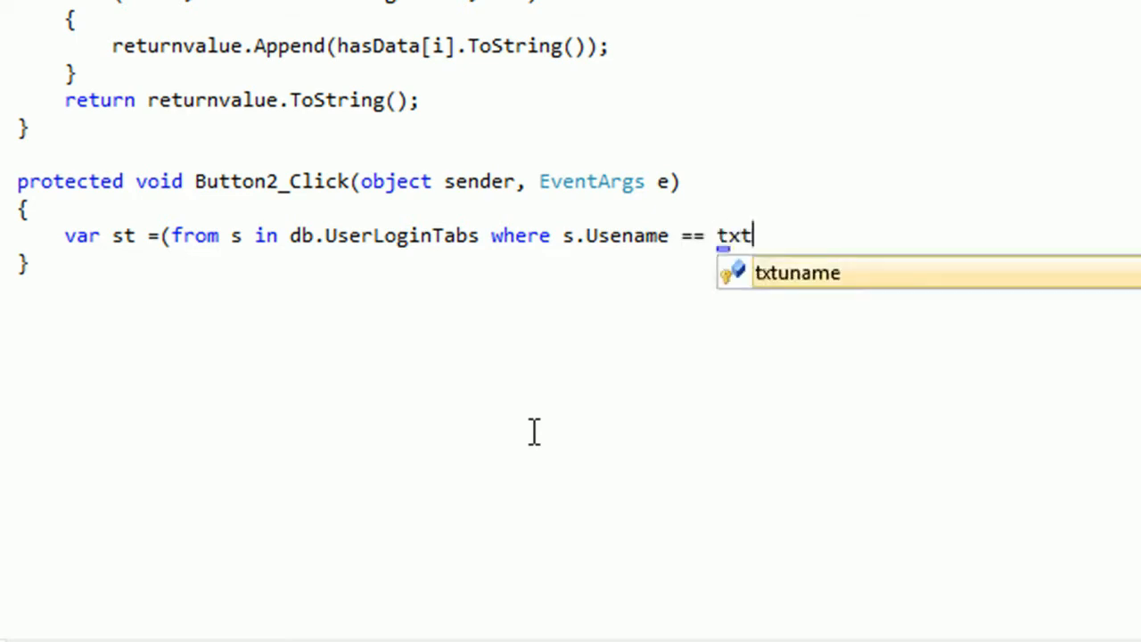
type("uname.te")
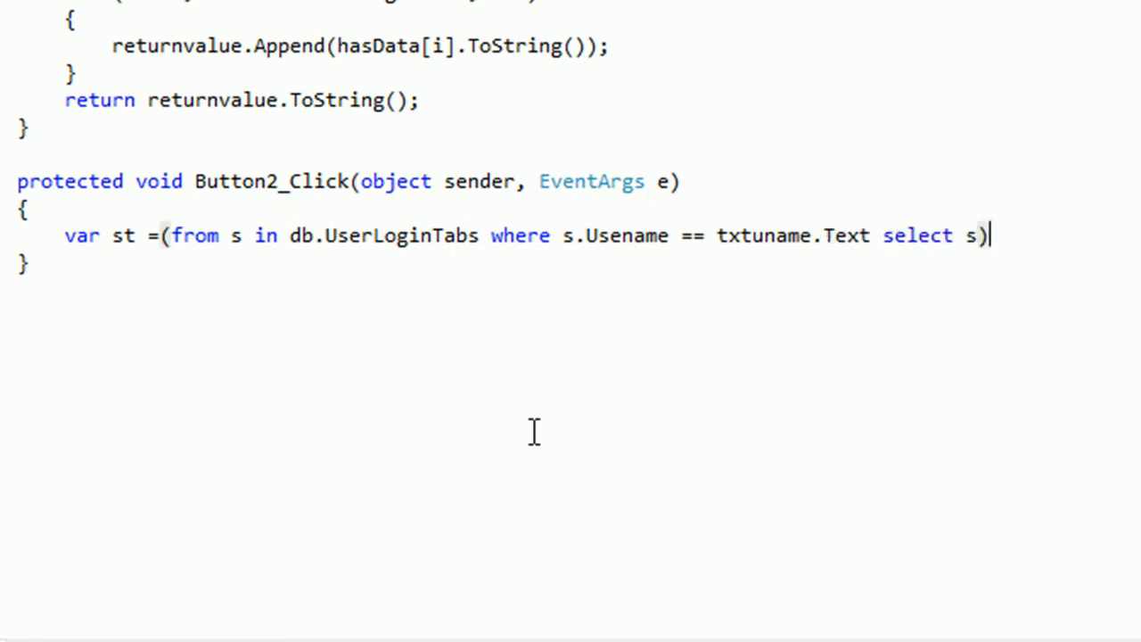
type(".First();")
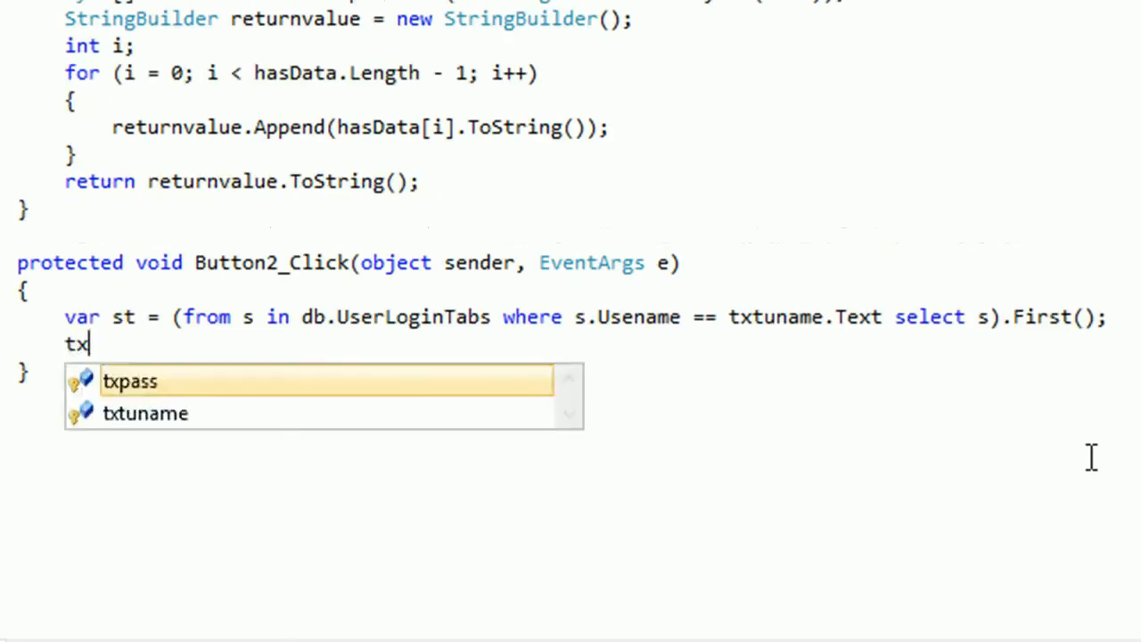
type("pass.tex")
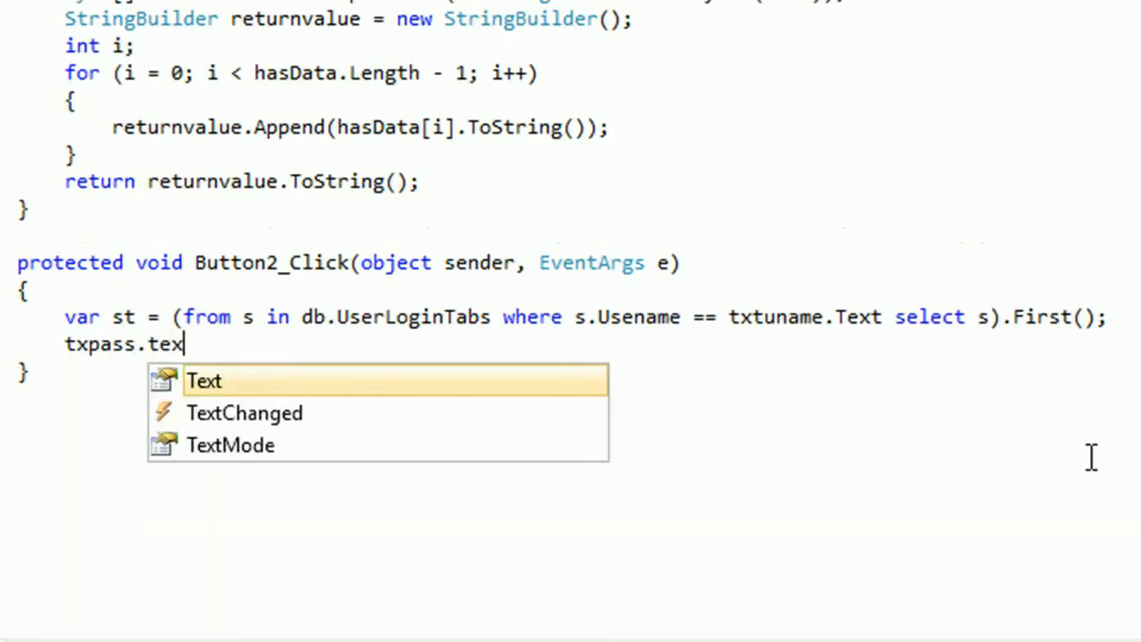
type("t= s")
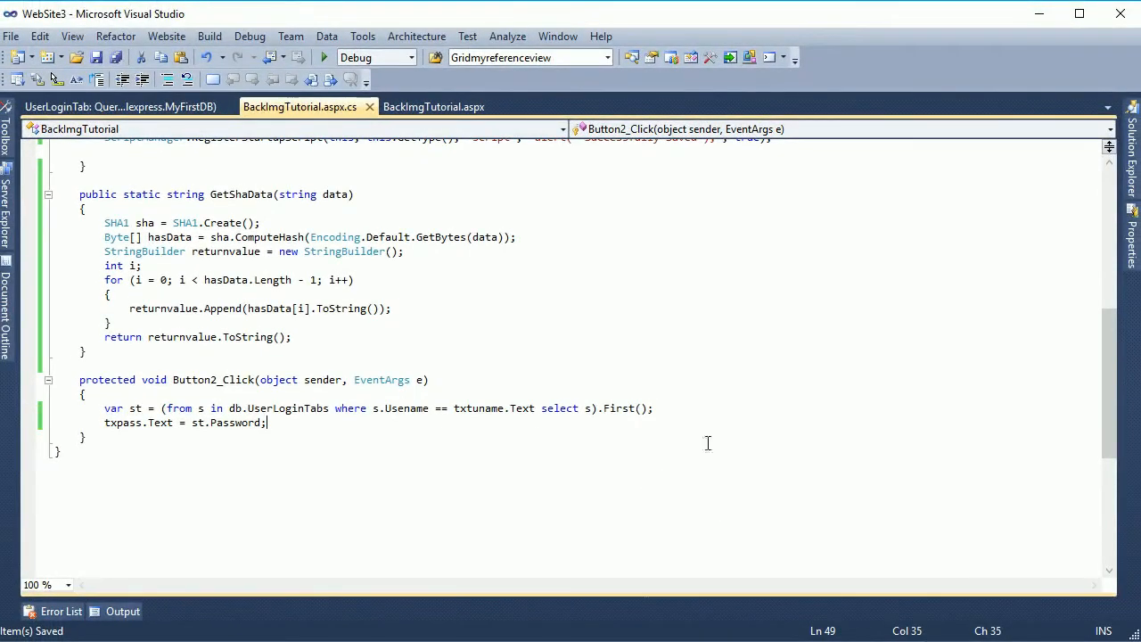
left_click(434, 106)
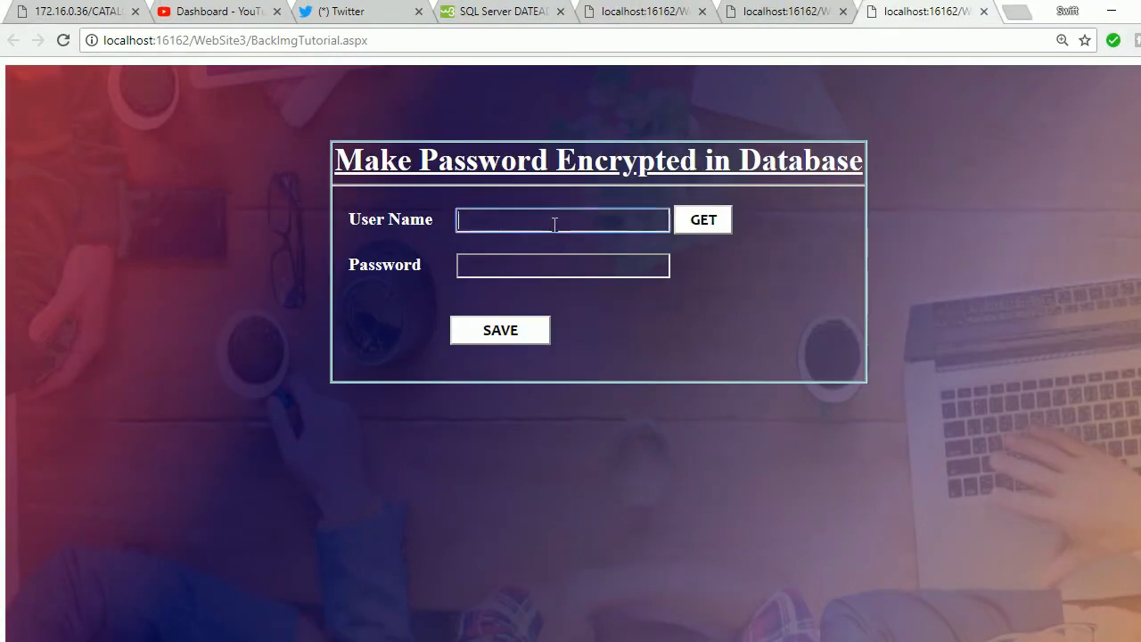
type("jhon")
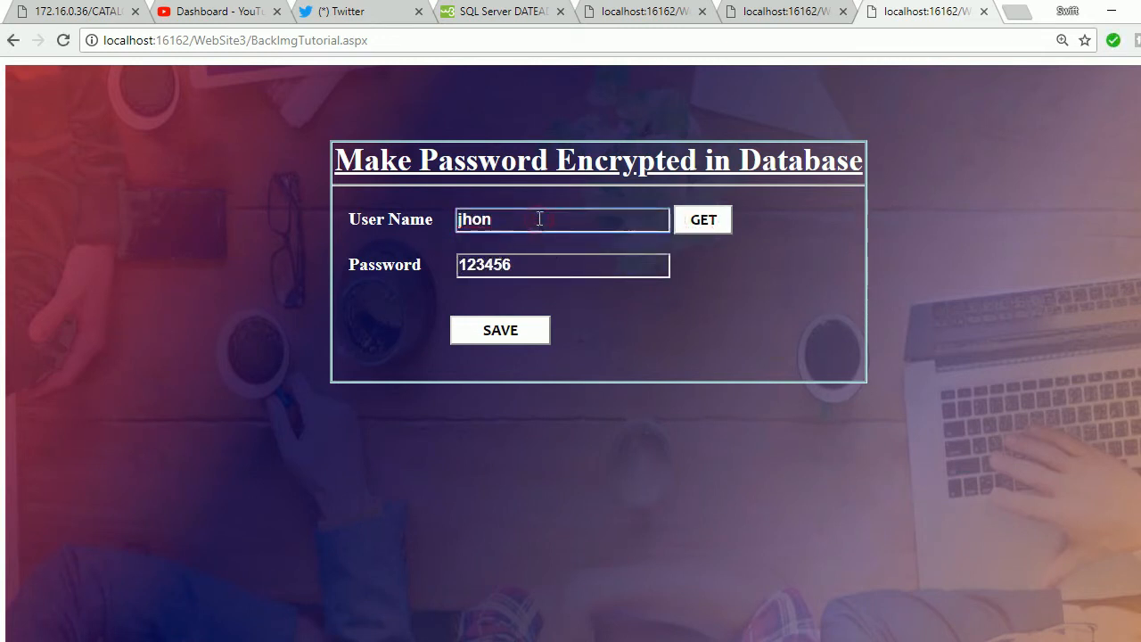
left_click(702, 219)
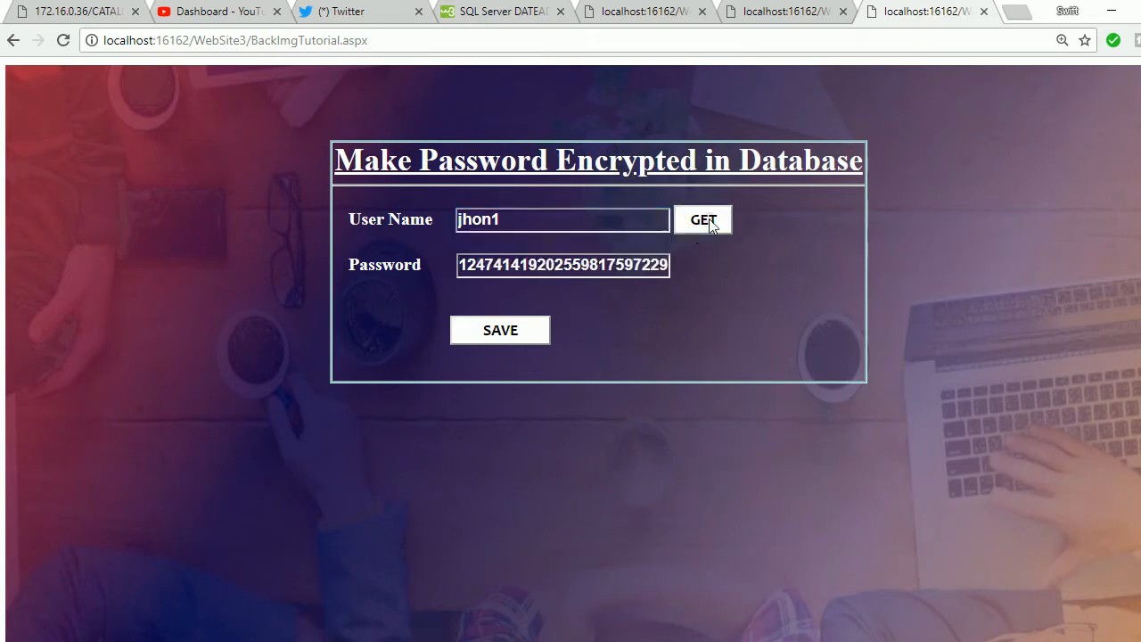
mouse_move(762, 630)
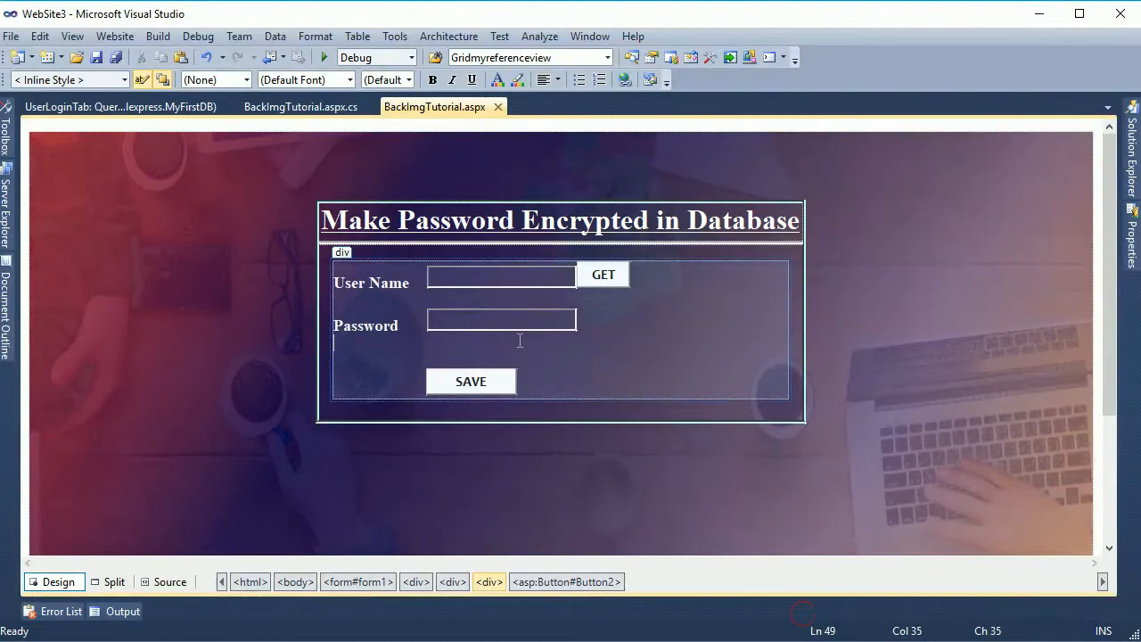
In Button2_Click, alert 'Matched' when txpass.Text equals st.Password, otherwise 'Not Matched'.
left_click(300, 106)
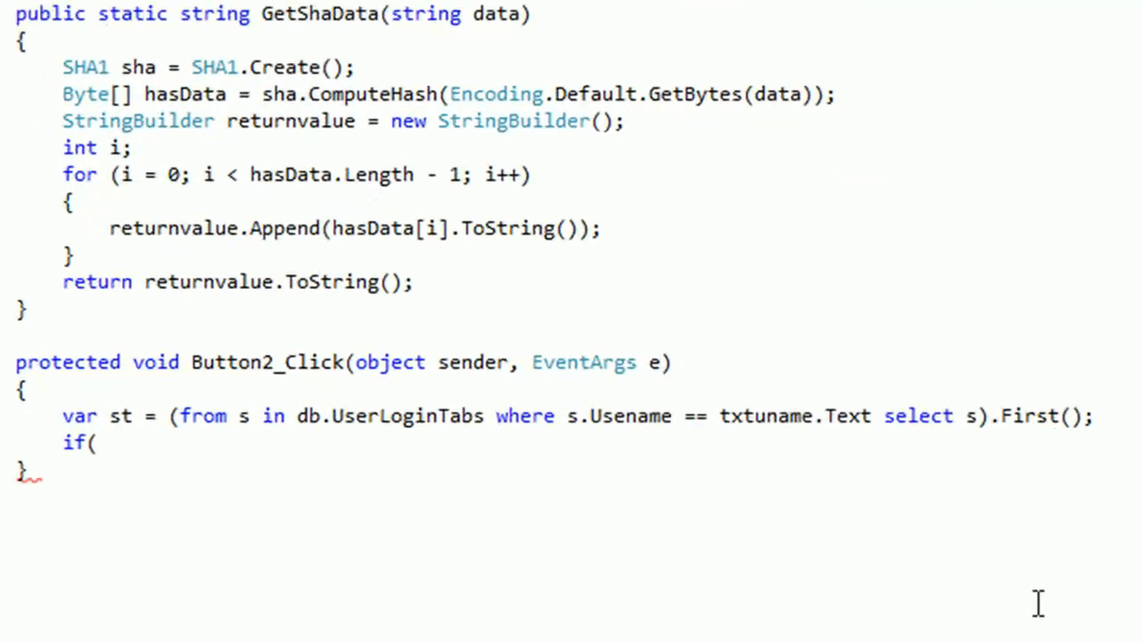
type("txpass.Text")
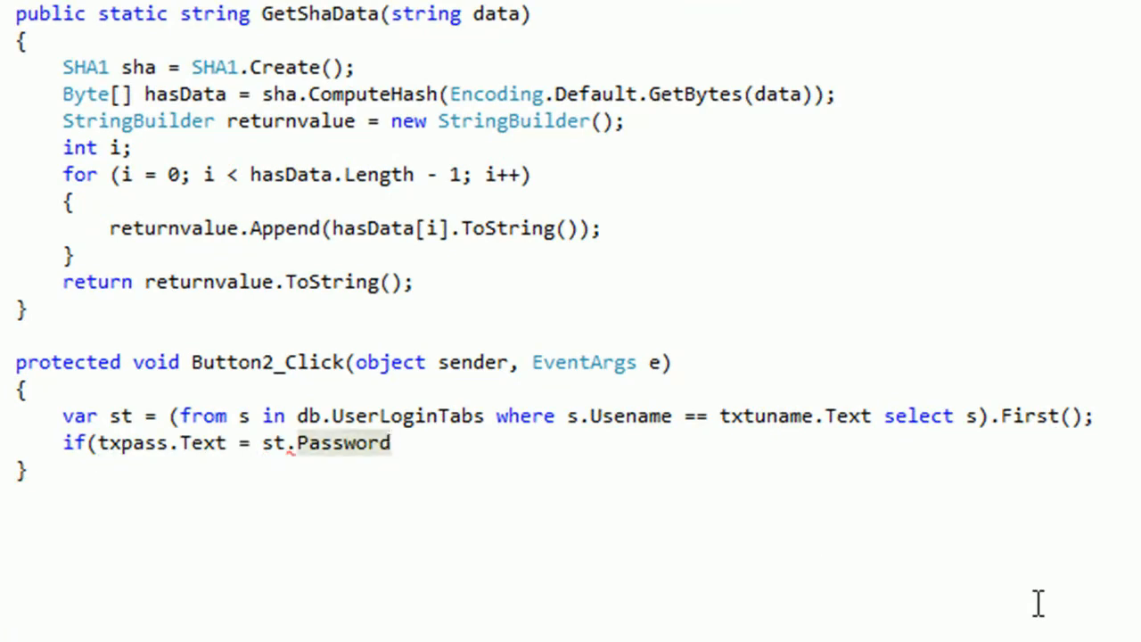
type("= st.Password)")
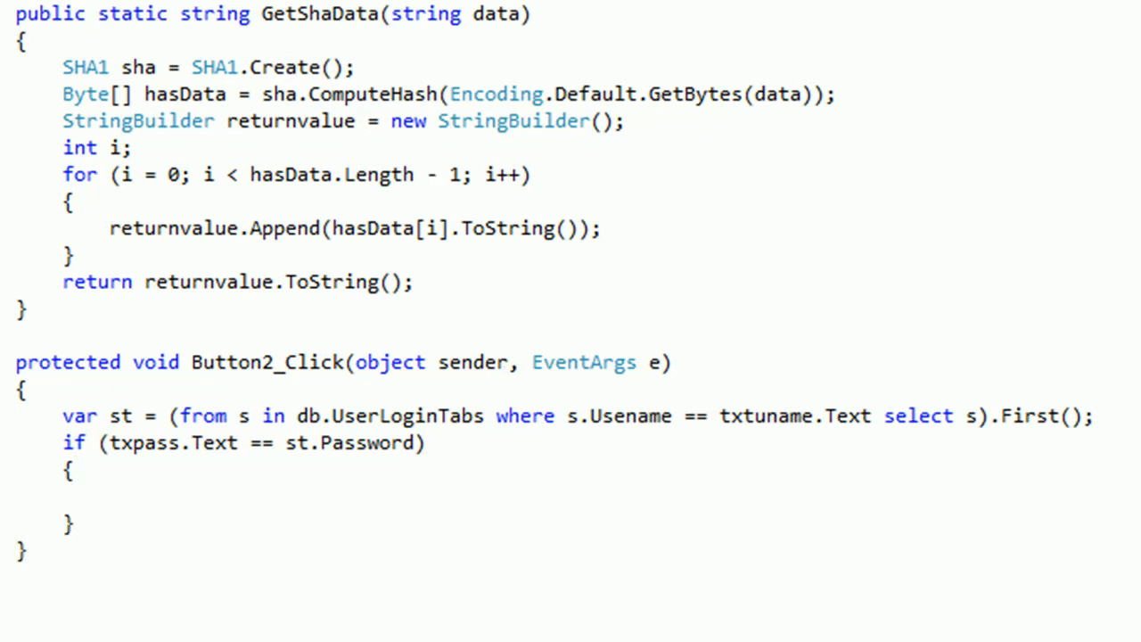
type("ScriptManager.RegisterStartupScript(this, this.GetType(), \"script\", \"alert(' Successfull")
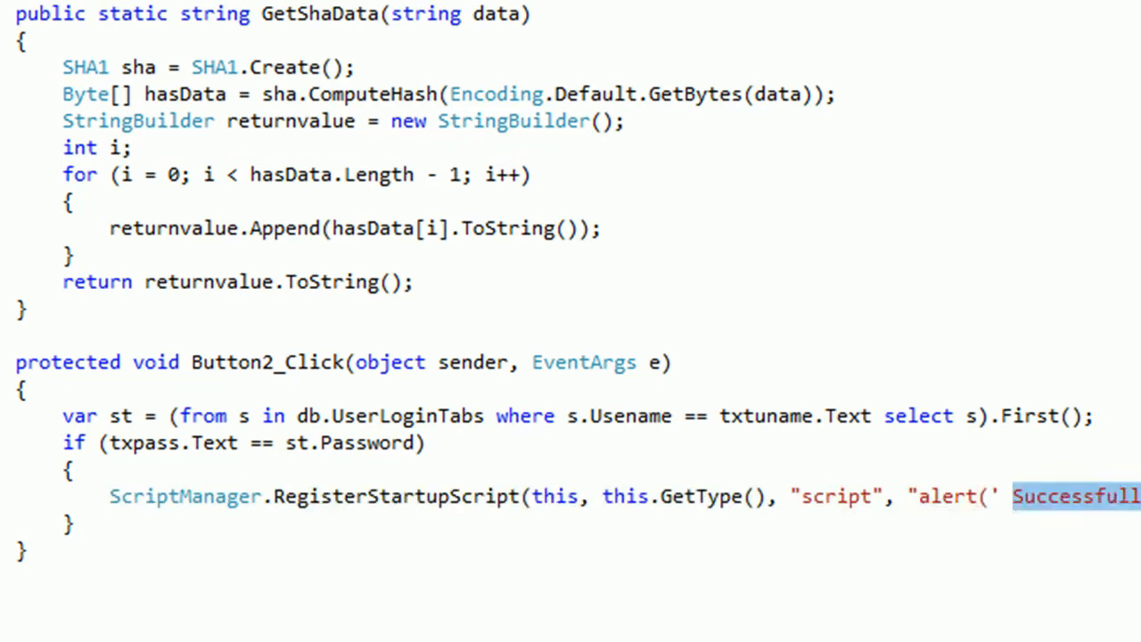
type("Matched');\"")
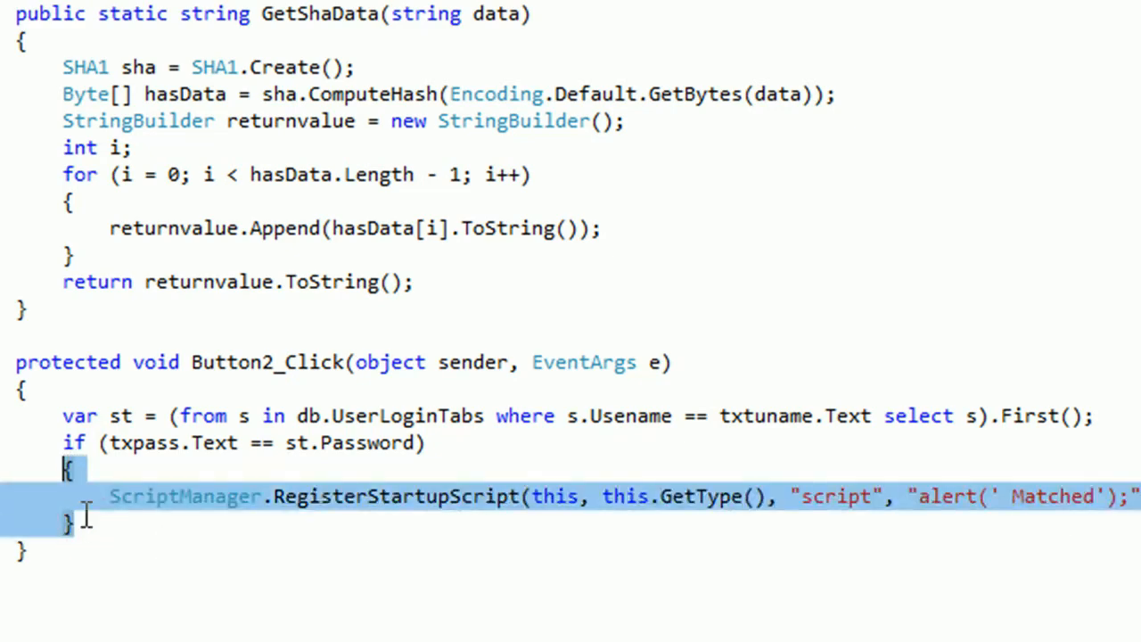
type("else")
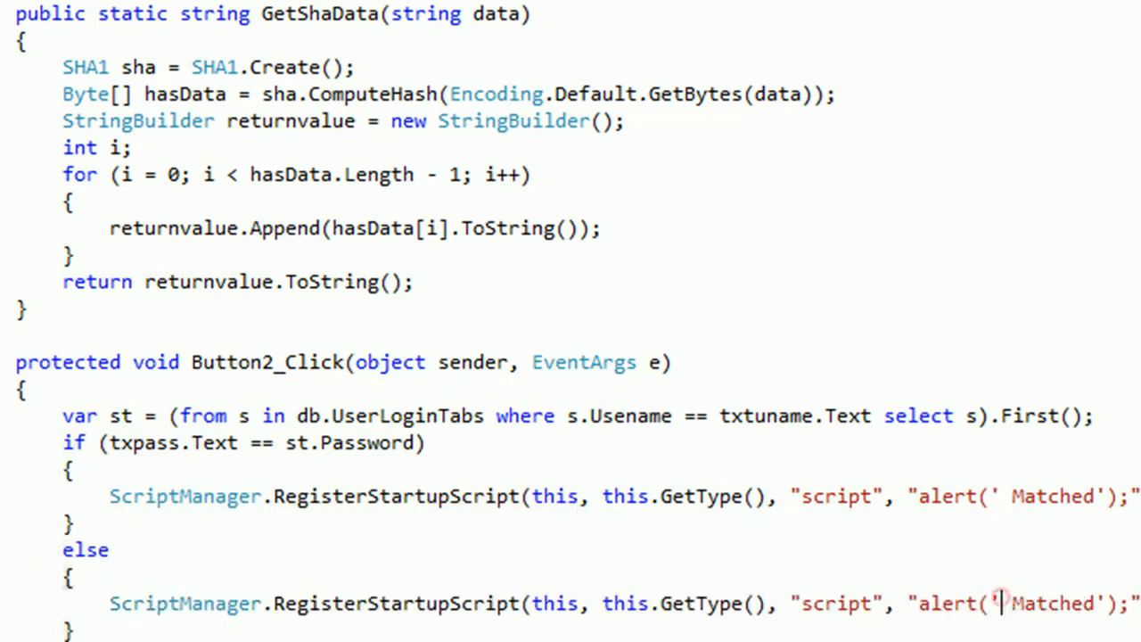
type("Not")
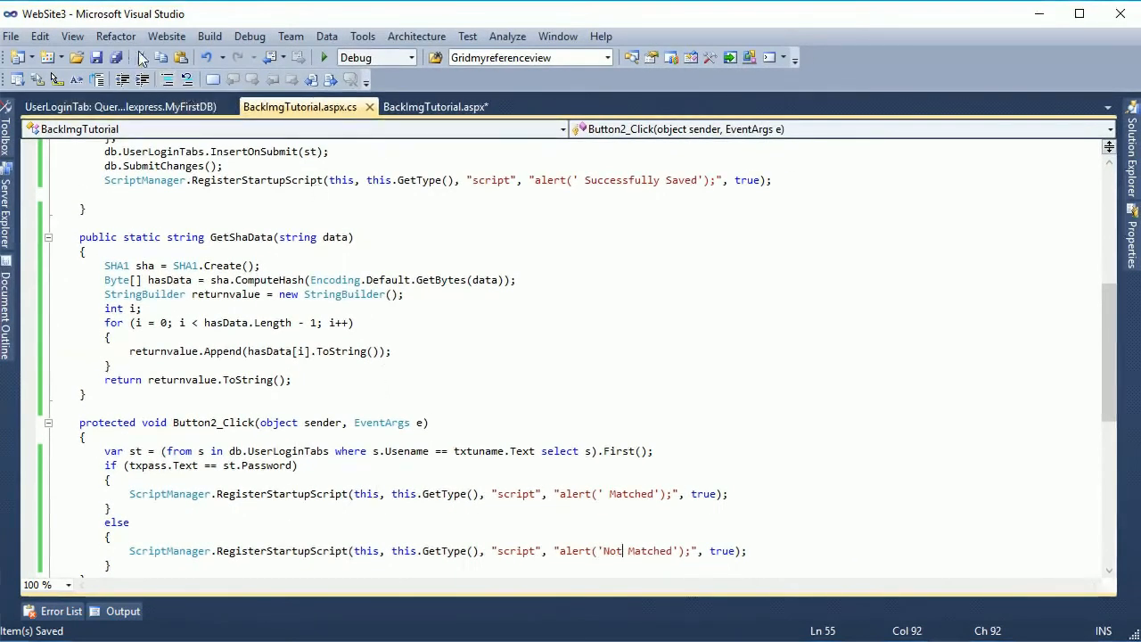
left_click(435, 107)
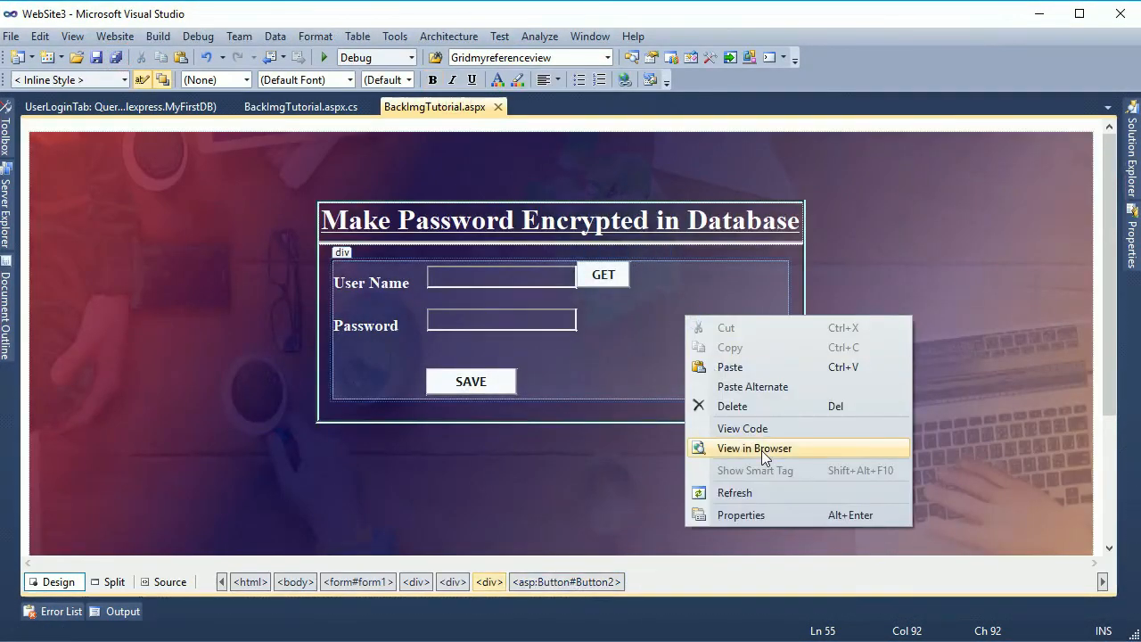
left_click(754, 447)
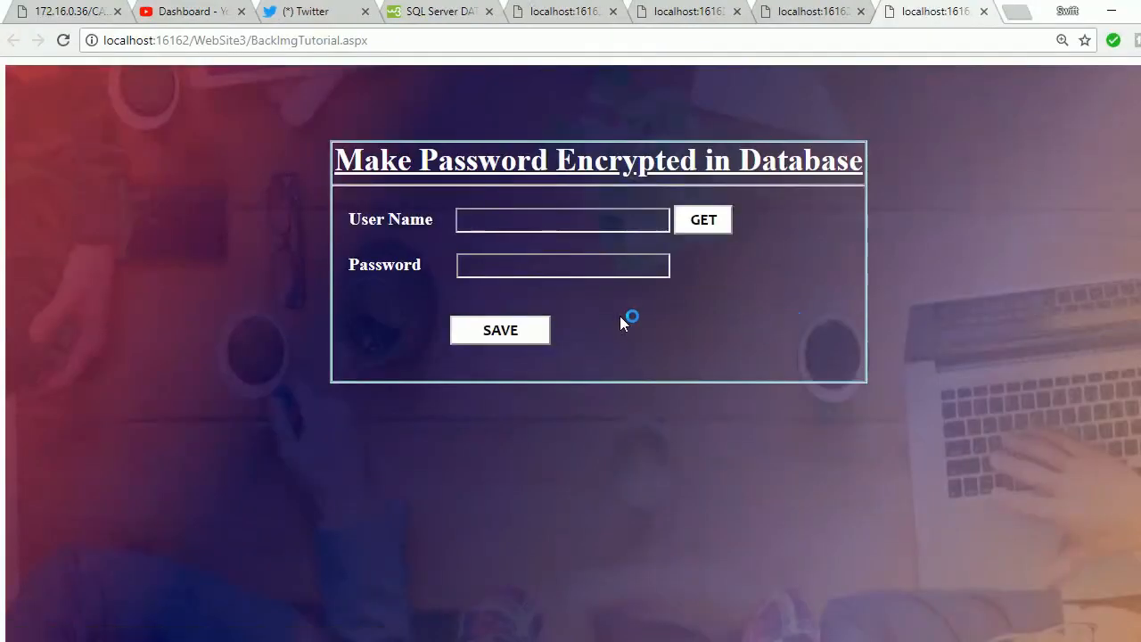
type("h")
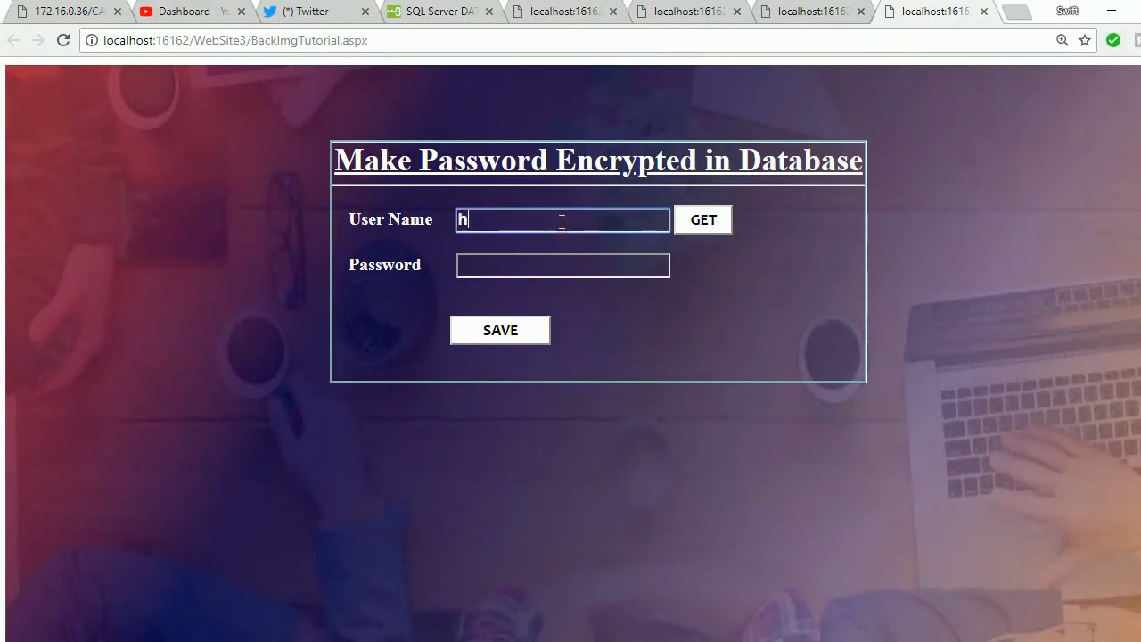
type("j")
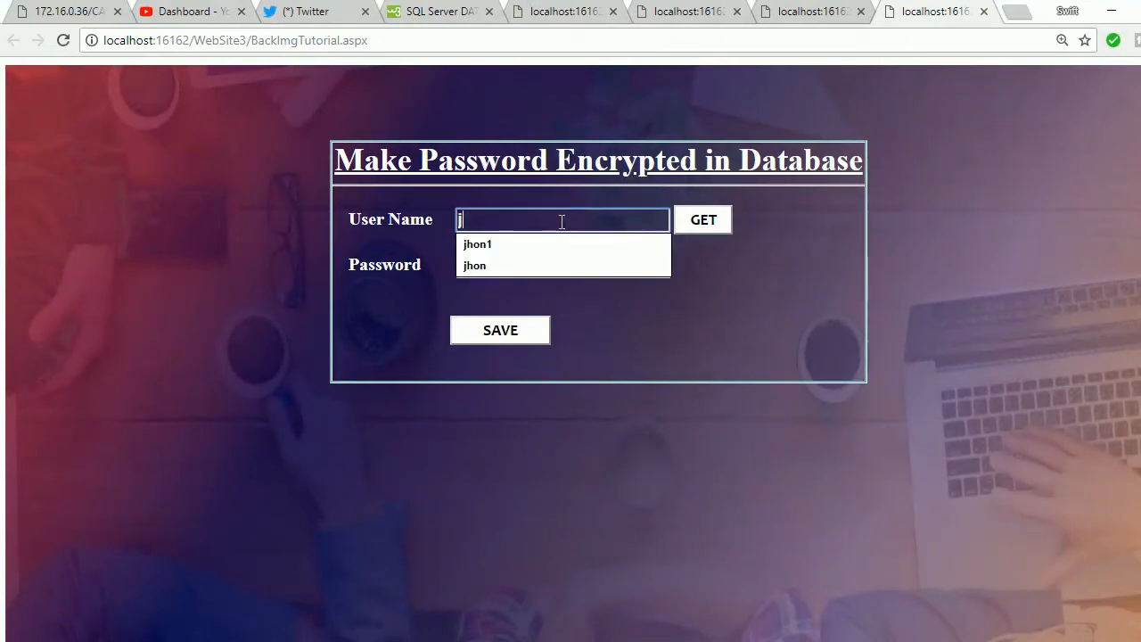
left_click(478, 243)
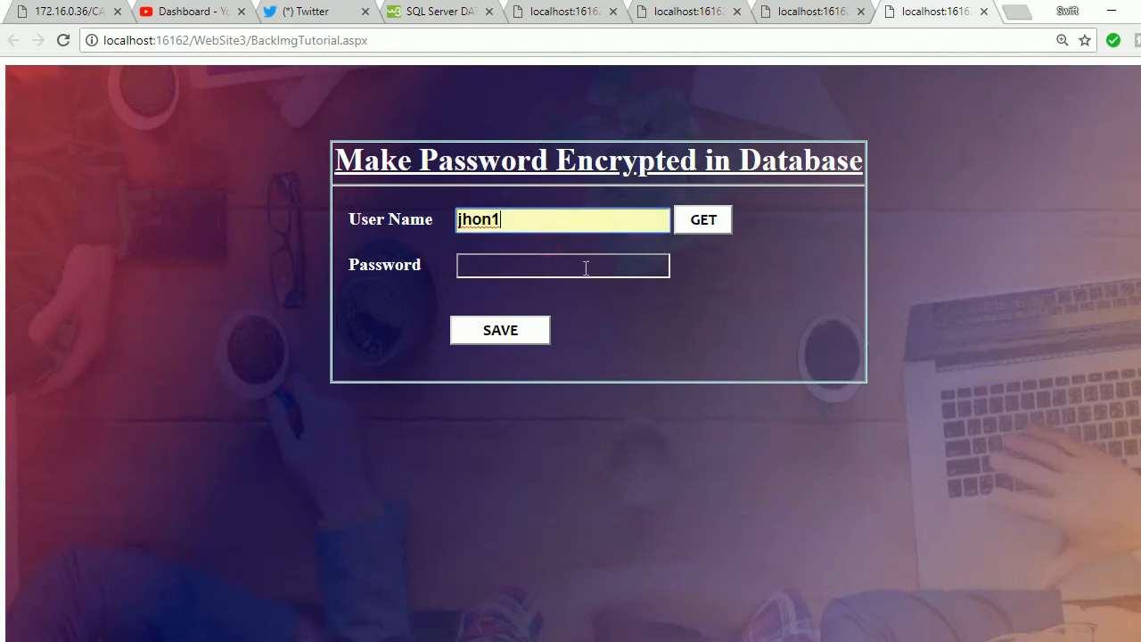
type("12")
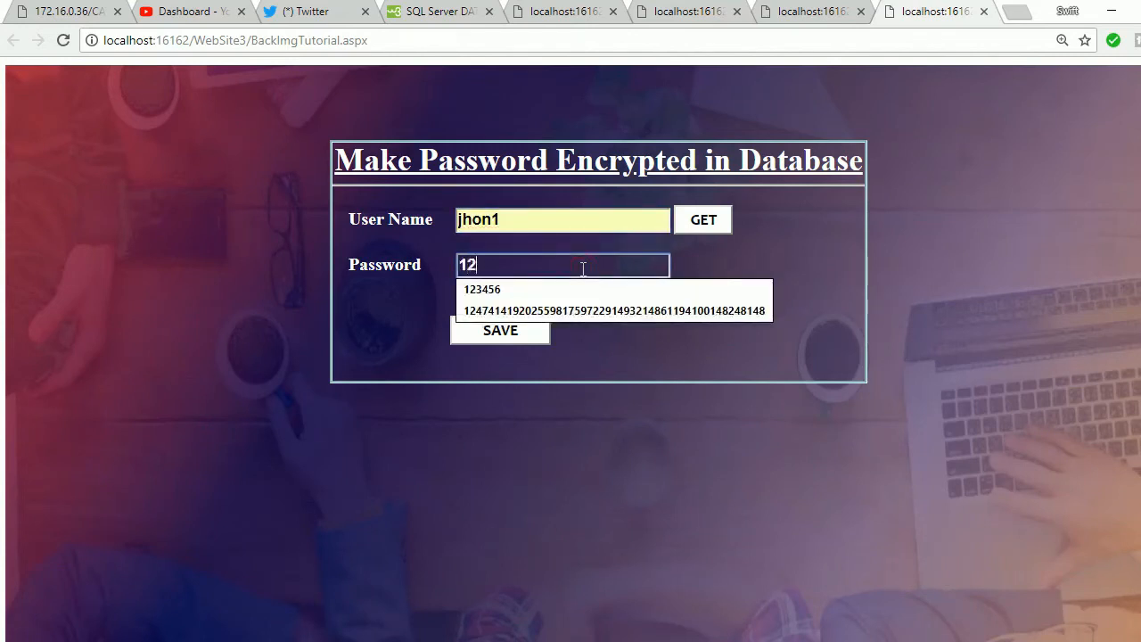
left_click(482, 289)
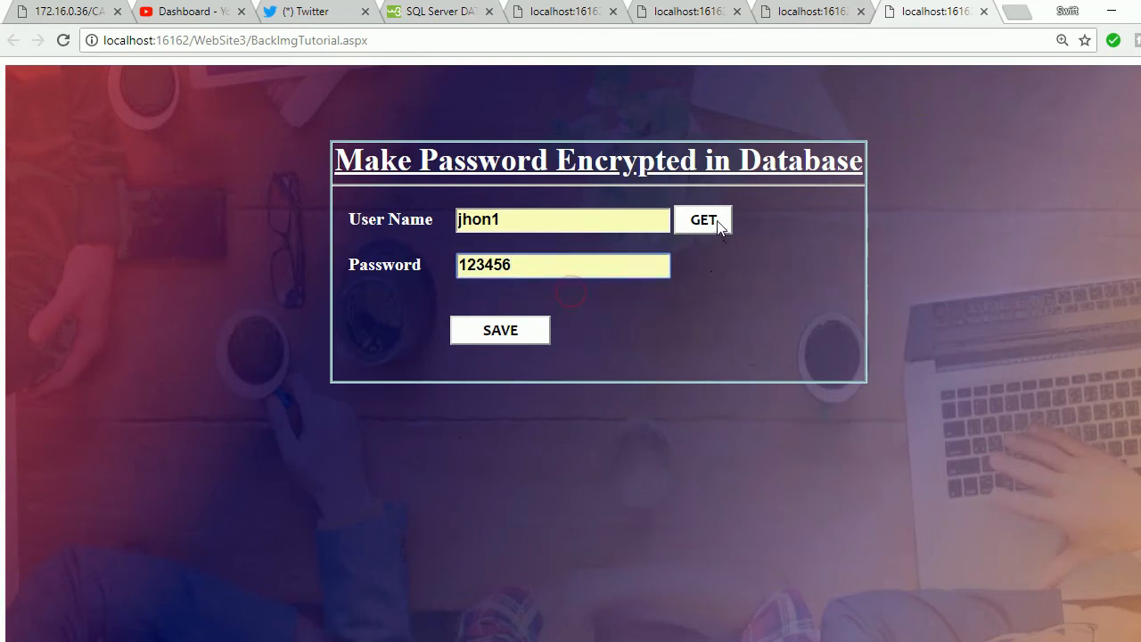
left_click(703, 219)
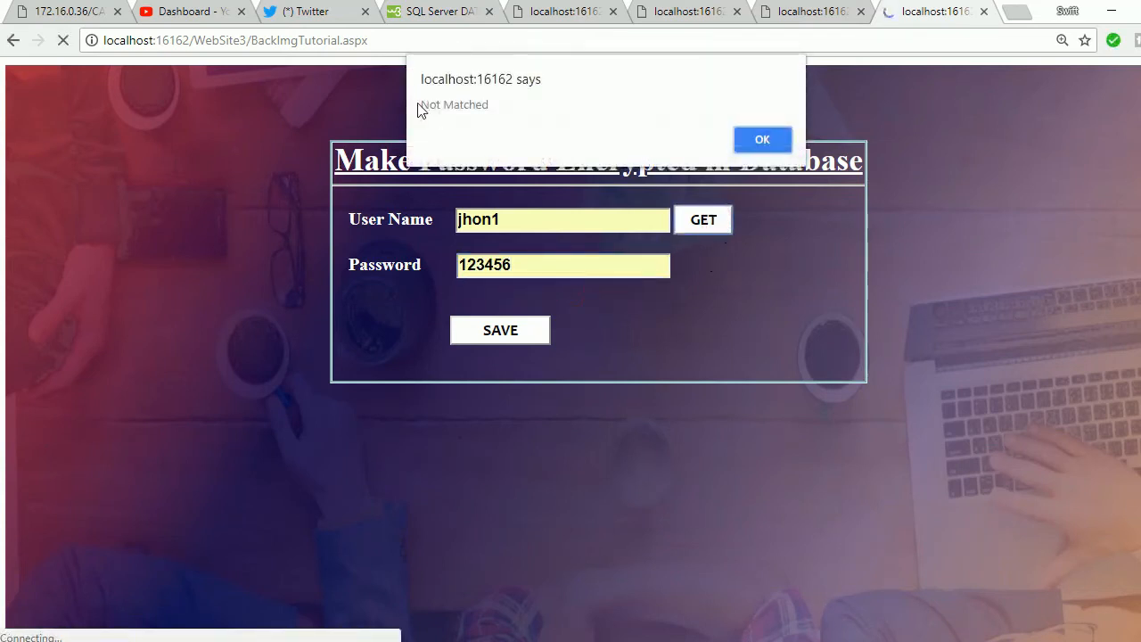
mouse_move(762, 138)
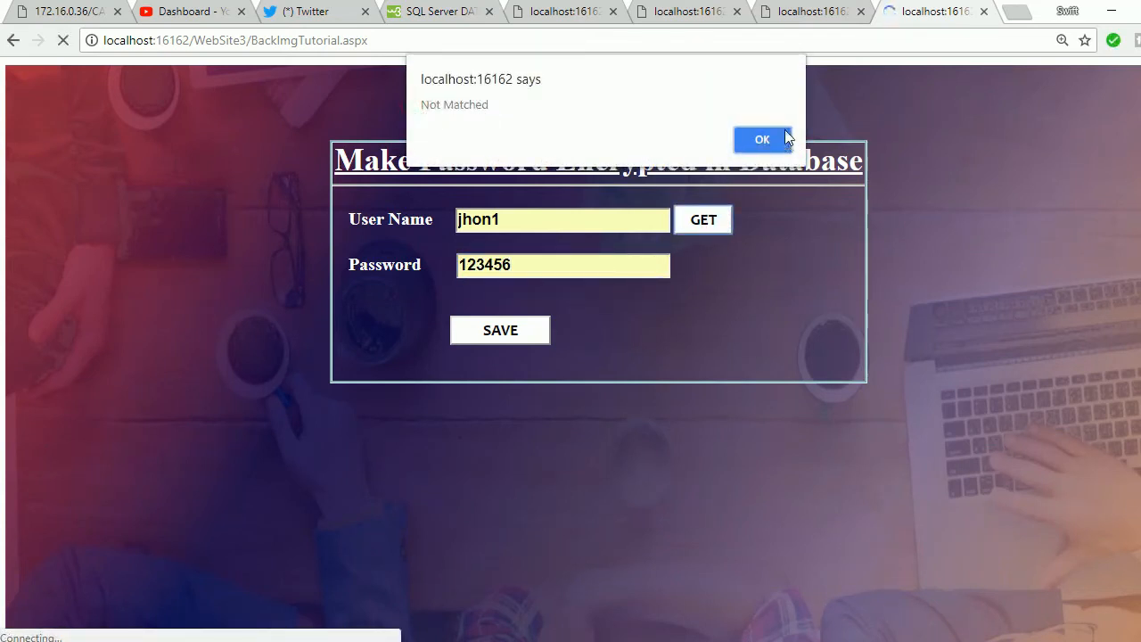
left_click(762, 139)
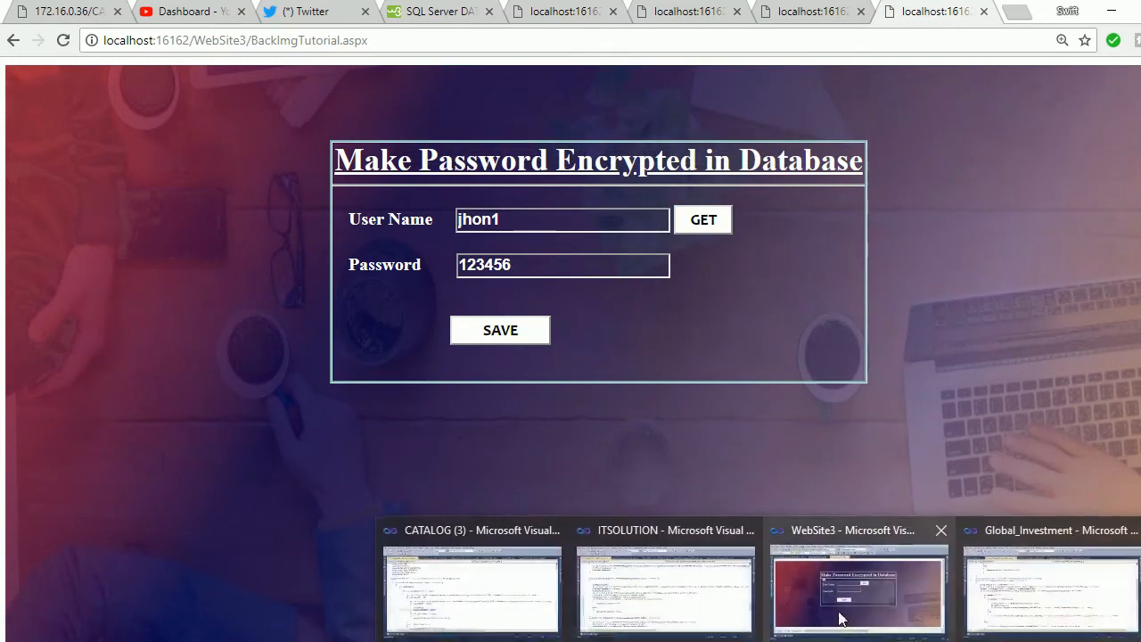
Wrap txpass.Text in GetShaData inside Button2_Click's comparison and save the code-behind.
left_click(858, 592)
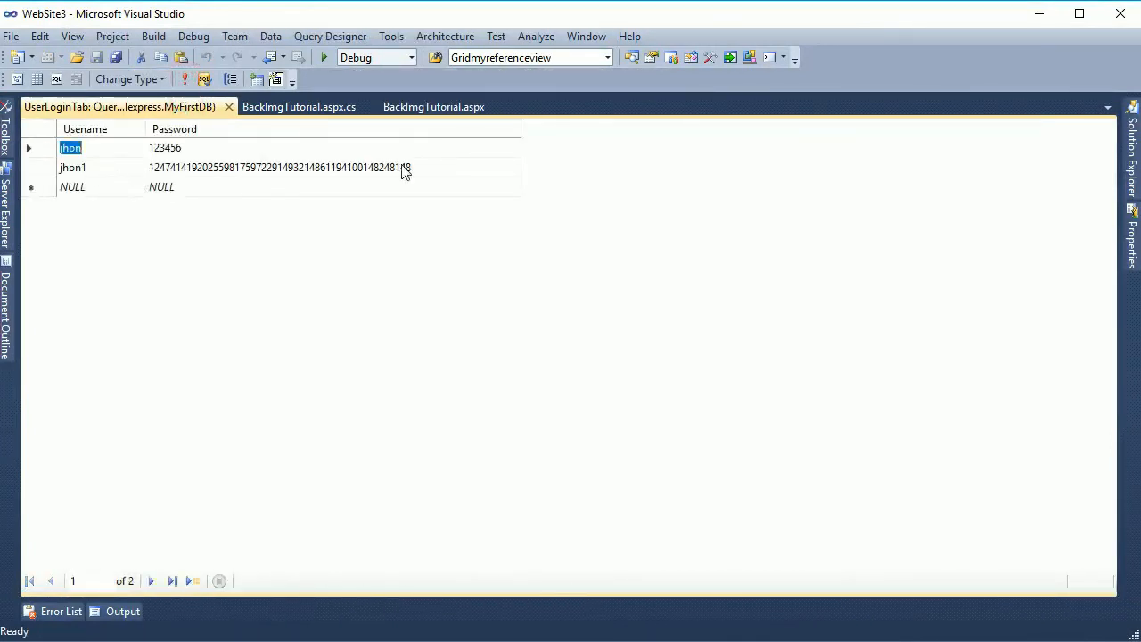
left_click(299, 106)
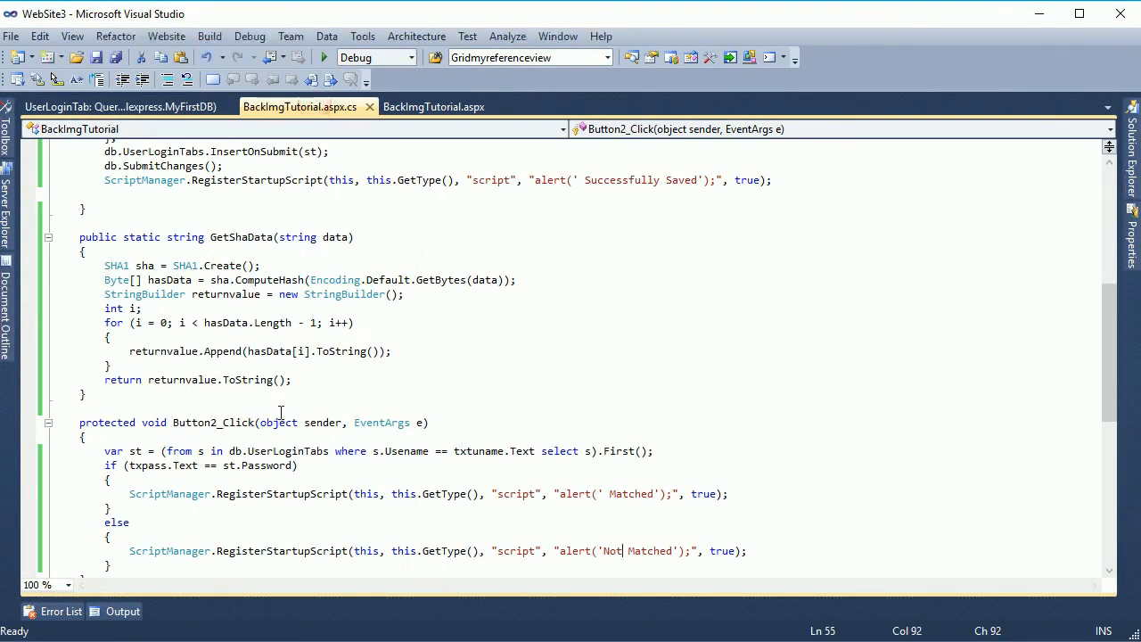
scroll("down", 3)
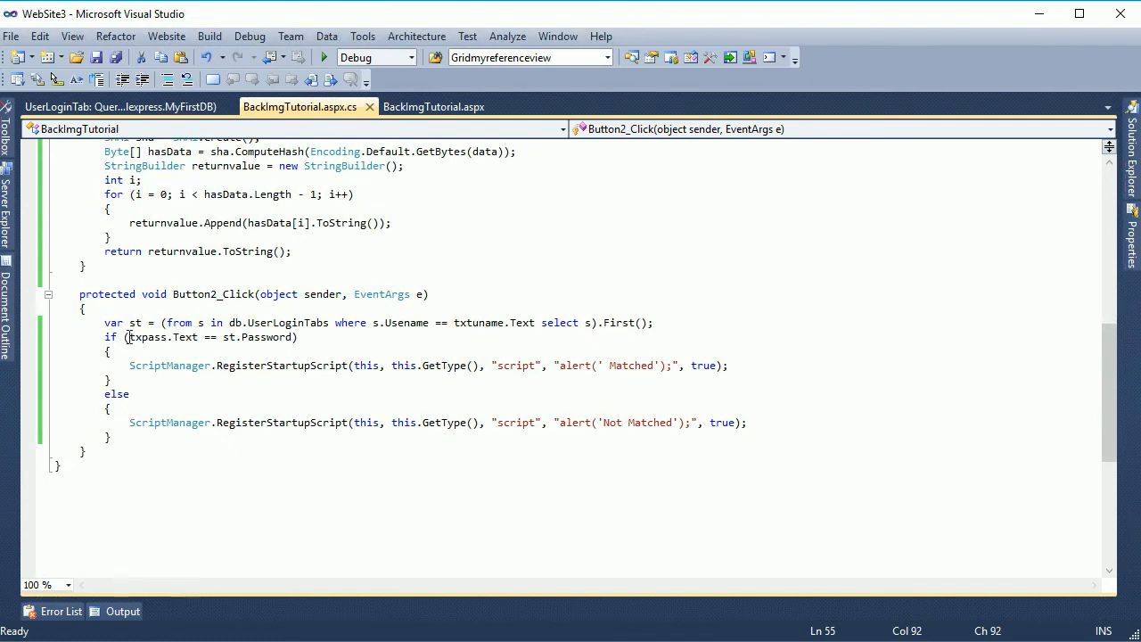
scroll("up", 3)
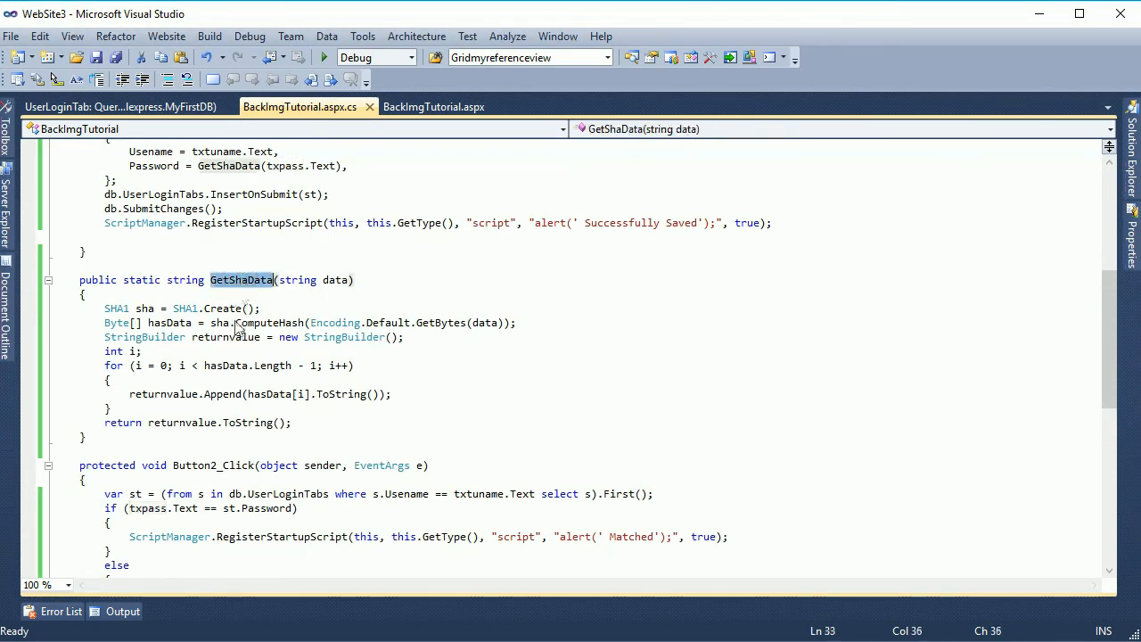
left_click(130, 508)
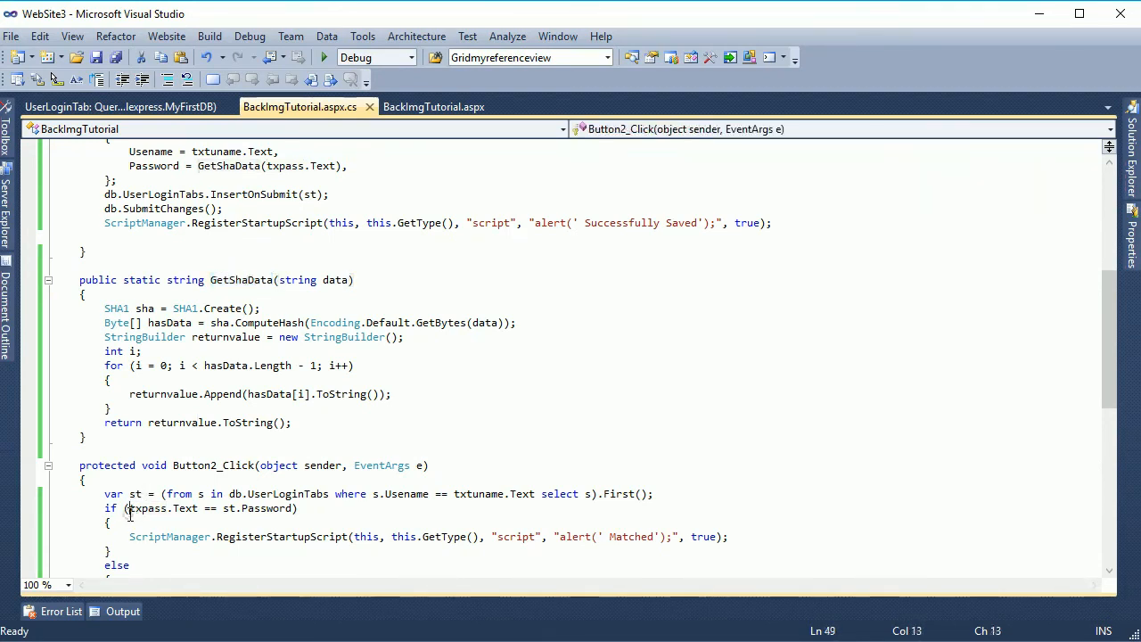
type("GetShaData(")
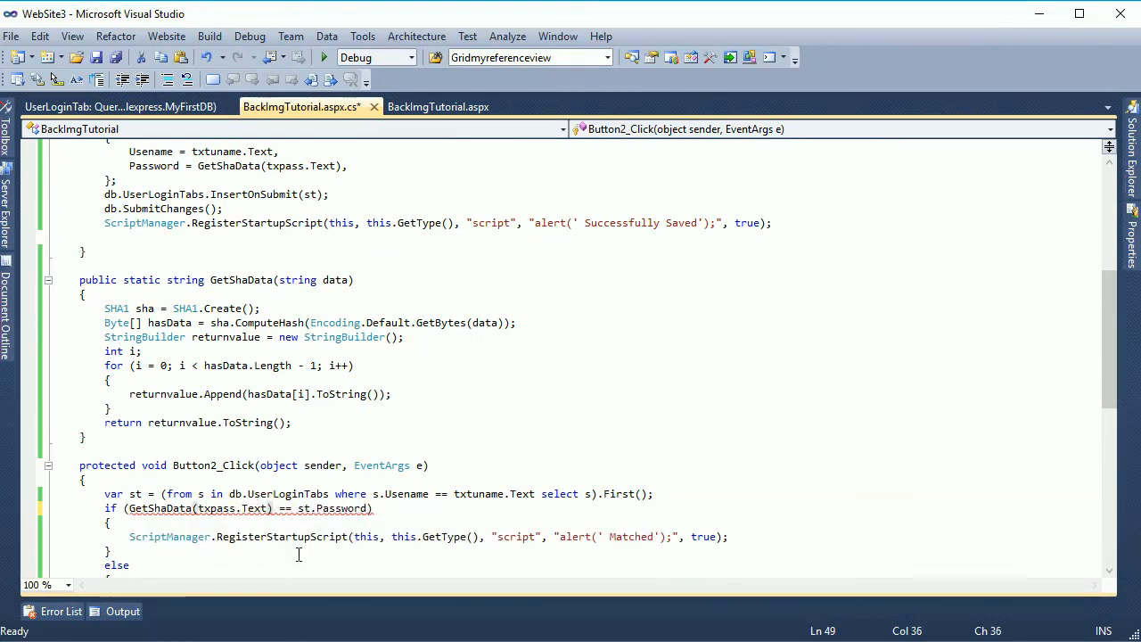
left_click(95, 57)
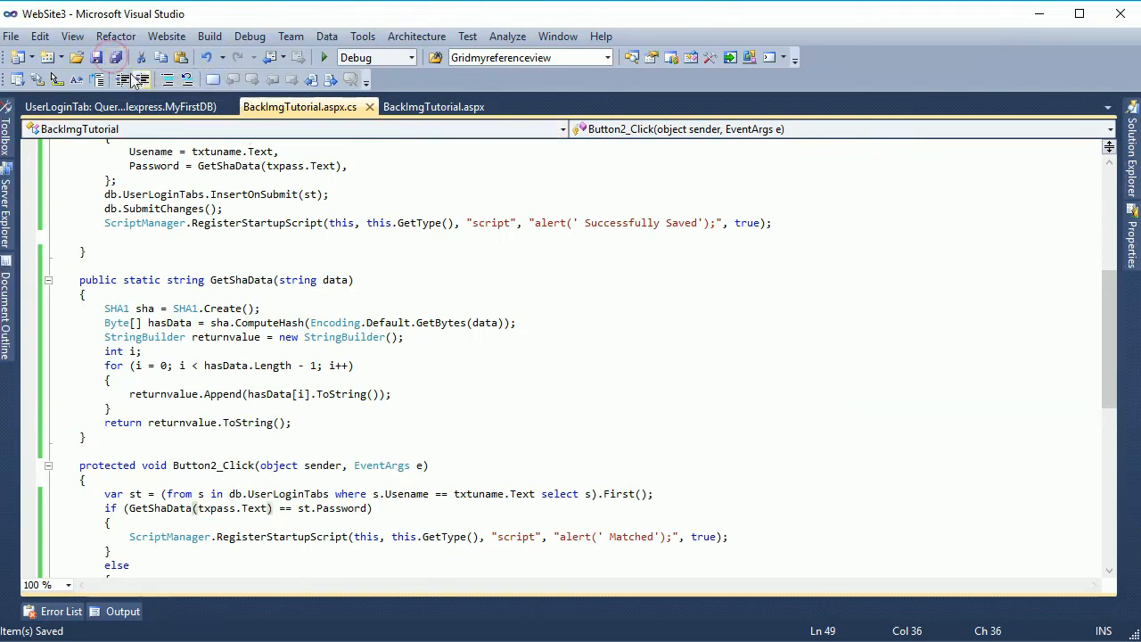
mouse_move(762, 634)
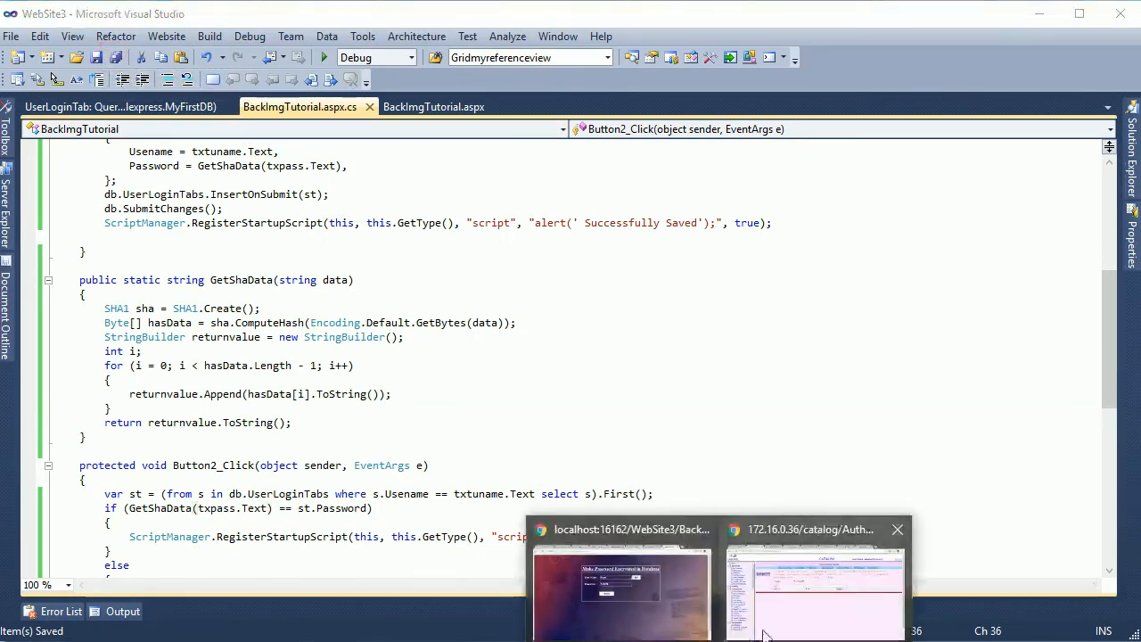
left_click(620, 588)
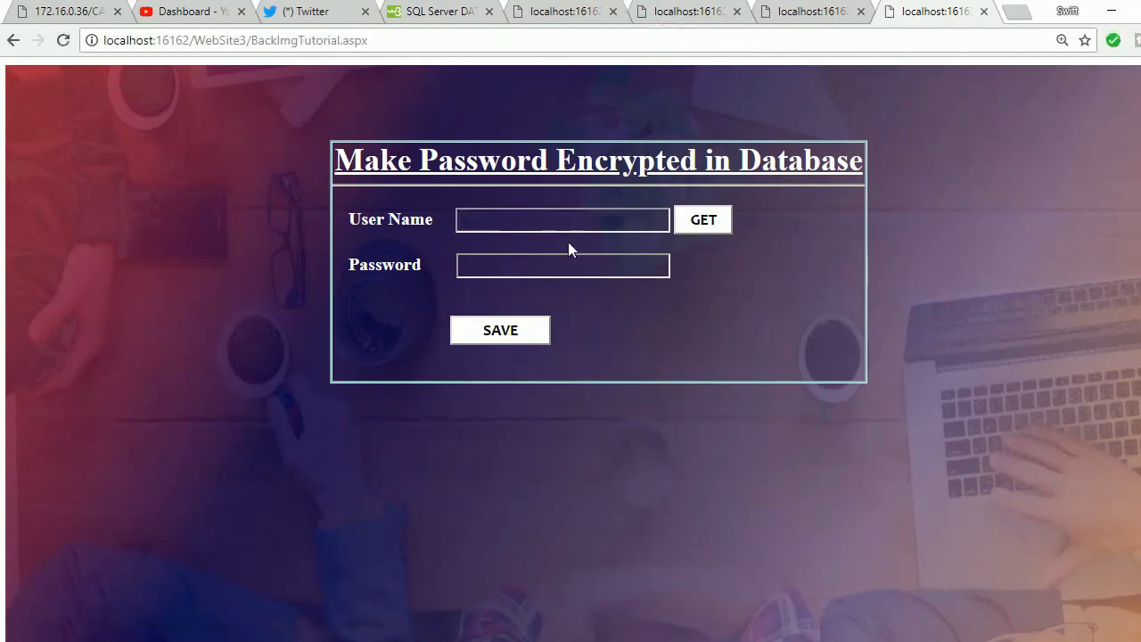
type("jhon1")
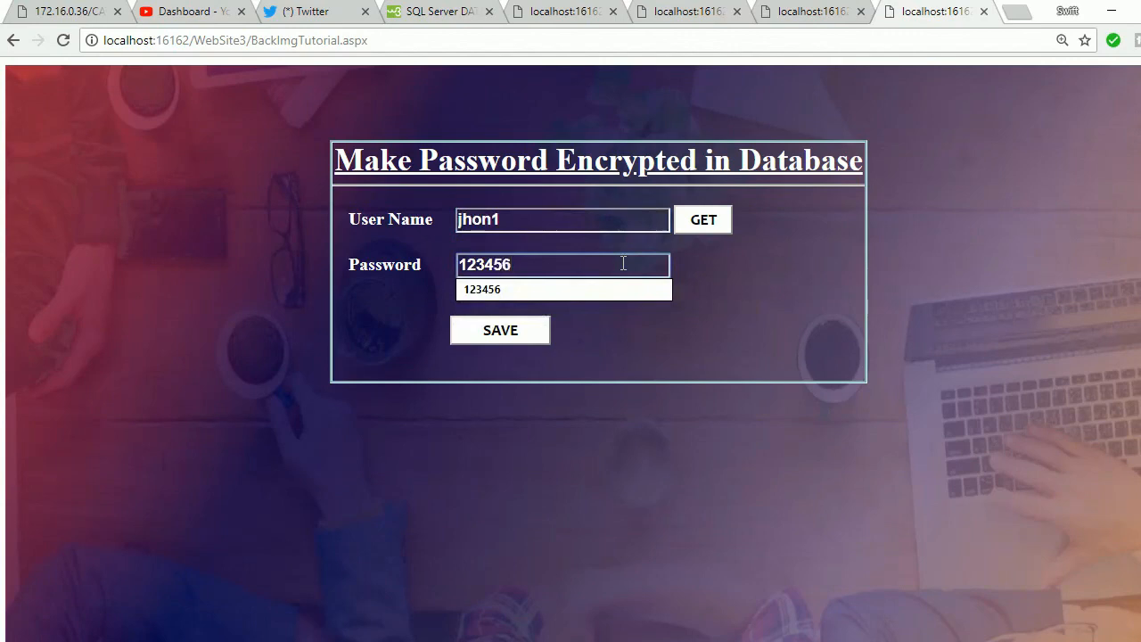
left_click(703, 219)
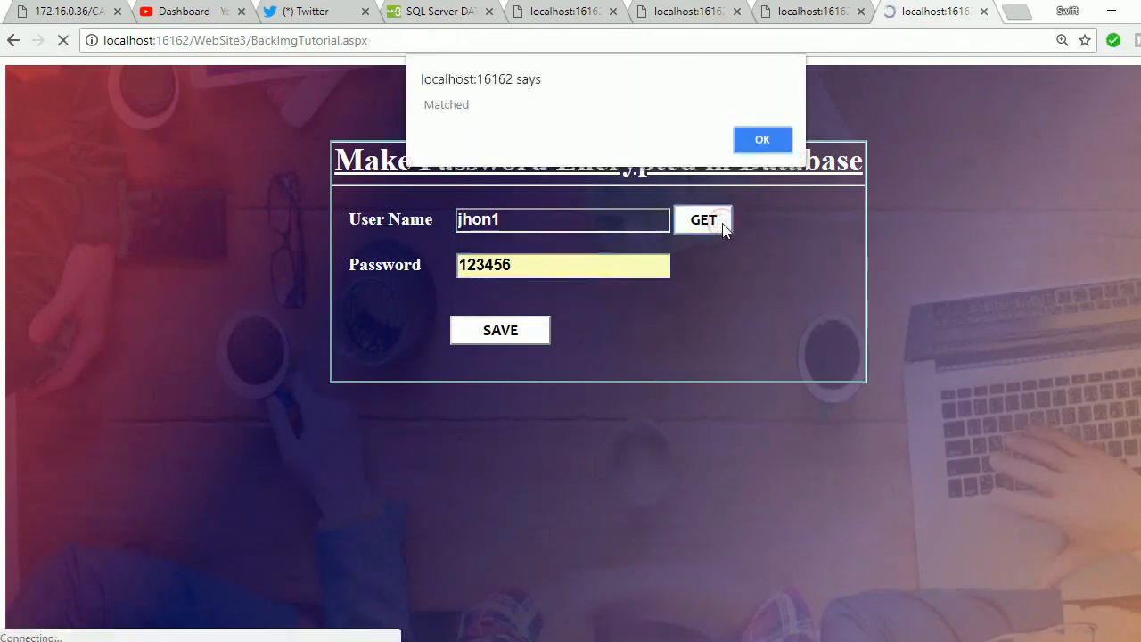